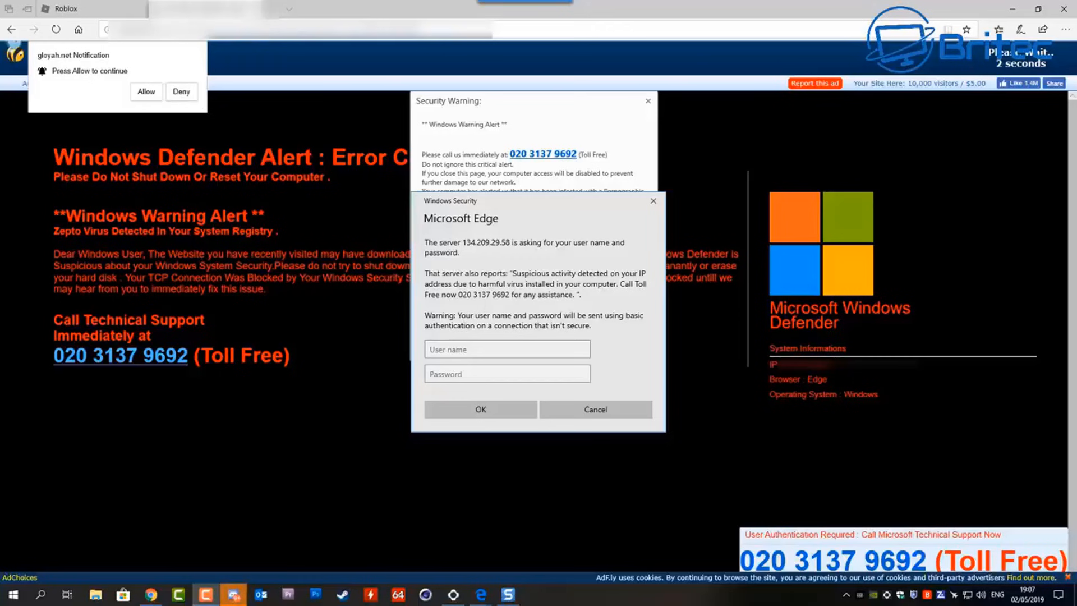
- Repeatedly dismiss the scam page's fake sign-in and warning prompts that keep returning
{"action": "left_click", "coordinate": [507, 349]}
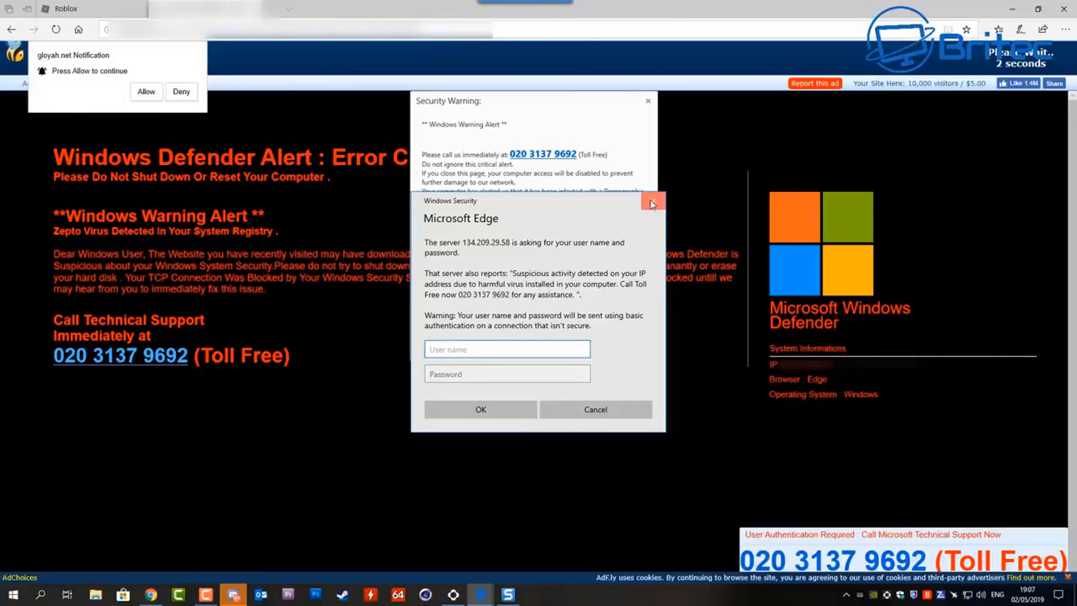
{"action": "left_click", "coordinate": [507, 349]}
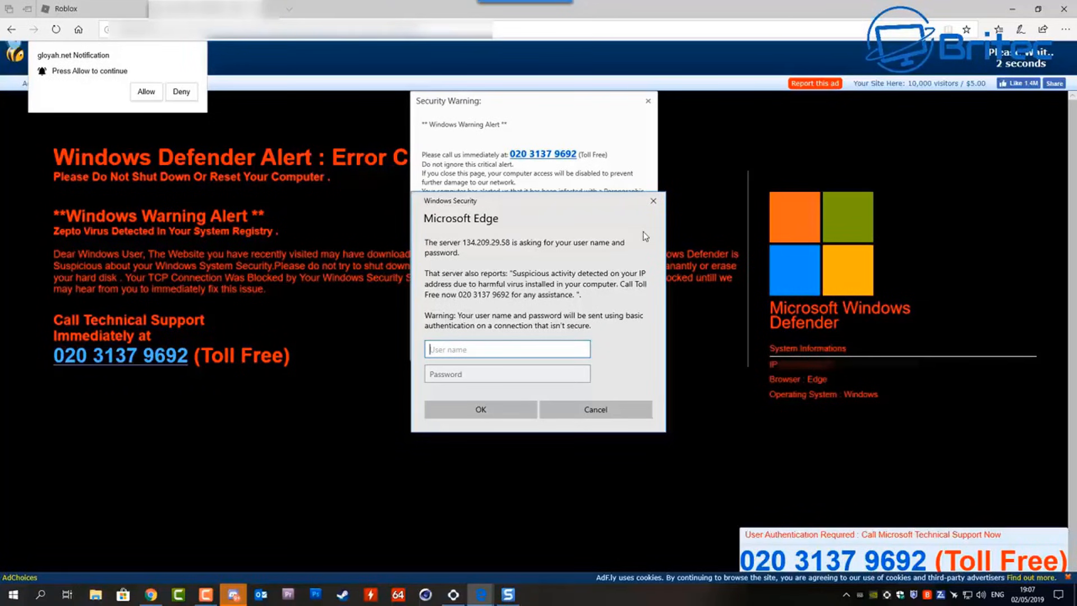
{"action": "mouse_move", "coordinate": [653, 201]}
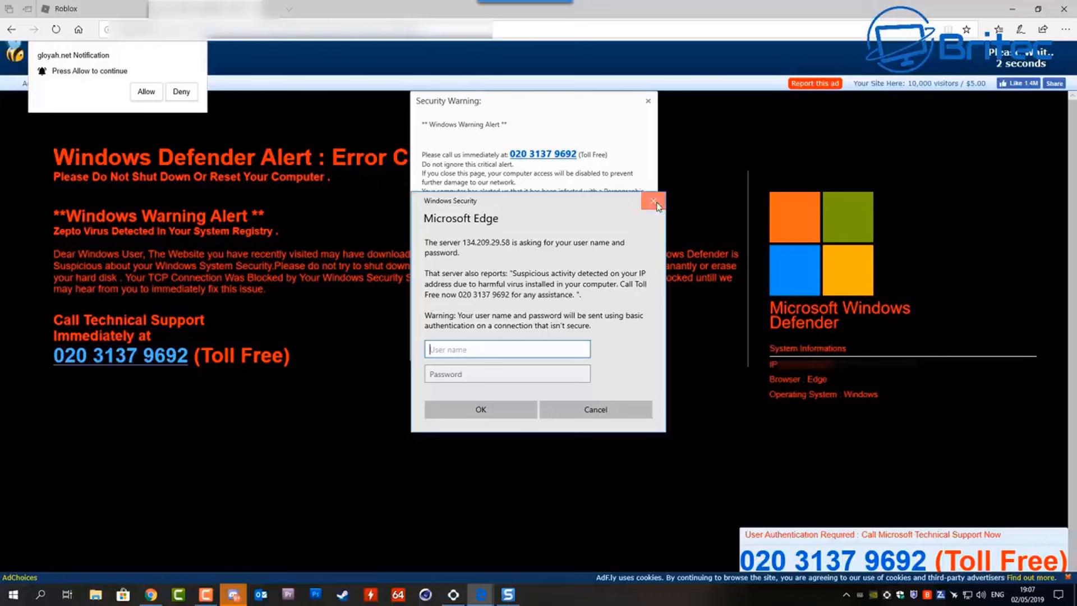
{"action": "left_click", "coordinate": [650, 201]}
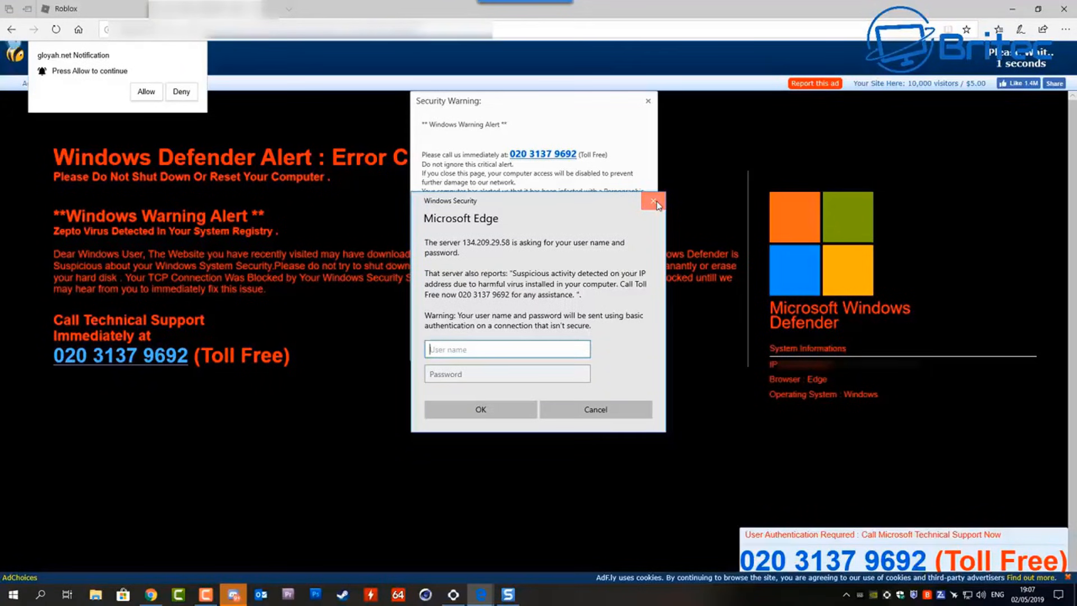
{"action": "left_click", "coordinate": [654, 200]}
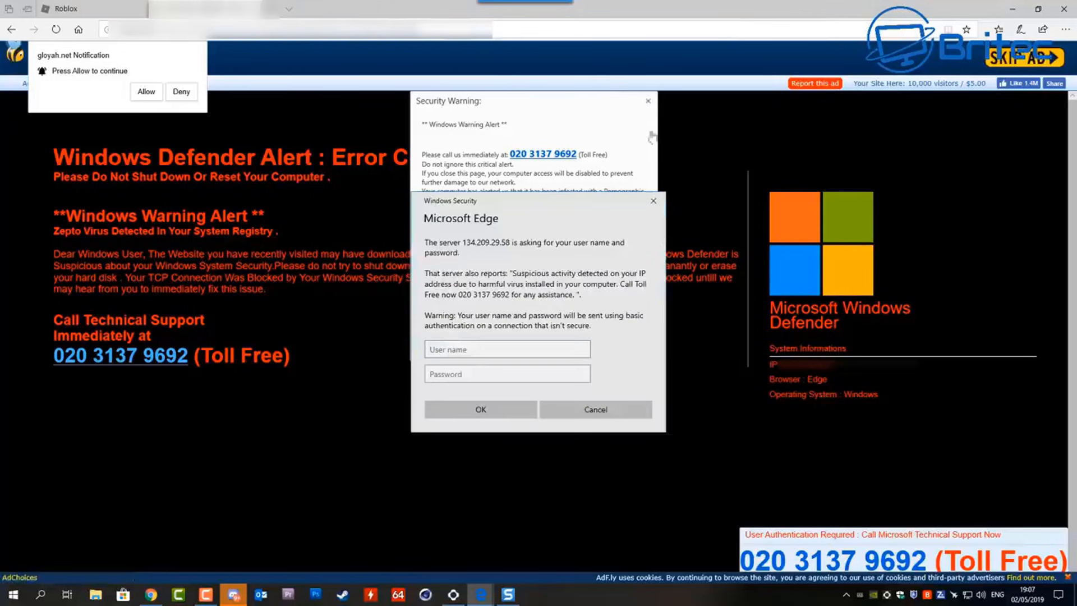
{"action": "left_click", "coordinate": [595, 409]}
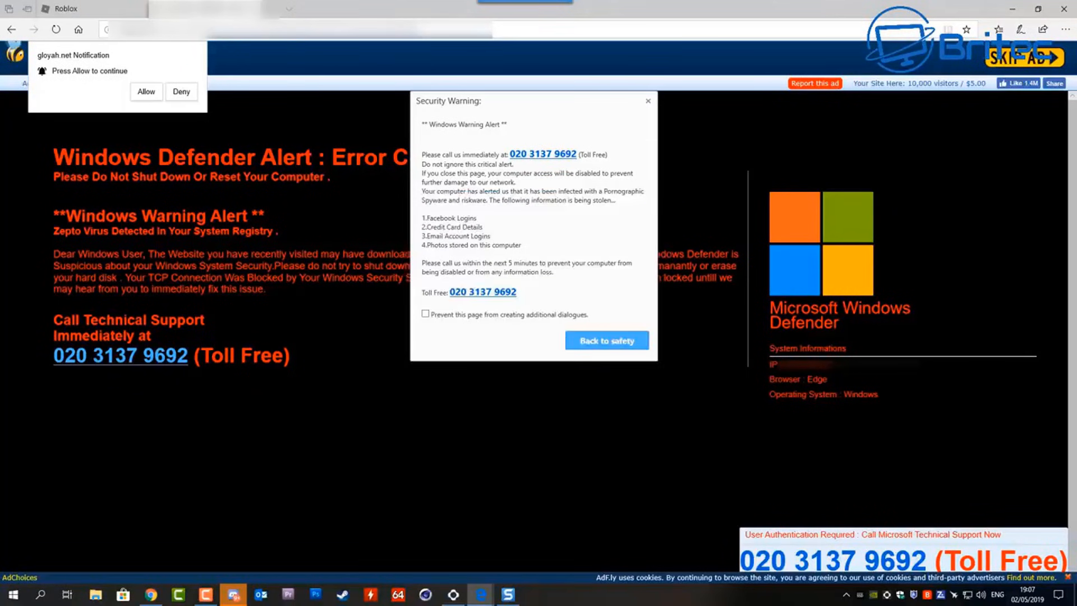
{"action": "left_click", "coordinate": [607, 340]}
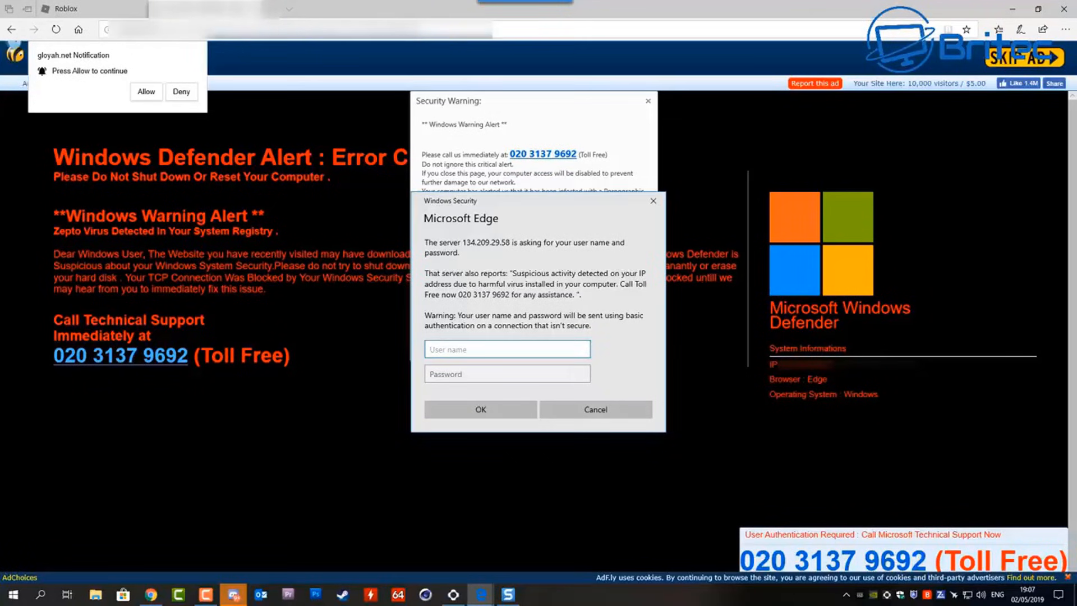
{"action": "left_click", "coordinate": [507, 349]}
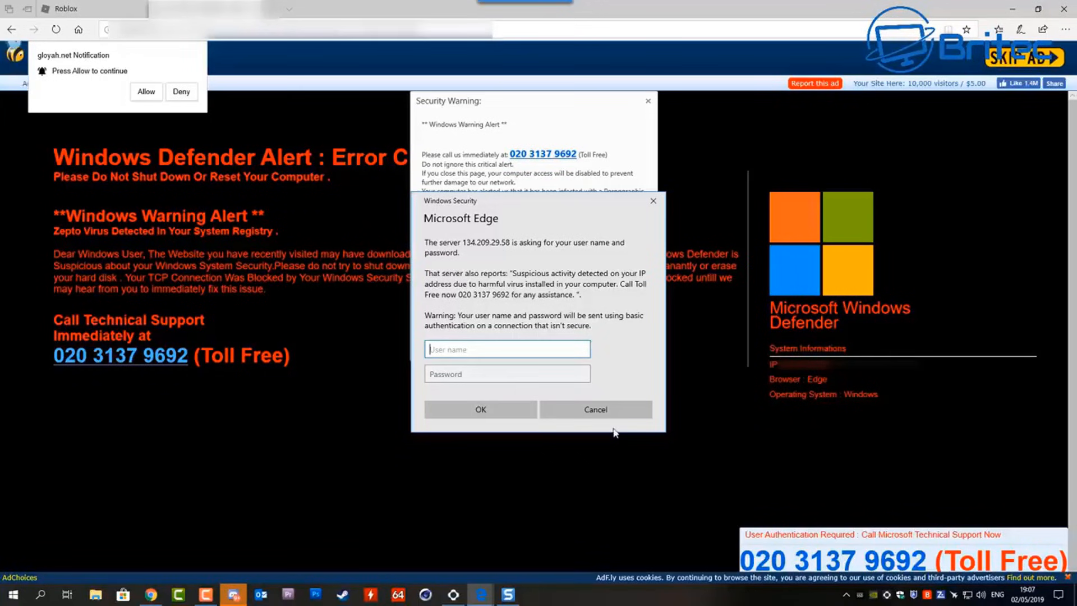
- In Task Manager, expand Microsoft Edge and end the PHONE CAMS scam tab's process
{"action": "right_click", "coordinate": [540, 594]}
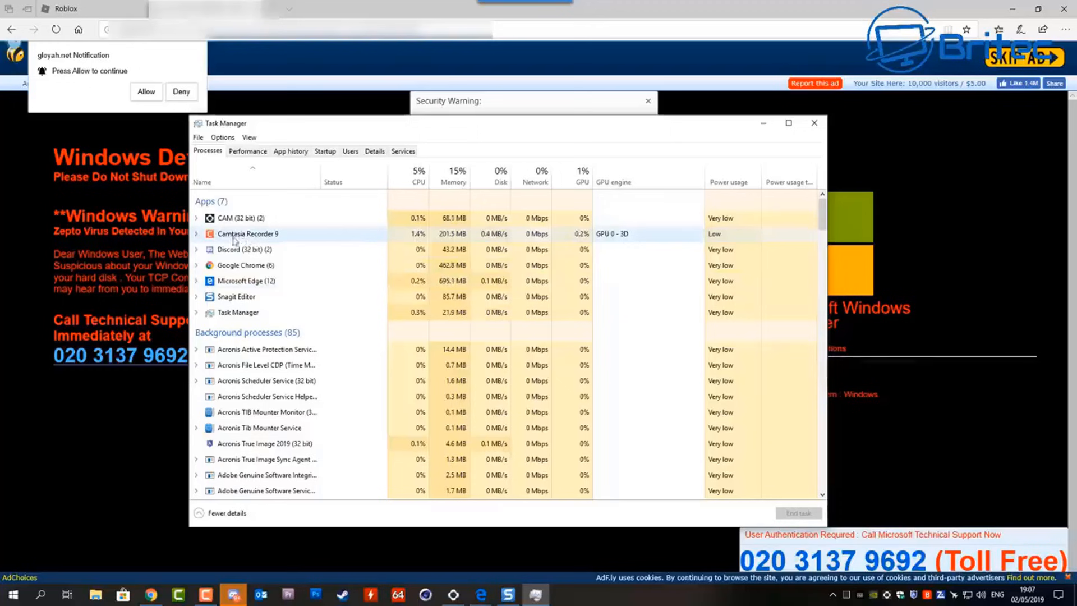
{"action": "left_click", "coordinate": [245, 281]}
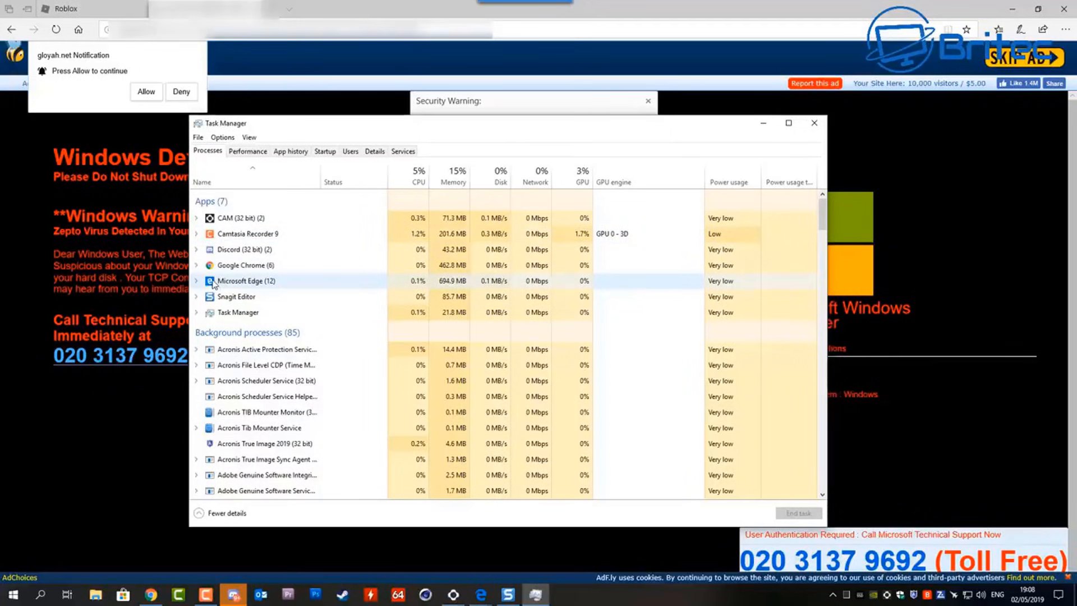
{"action": "left_click", "coordinate": [197, 264]}
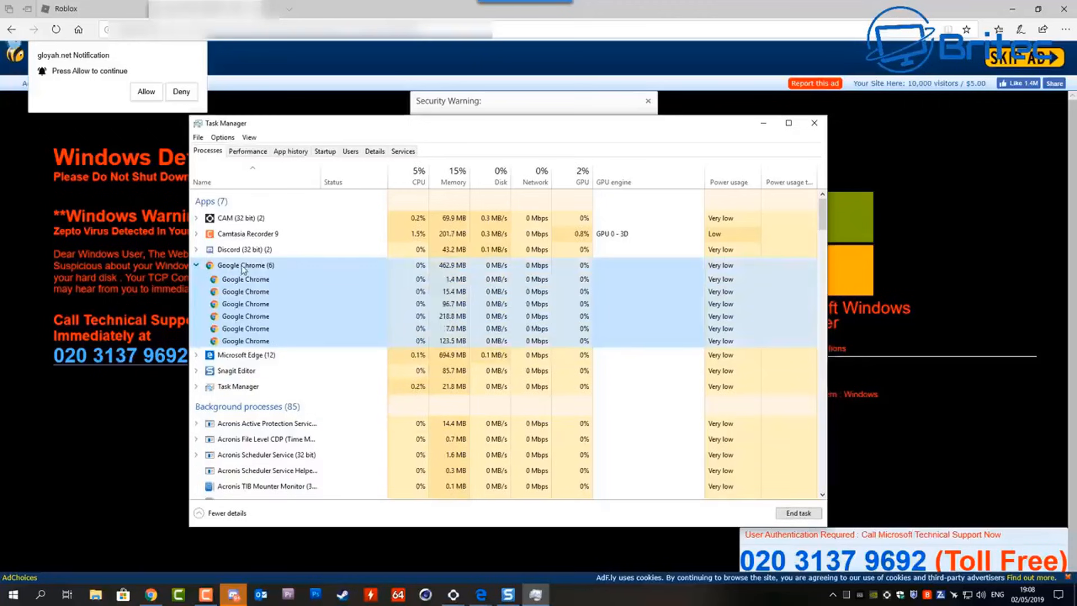
{"action": "left_click", "coordinate": [197, 265]}
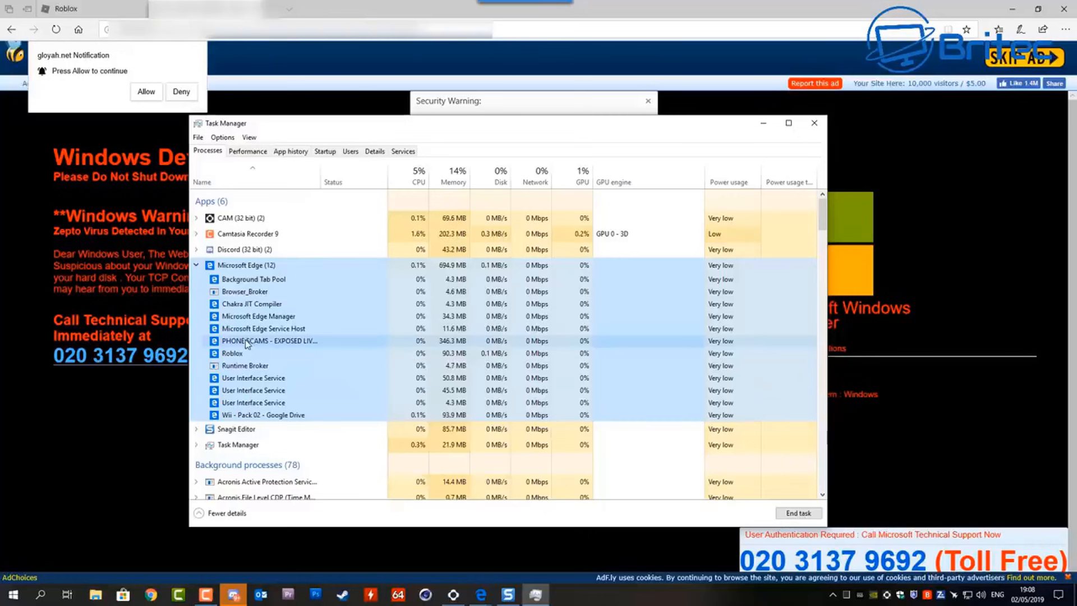
{"action": "right_click", "coordinate": [268, 341]}
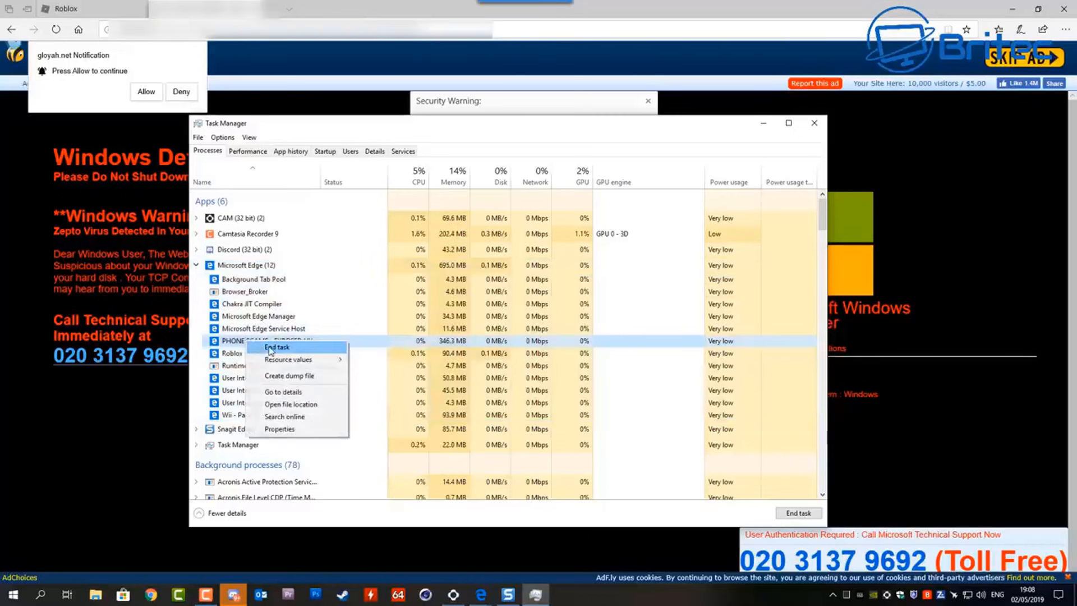
{"action": "left_click", "coordinate": [276, 347]}
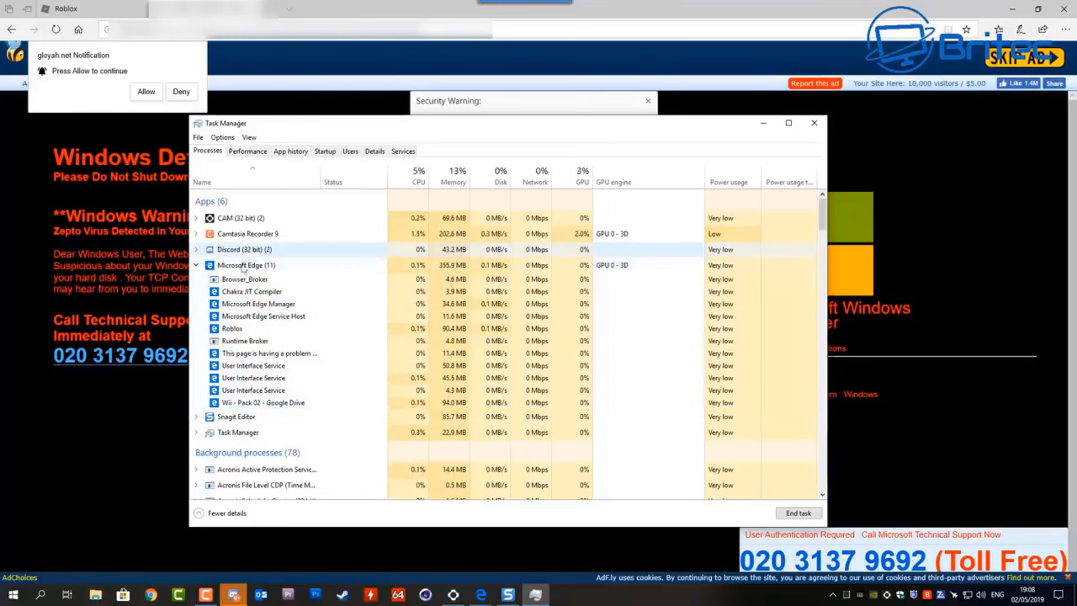
- End task on the whole Microsoft Edge app to force it closed
{"action": "right_click", "coordinate": [245, 264]}
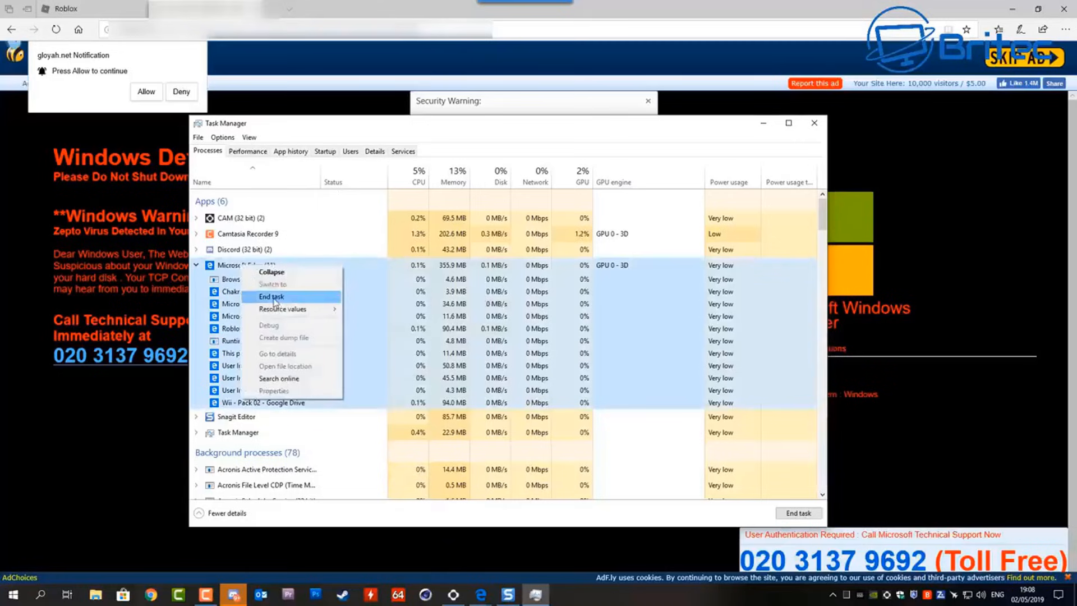
{"action": "left_click", "coordinate": [270, 296]}
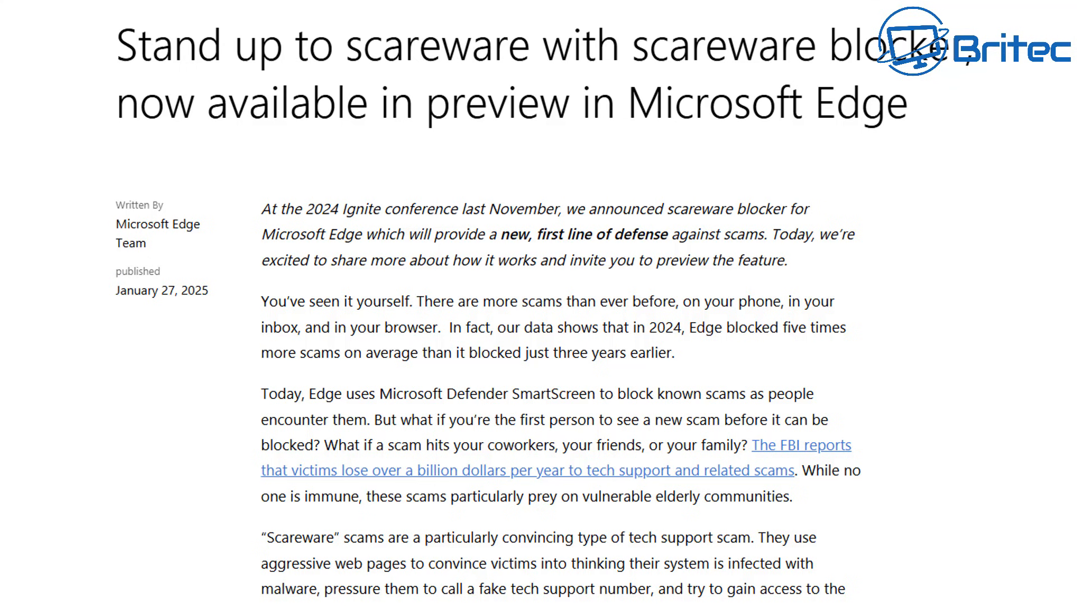
{"action": "mouse_move", "coordinate": [356, 320]}
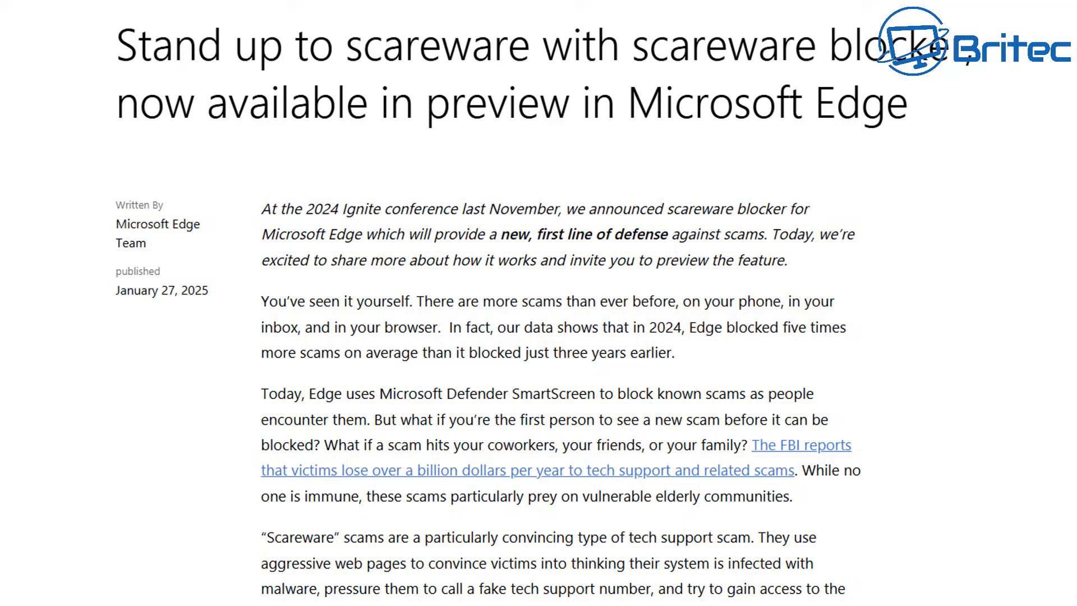
{"action": "mouse_move", "coordinate": [1015, 335]}
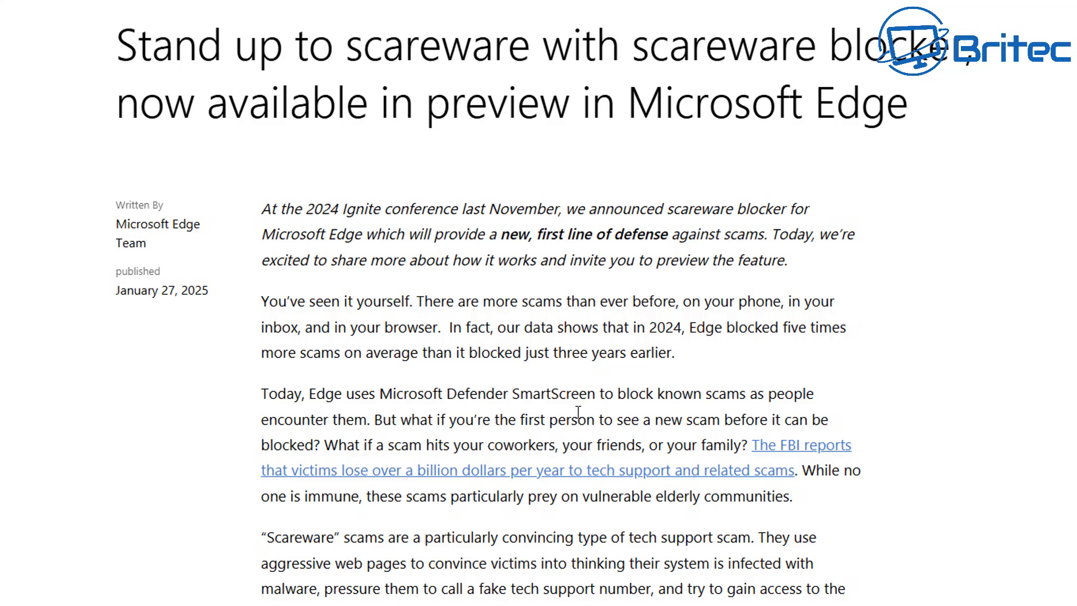
{"action": "mouse_move", "coordinate": [849, 417]}
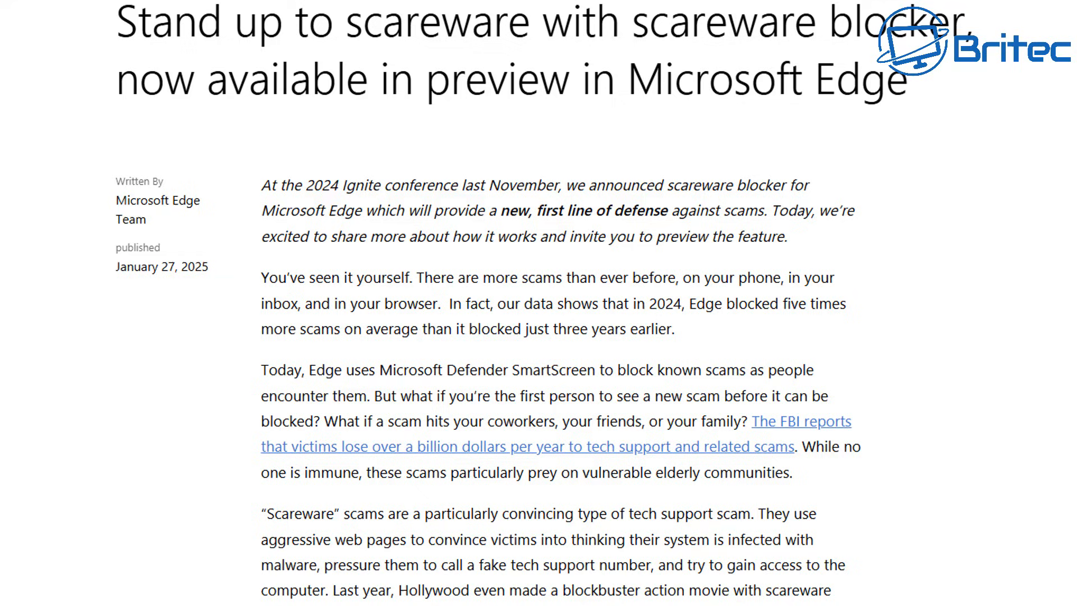
{"action": "scroll", "scroll_direction": "down", "scroll_amount": 3}
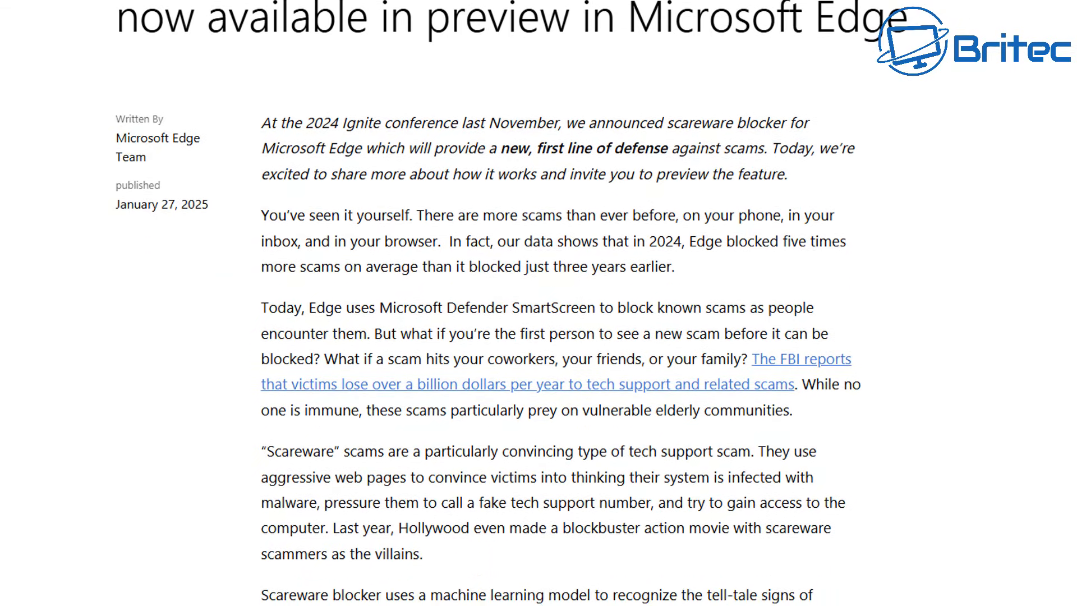
{"action": "scroll", "scroll_direction": "down", "scroll_amount": 3}
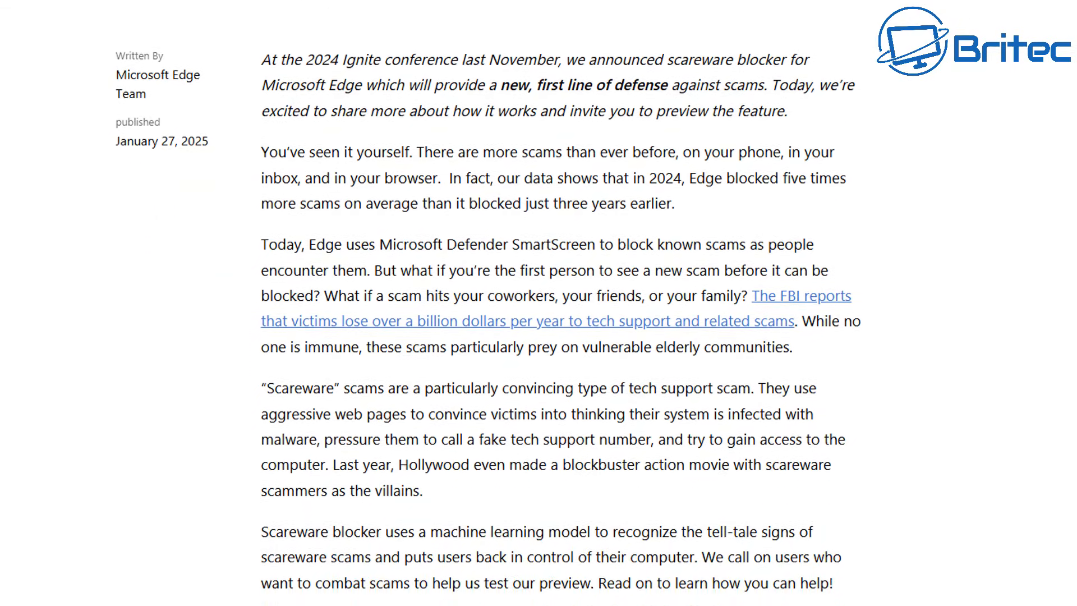
{"action": "scroll", "scroll_direction": "down", "scroll_amount": 3}
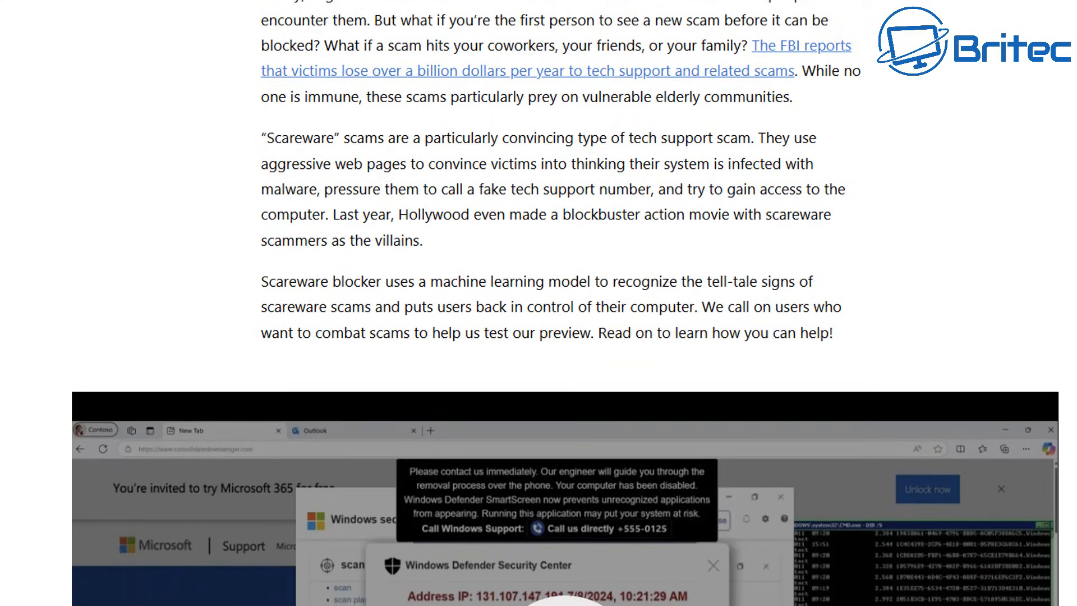
{"action": "scroll", "scroll_direction": "down", "scroll_amount": 3}
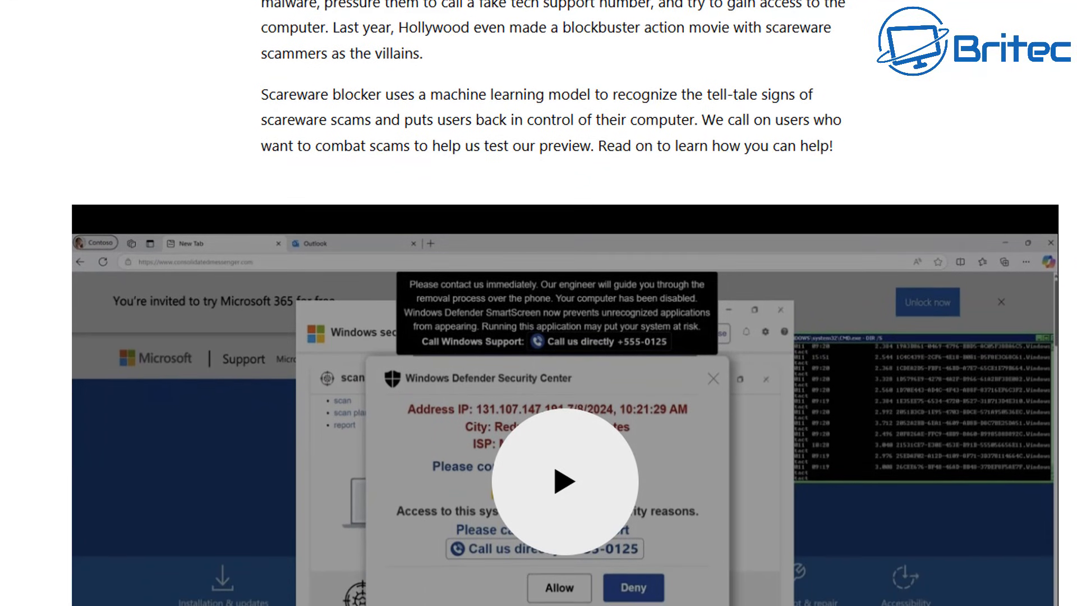
{"action": "scroll", "scroll_direction": "down", "scroll_amount": 3}
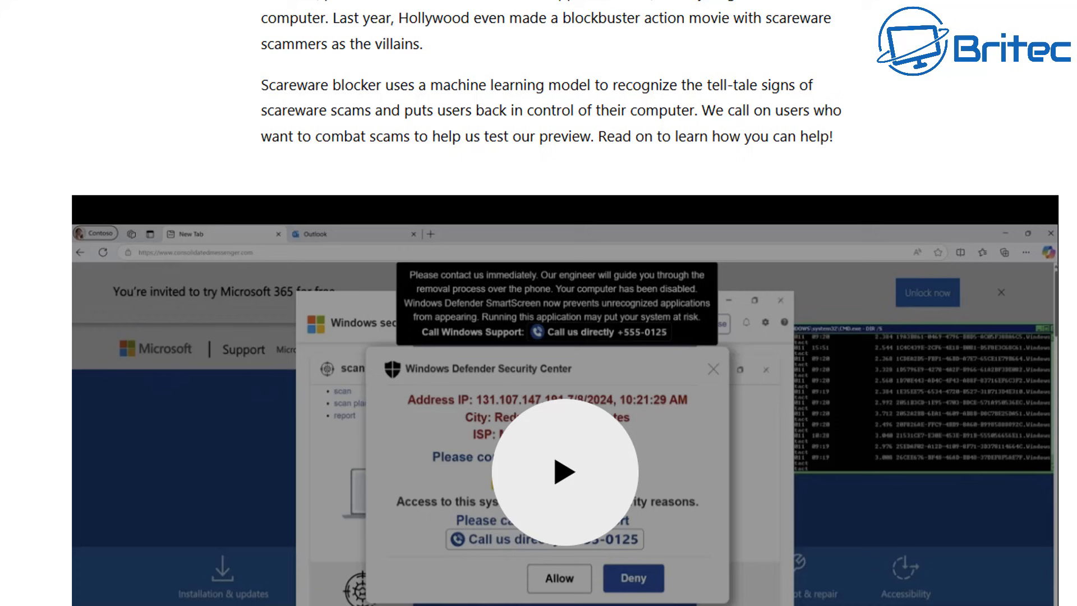
{"action": "mouse_move", "coordinate": [730, 43]}
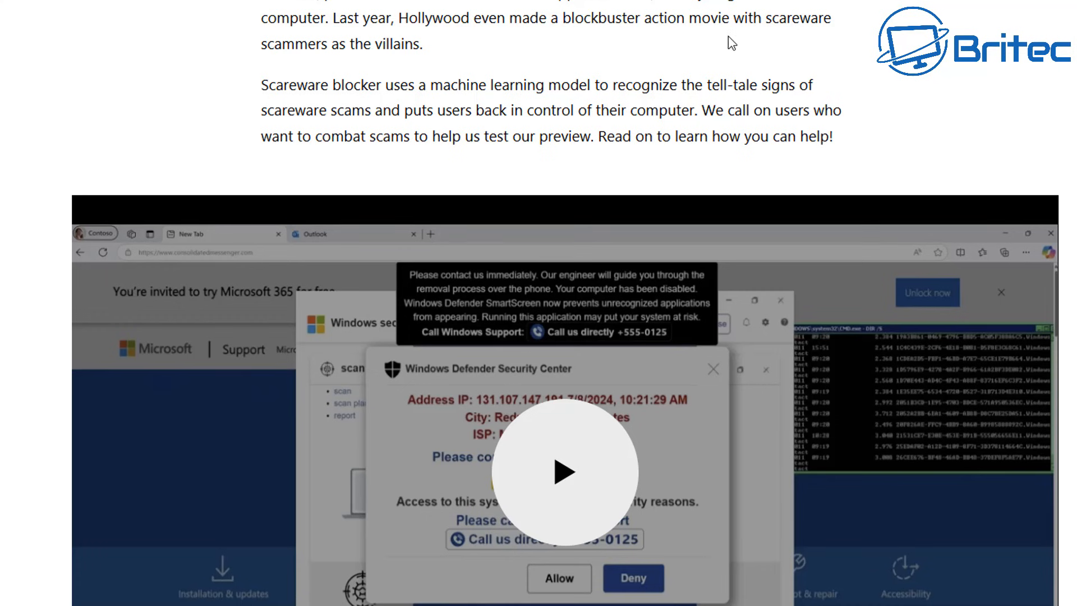
{"action": "mouse_move", "coordinate": [846, 187]}
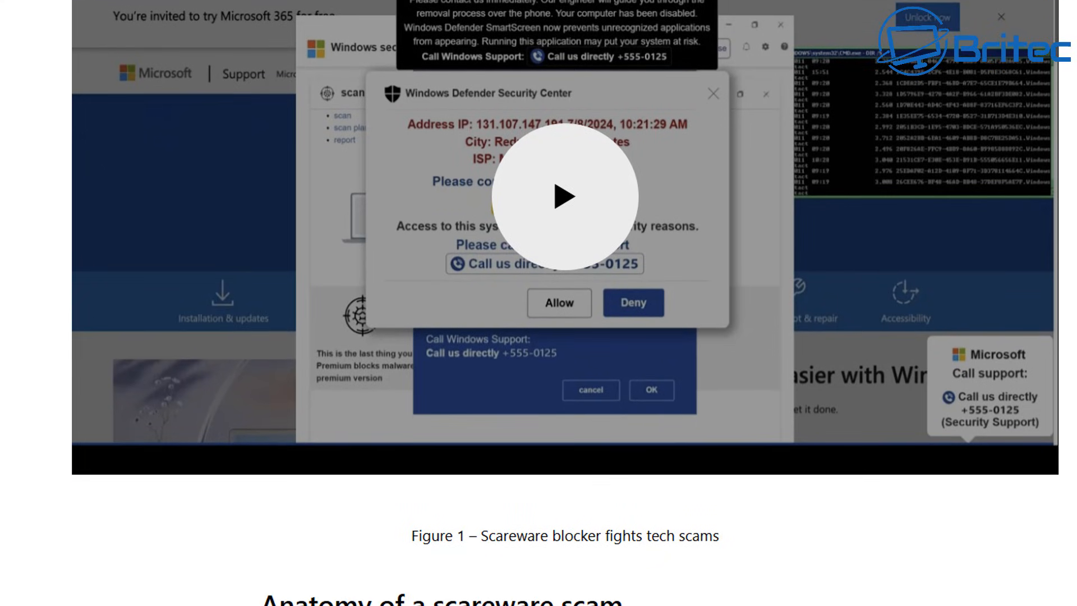
{"action": "scroll", "scroll_direction": "down", "scroll_amount": 3}
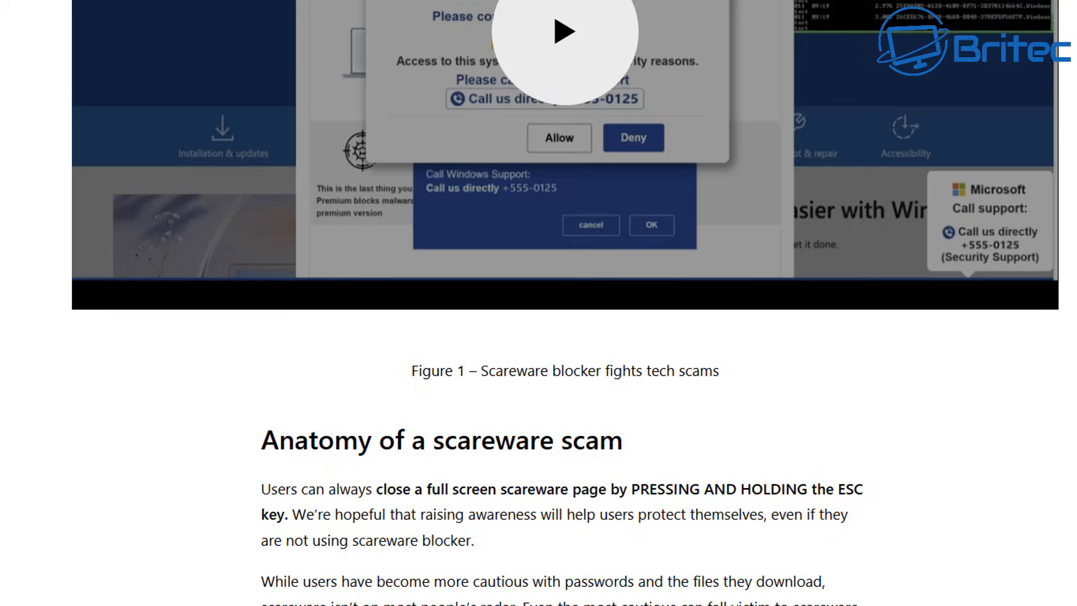
- Scroll the article from Figure 1 through the 'Anatomy of a scareware scam' section
{"action": "scroll", "scroll_direction": "down", "scroll_amount": 3}
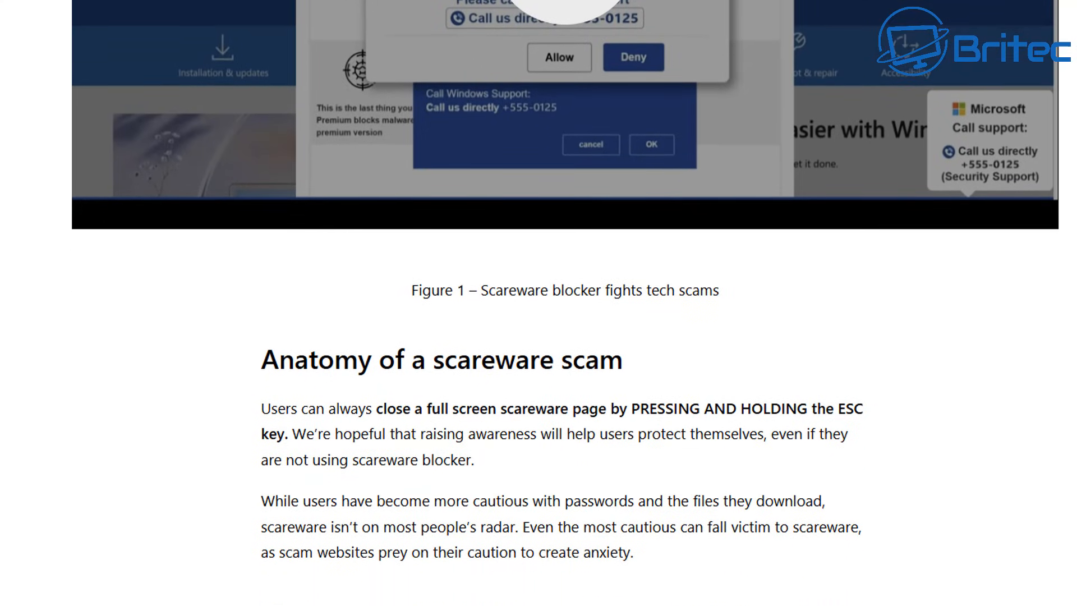
{"action": "scroll", "scroll_direction": "down", "scroll_amount": 3}
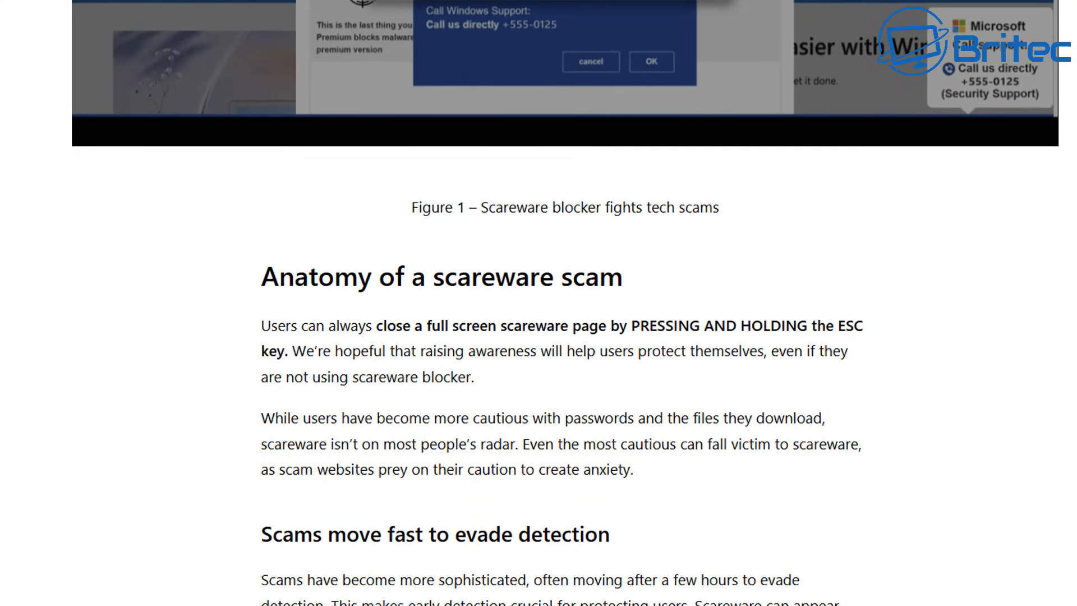
{"action": "scroll", "scroll_direction": "down", "scroll_amount": 3}
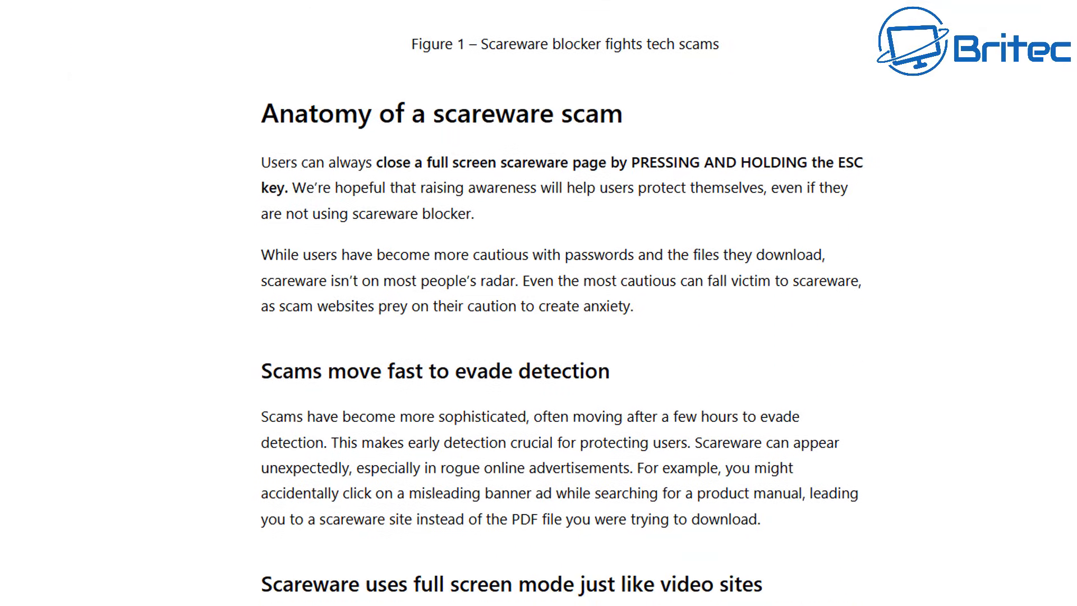
{"action": "scroll", "scroll_direction": "down", "scroll_amount": 3}
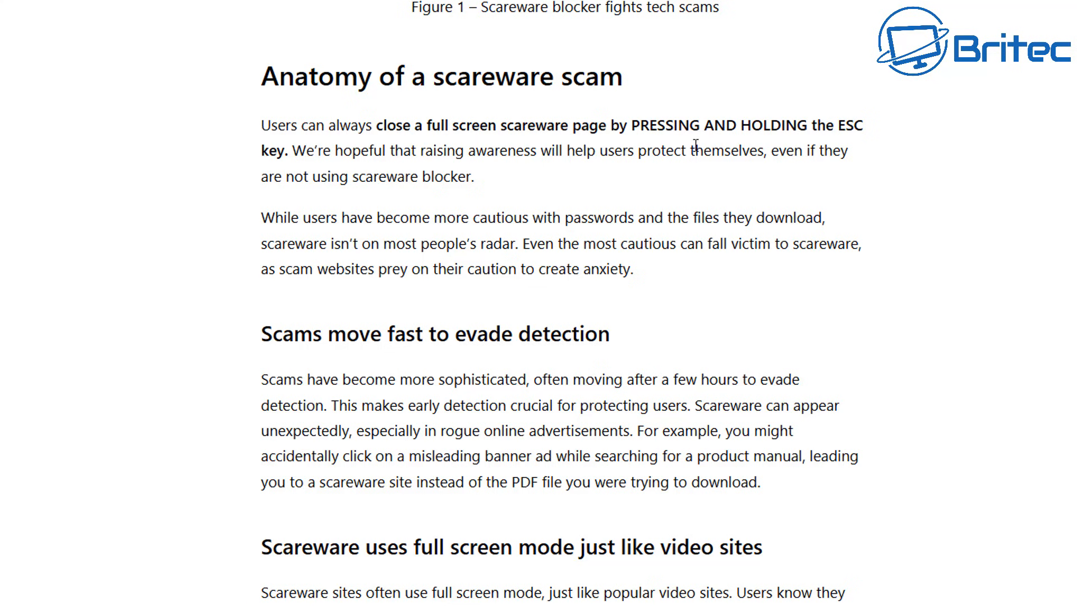
{"action": "mouse_move", "coordinate": [868, 142]}
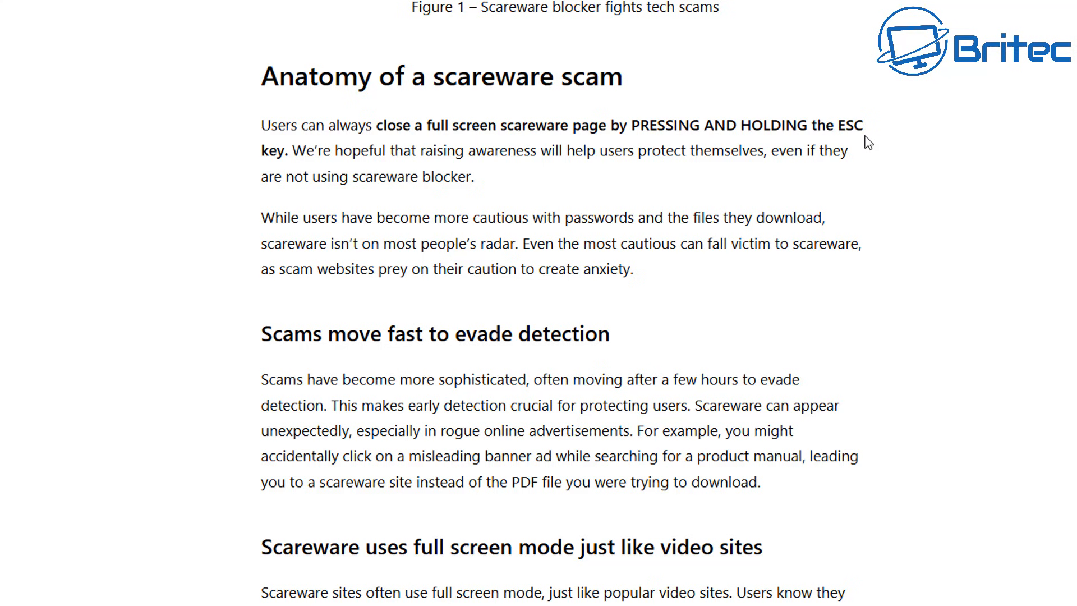
{"action": "mouse_move", "coordinate": [670, 234]}
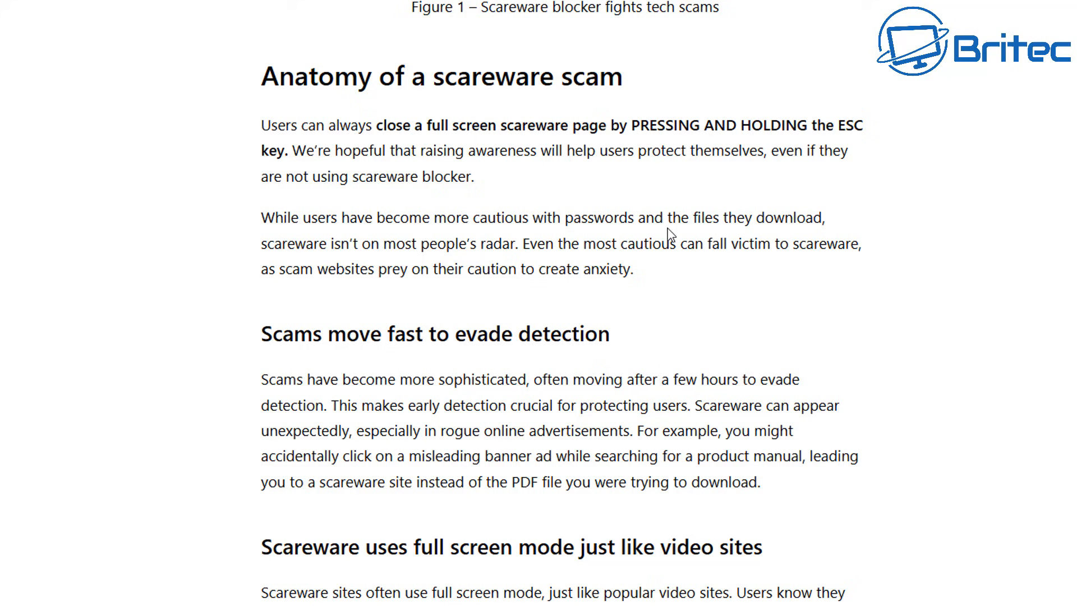
{"action": "mouse_move", "coordinate": [387, 362]}
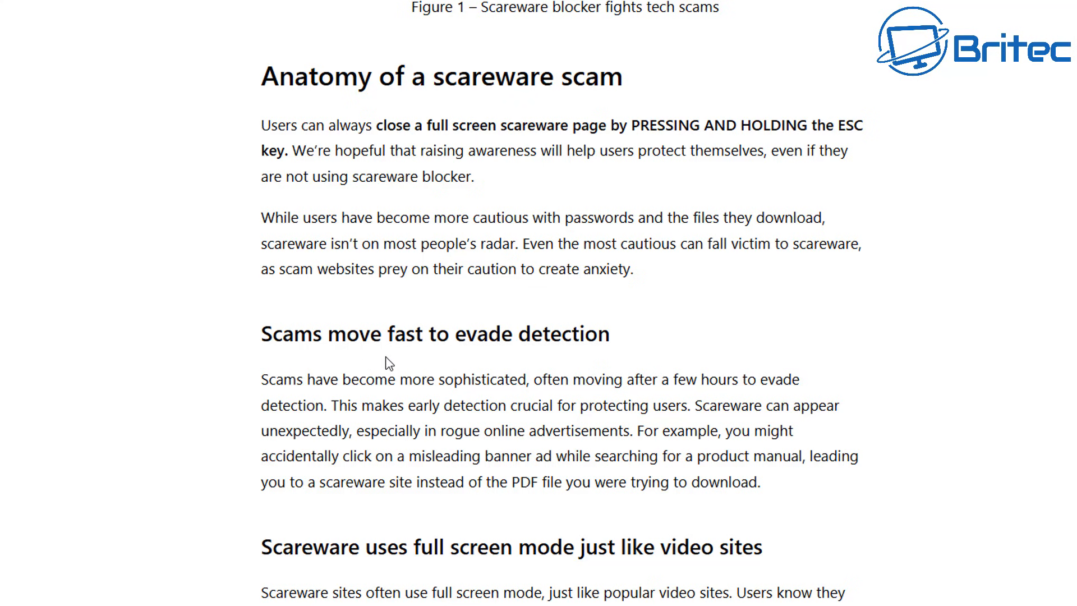
{"action": "mouse_move", "coordinate": [1057, 350]}
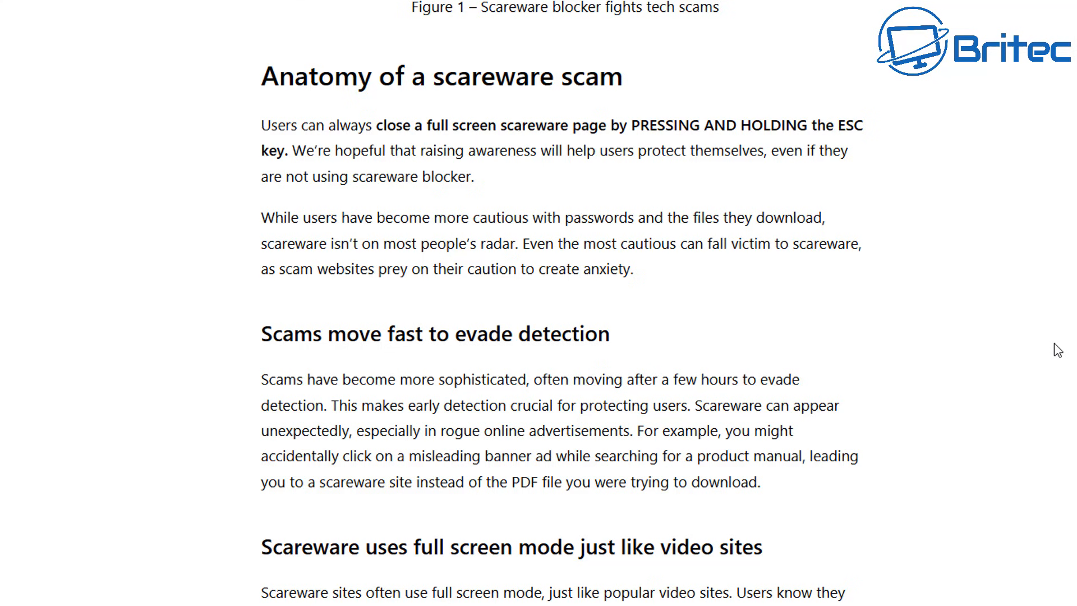
{"action": "scroll", "scroll_direction": "down", "scroll_amount": 3}
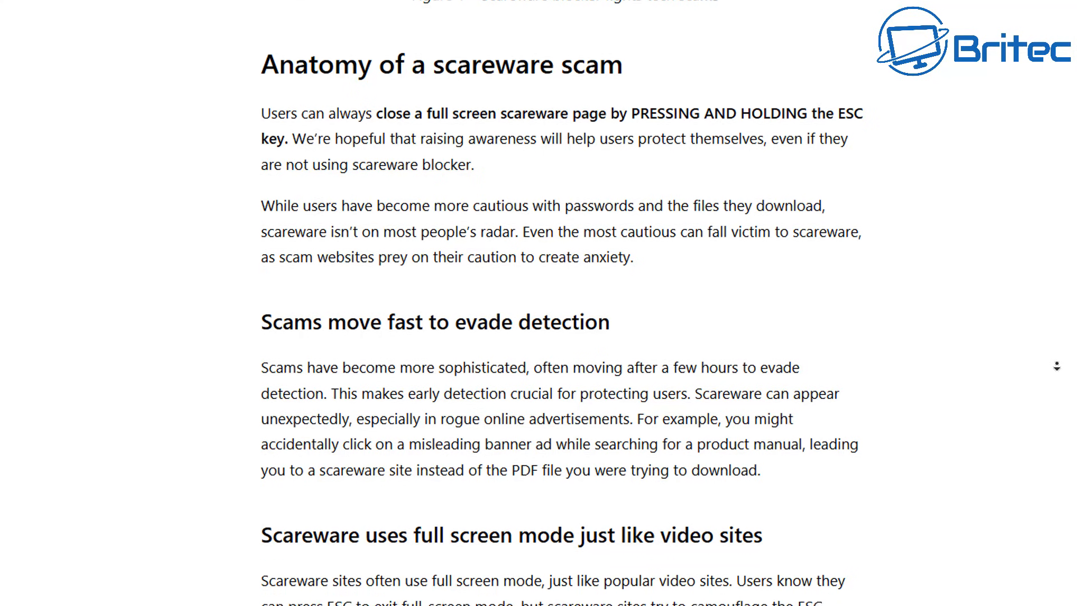
{"action": "scroll", "scroll_direction": "down", "scroll_amount": 3}
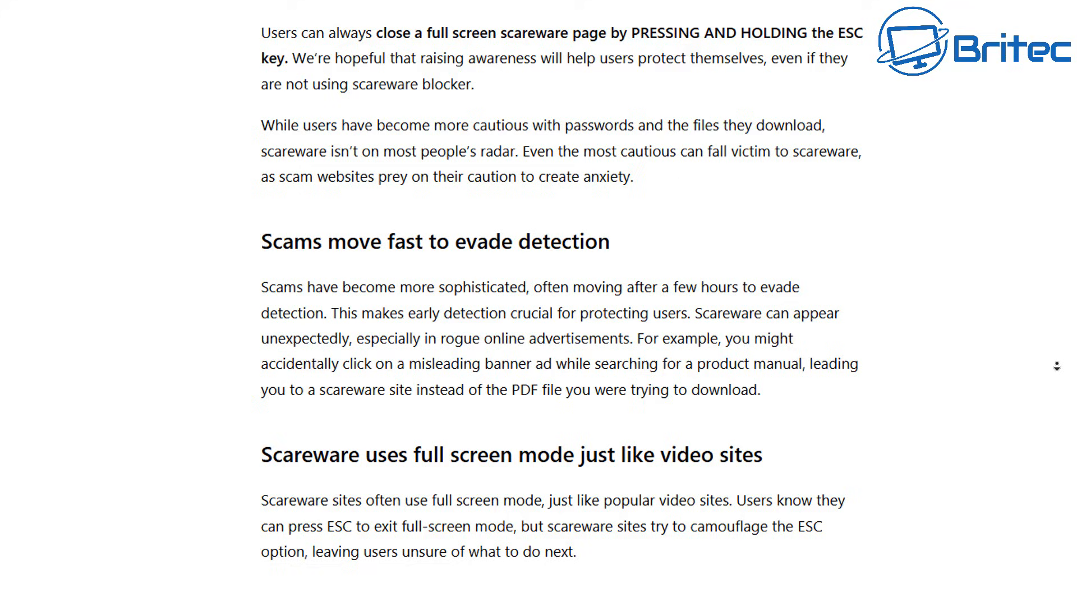
{"action": "scroll", "scroll_direction": "down", "scroll_amount": 3}
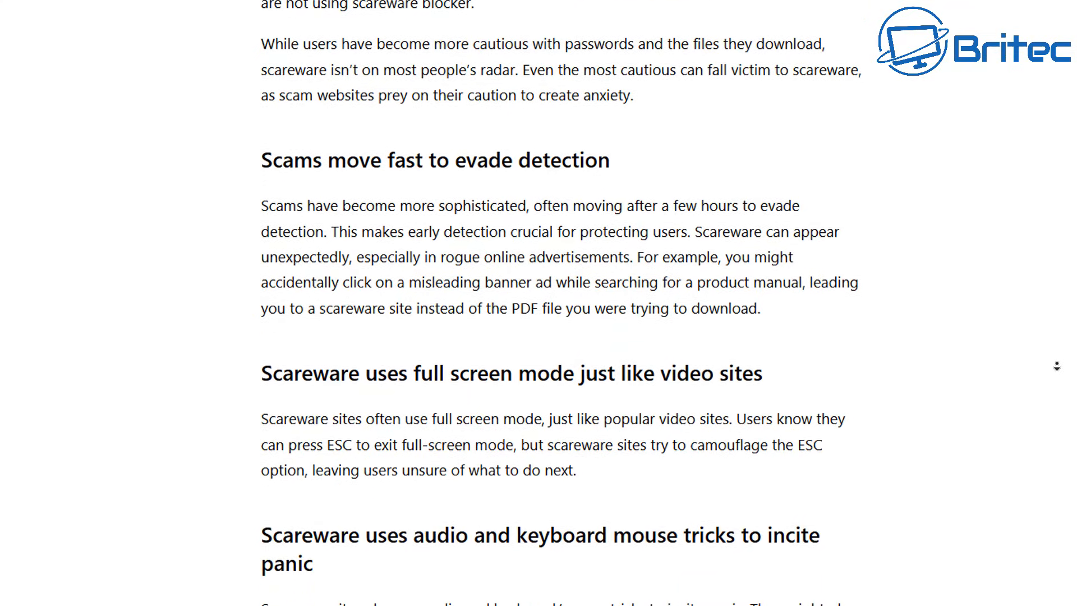
{"action": "scroll", "scroll_direction": "down", "scroll_amount": 3}
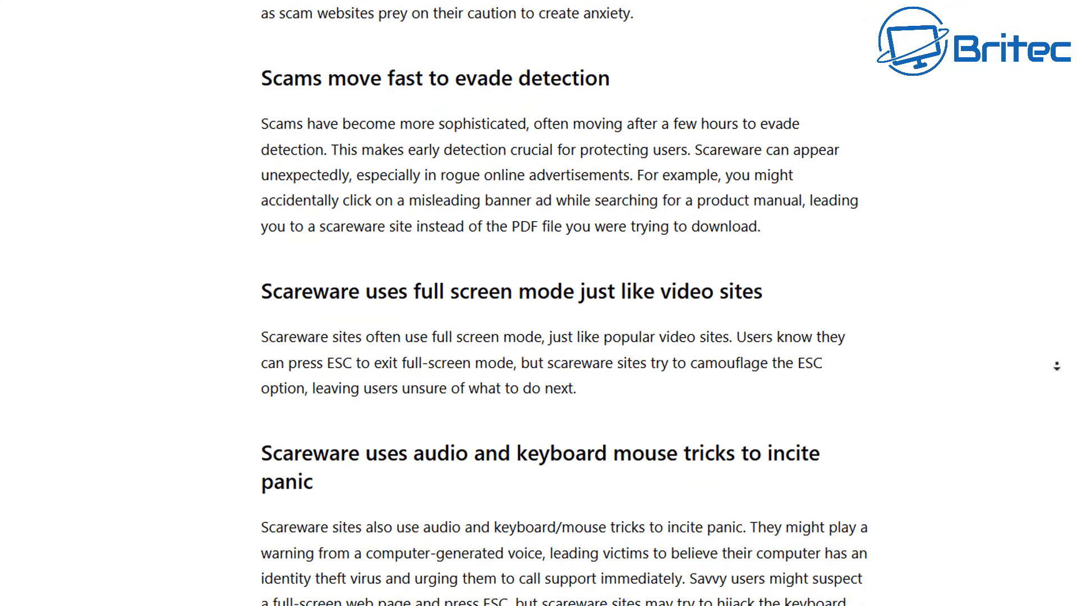
- Continue down to 'How scareware blocker will help' and its flow diagram
{"action": "scroll", "scroll_direction": "down", "scroll_amount": 3}
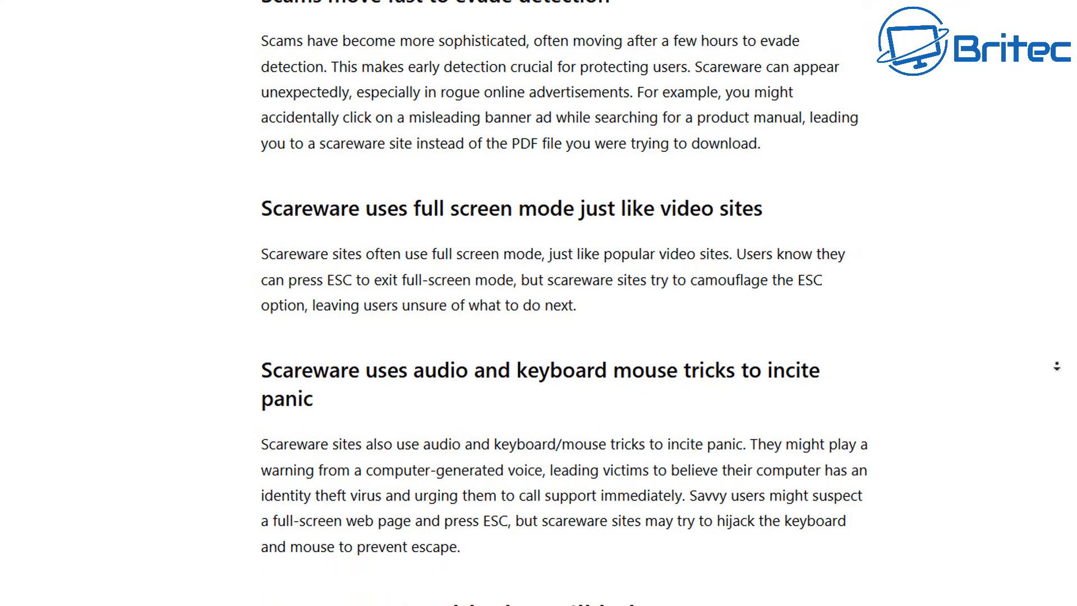
{"action": "scroll", "scroll_direction": "down", "scroll_amount": 3}
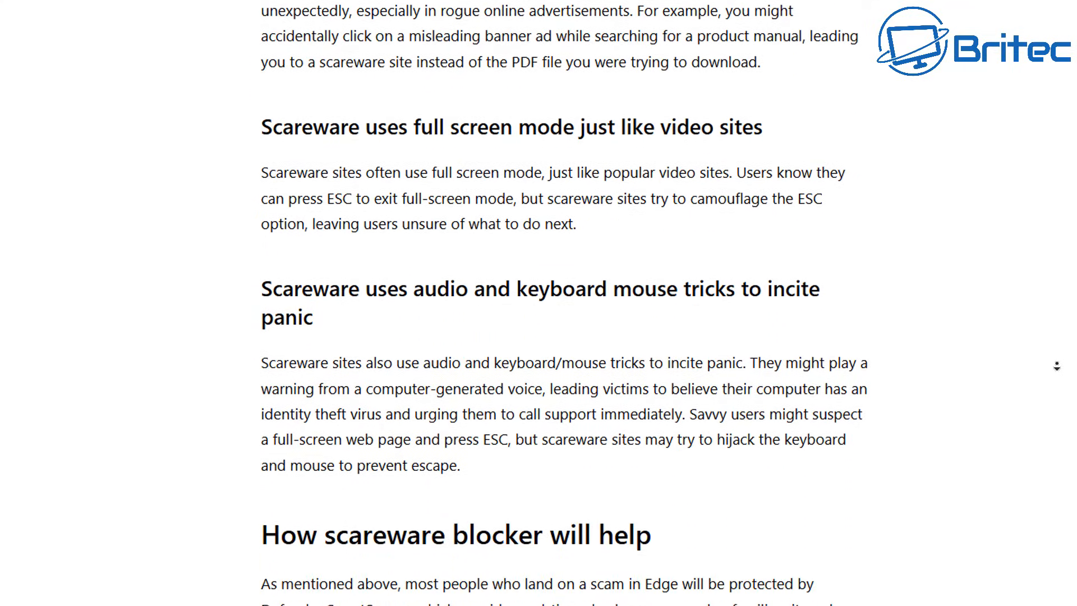
{"action": "scroll", "scroll_direction": "down", "scroll_amount": 3}
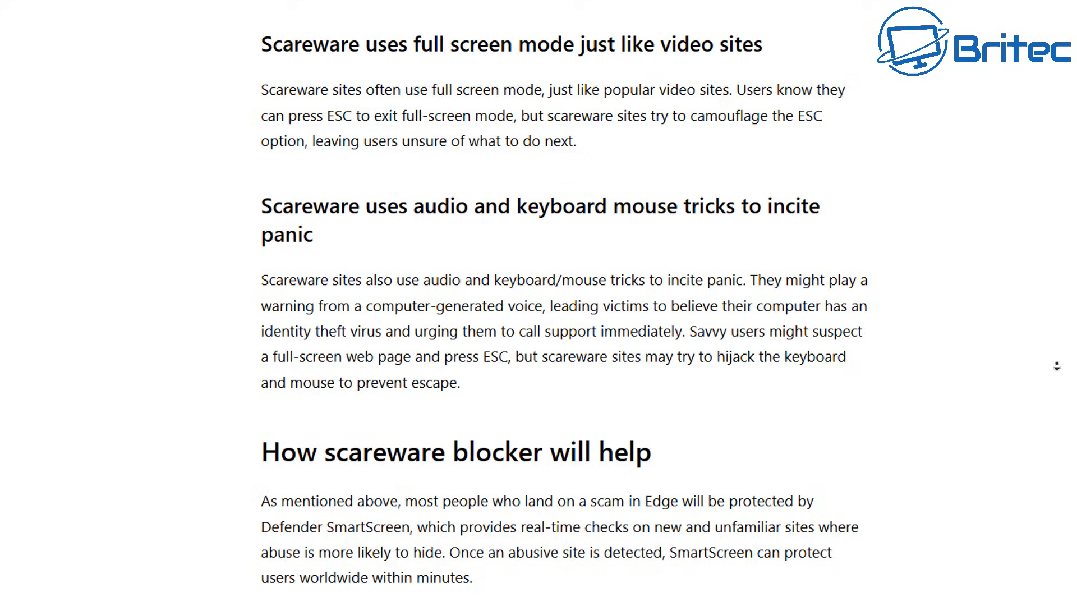
{"action": "scroll", "scroll_direction": "down", "scroll_amount": 3}
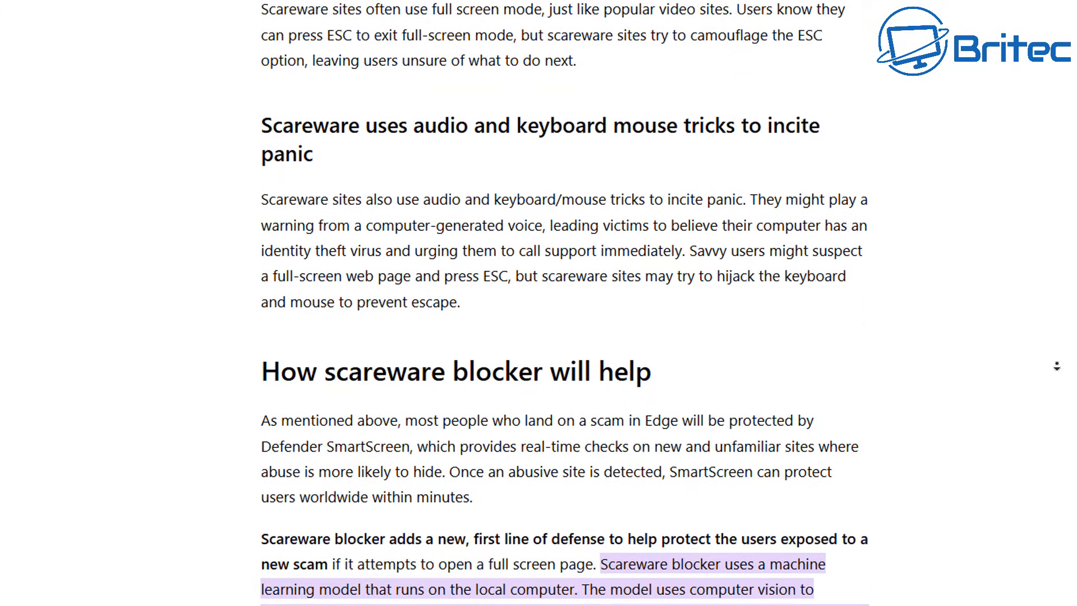
{"action": "scroll", "scroll_direction": "down", "scroll_amount": 3}
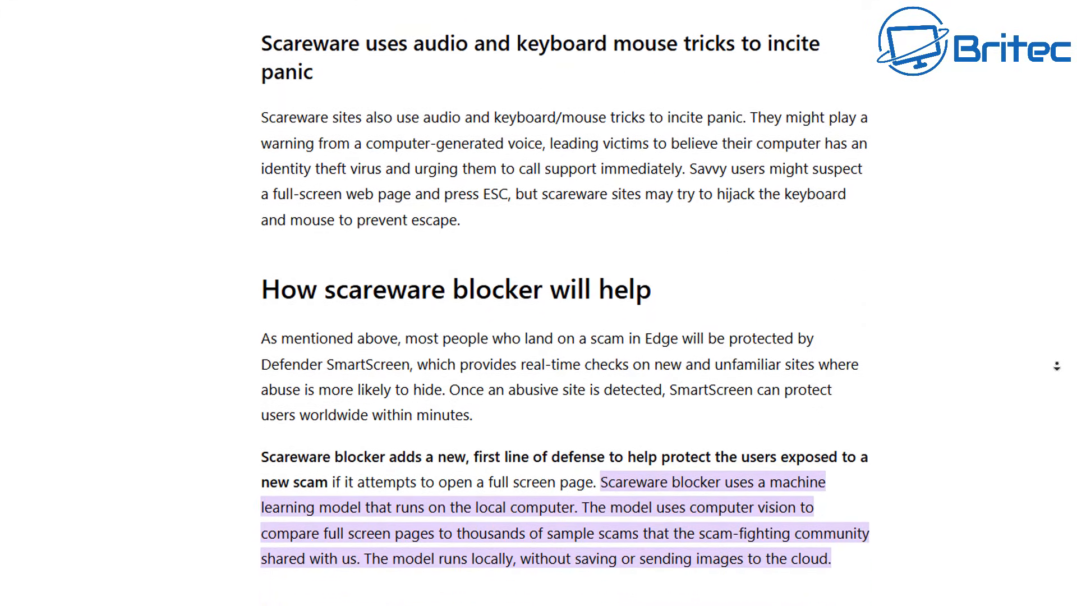
{"action": "scroll", "scroll_direction": "down", "scroll_amount": 3}
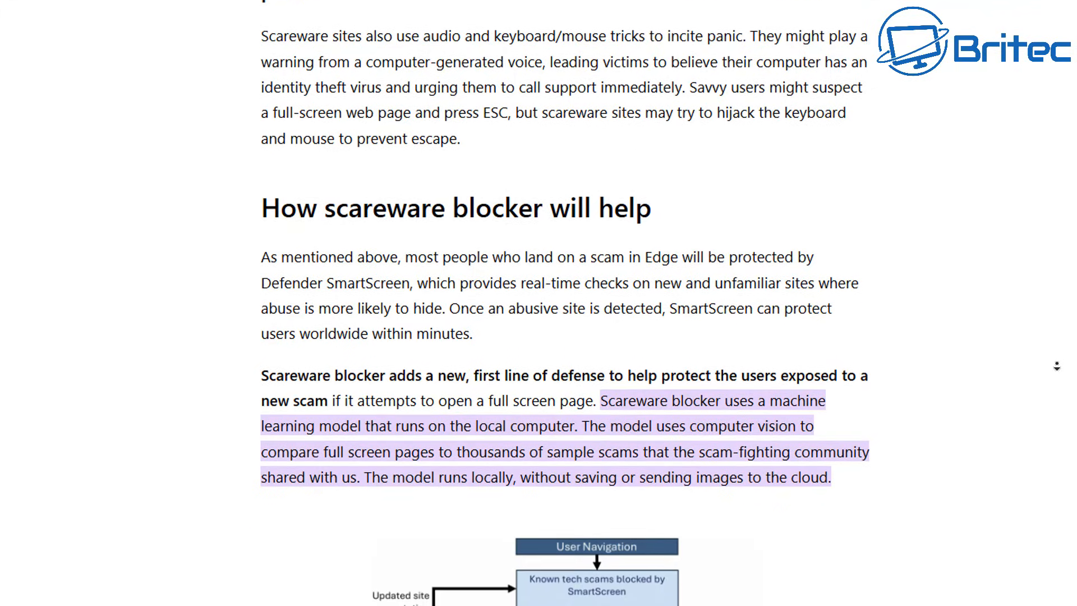
{"action": "scroll", "scroll_direction": "down", "scroll_amount": 3}
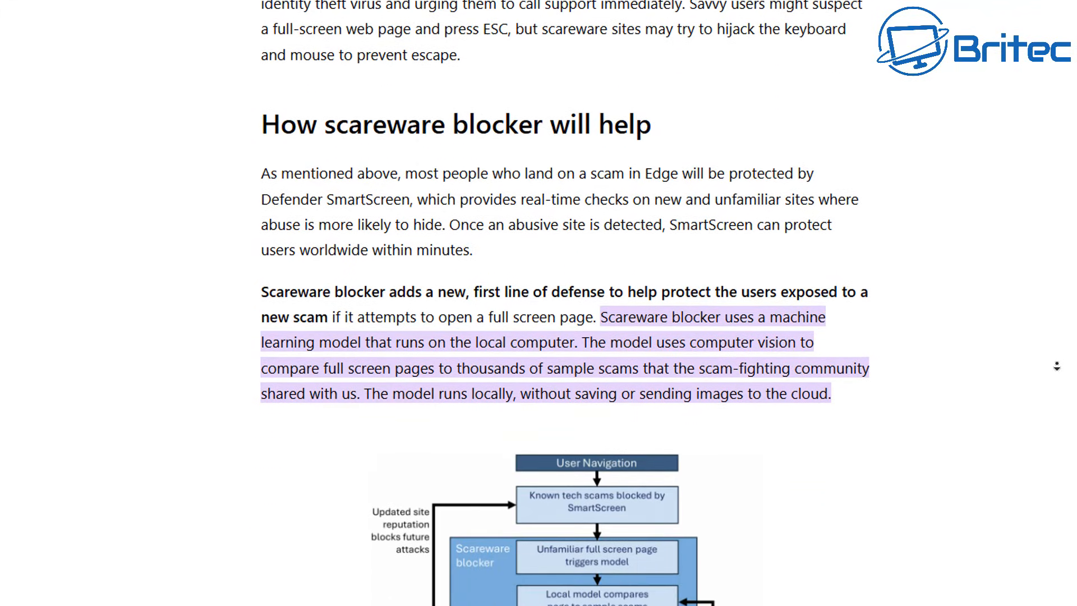
{"action": "scroll", "scroll_direction": "down", "scroll_amount": 3}
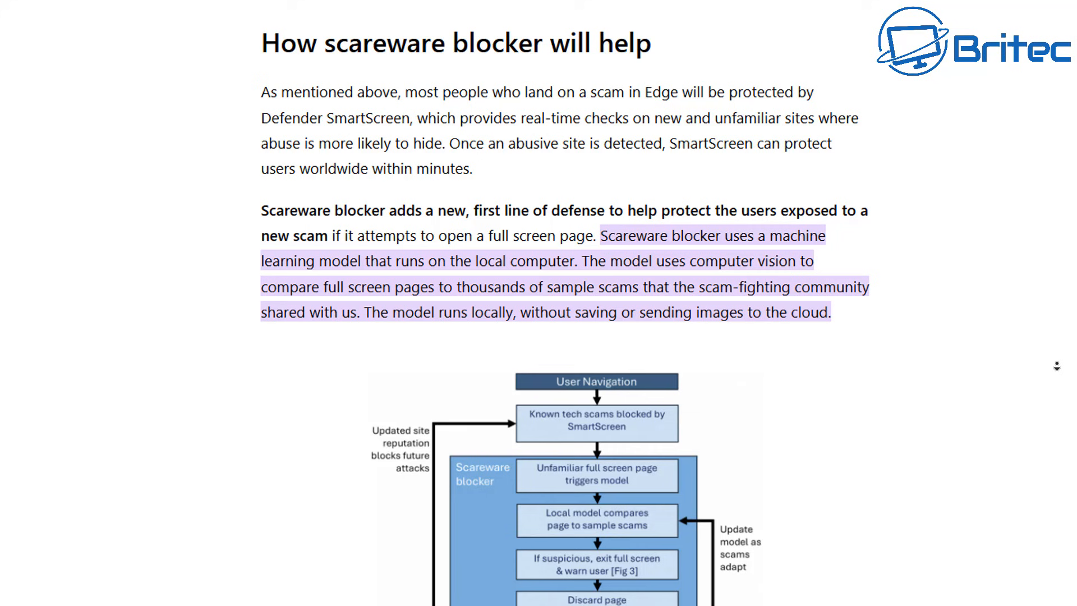
{"action": "scroll", "scroll_direction": "down", "scroll_amount": 3}
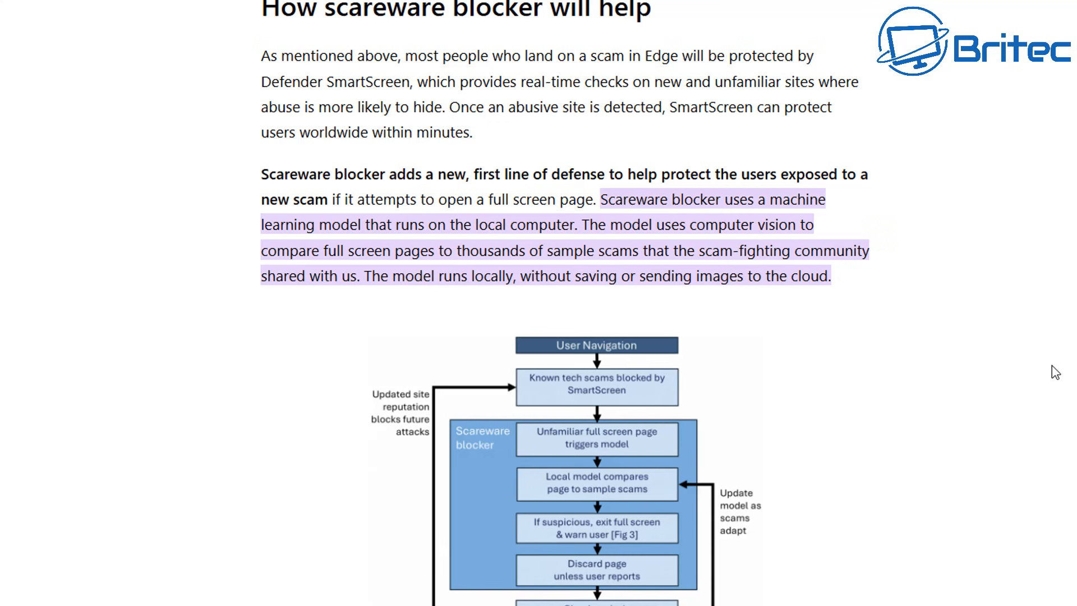
- Scroll past Figure 2's caption to the 'This site looks suspicious' warning screenshot
{"action": "scroll", "scroll_direction": "down", "scroll_amount": 3}
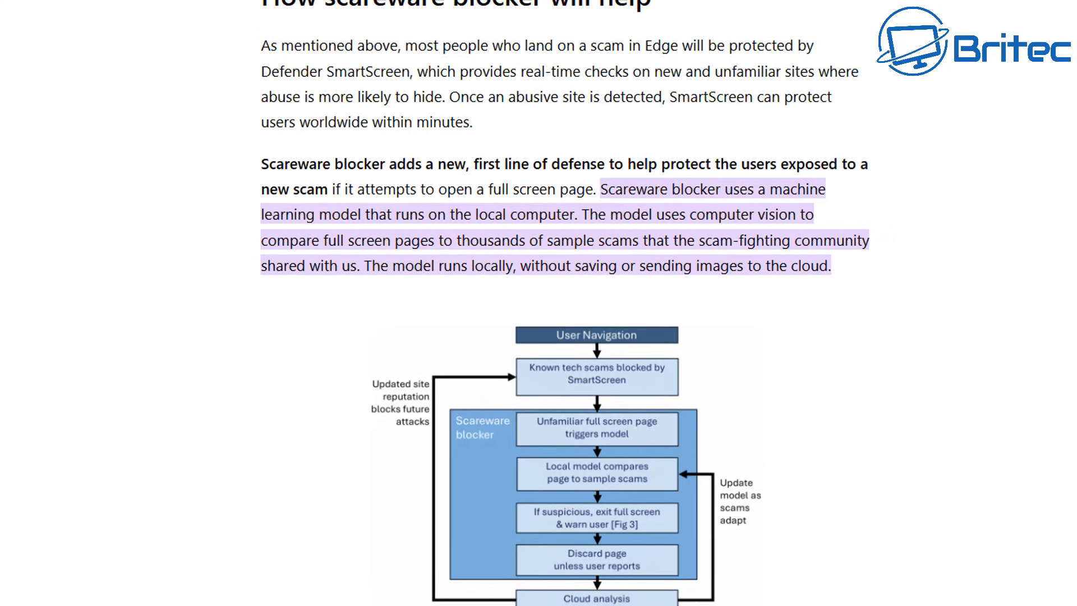
{"action": "scroll", "scroll_direction": "down", "scroll_amount": 3}
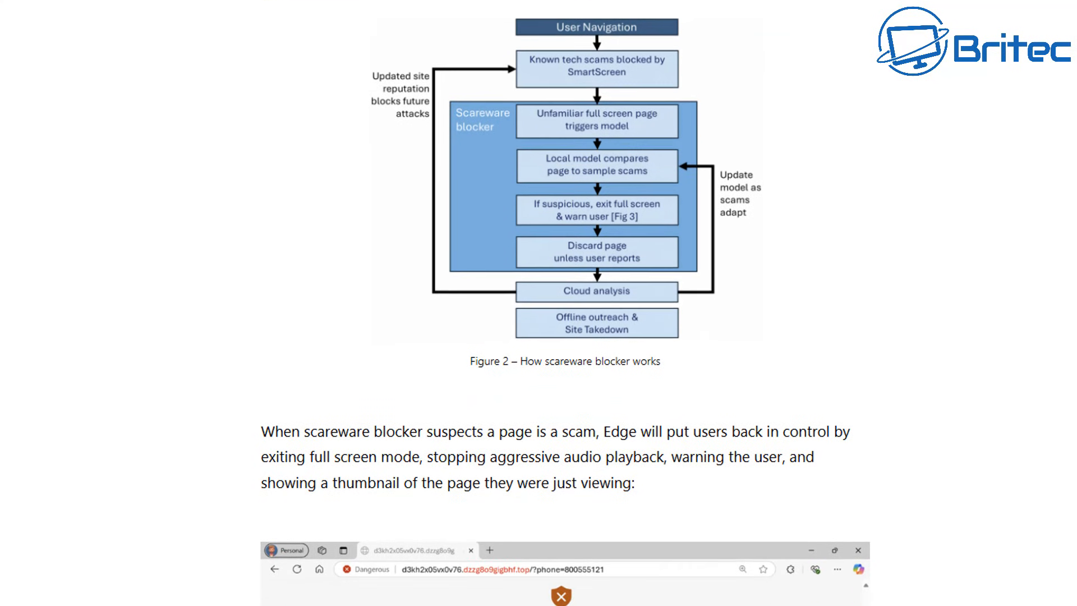
{"action": "scroll", "scroll_direction": "down", "scroll_amount": 3}
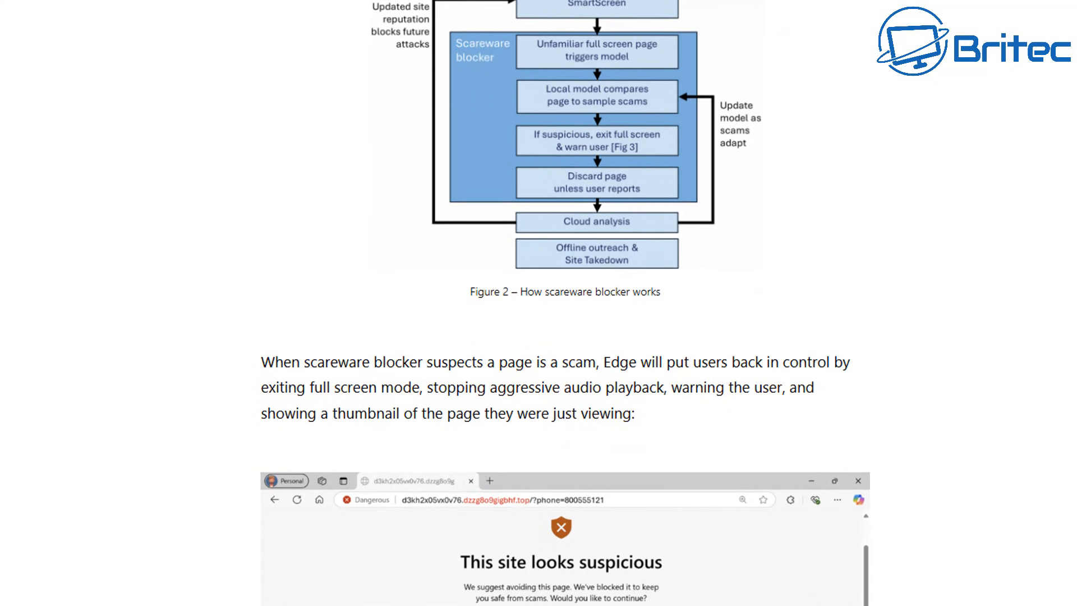
- Scroll down to Figure 3's warning screenshot and the 'Send feedback' section heading
{"action": "scroll", "scroll_direction": "down", "scroll_amount": 3}
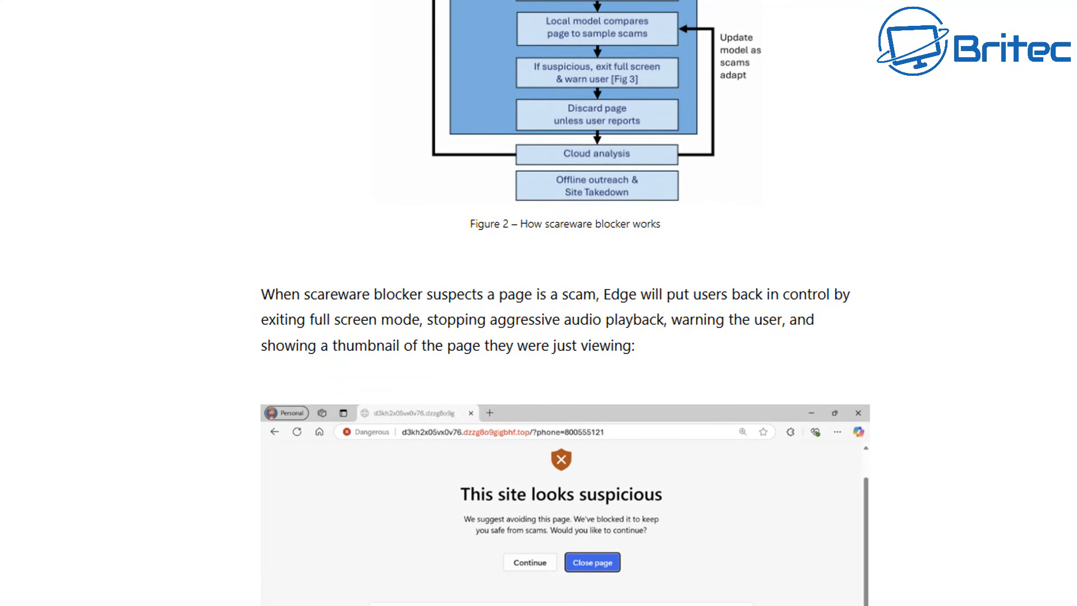
{"action": "scroll", "scroll_direction": "down", "scroll_amount": 3}
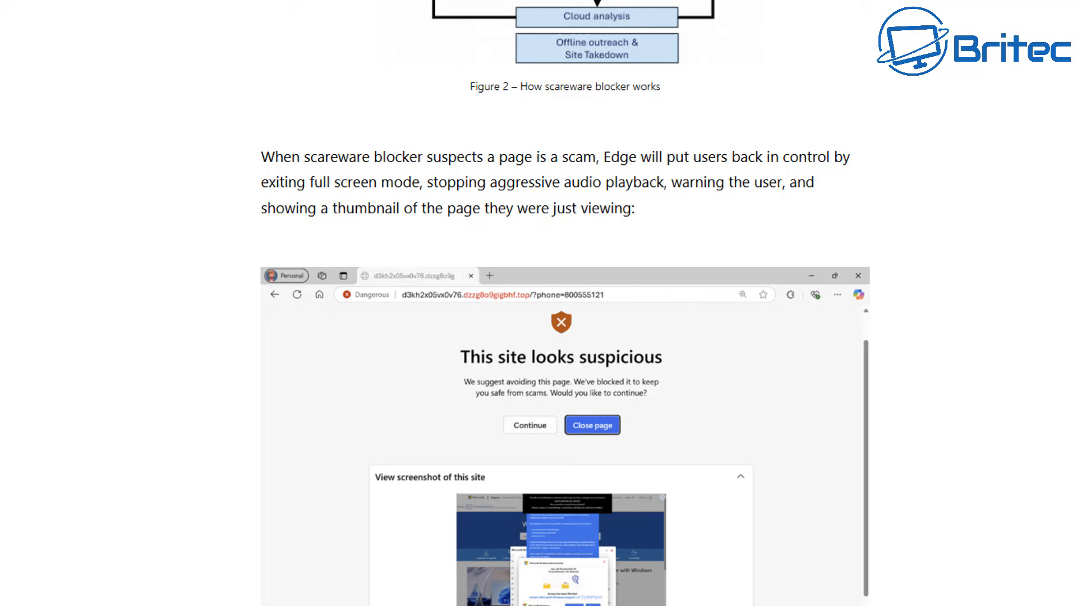
{"action": "scroll", "scroll_direction": "down", "scroll_amount": 3}
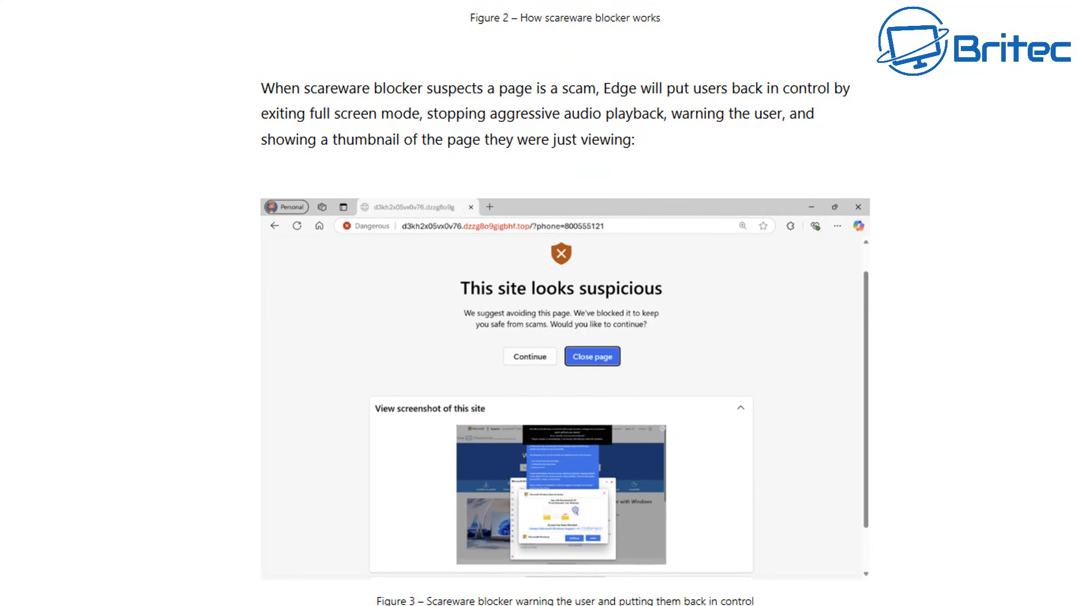
{"action": "scroll", "scroll_direction": "down", "scroll_amount": 3}
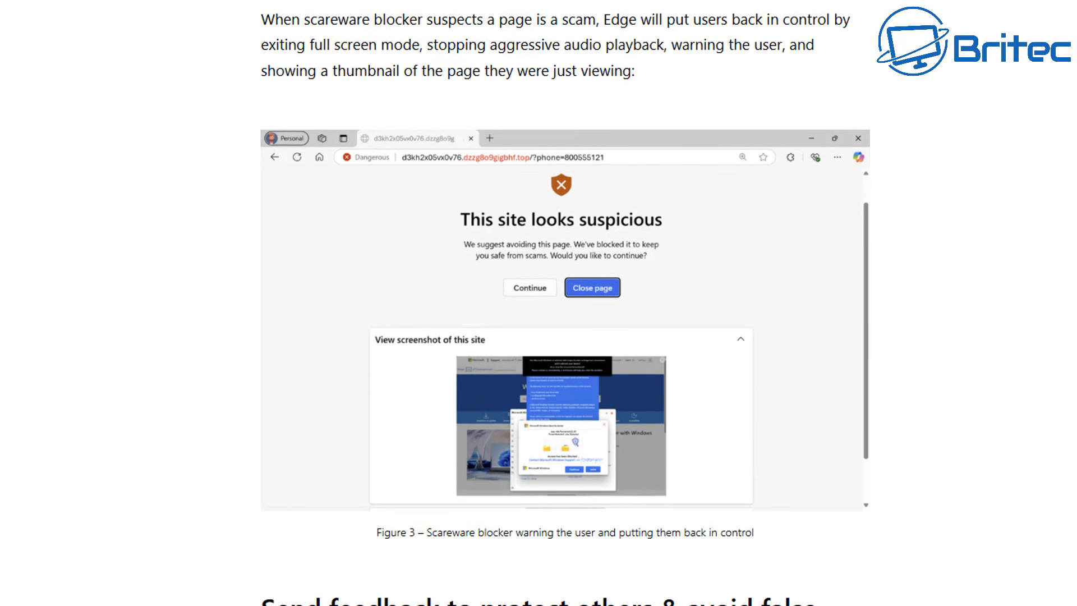
{"action": "scroll", "scroll_direction": "down", "scroll_amount": 3}
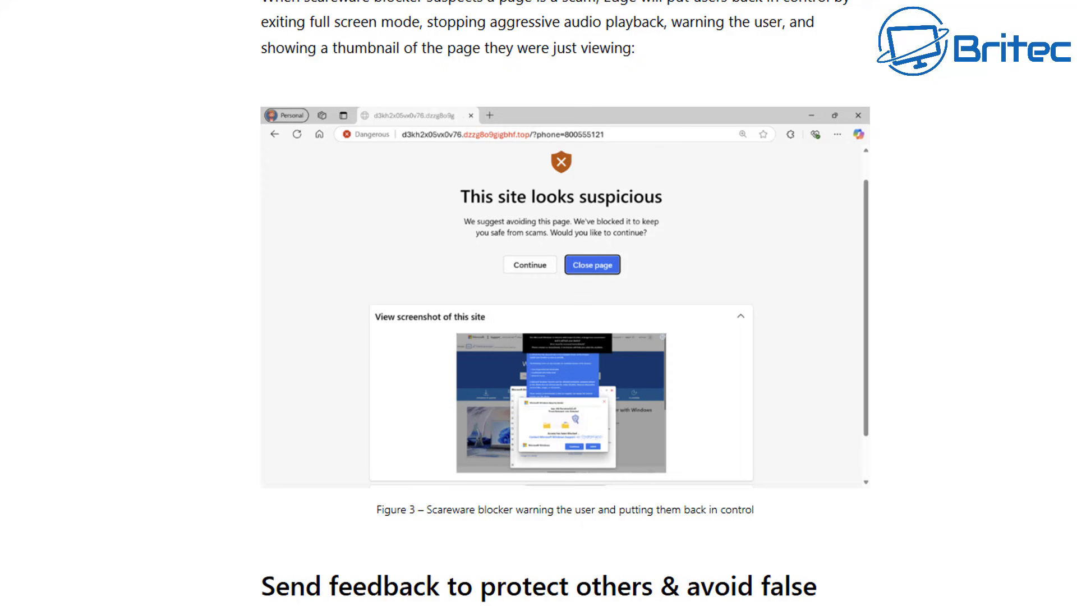
{"action": "scroll", "scroll_direction": "down", "scroll_amount": 3}
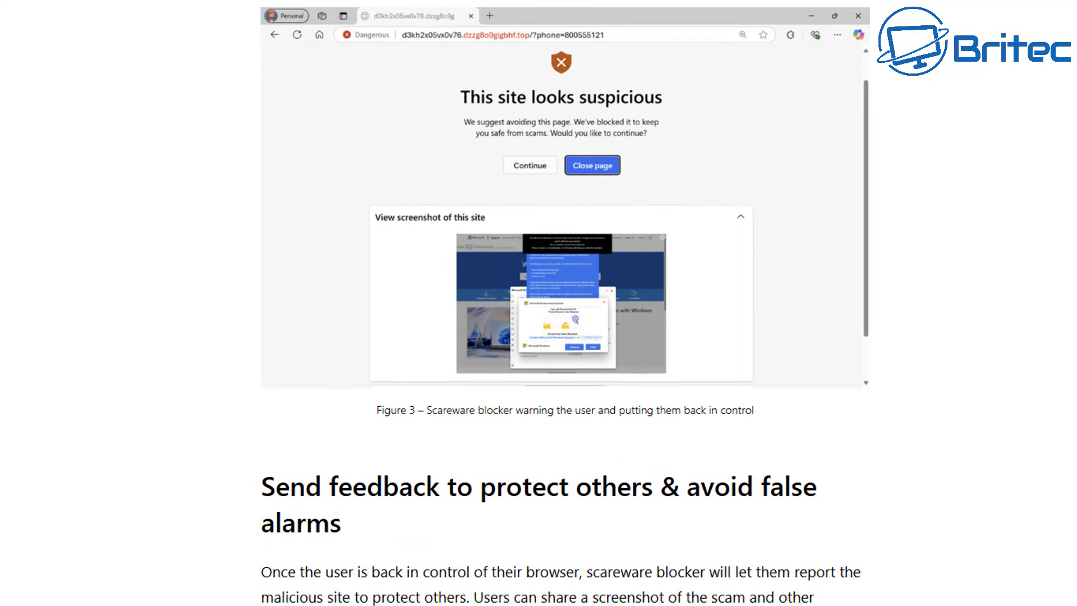
{"action": "scroll", "scroll_direction": "down", "scroll_amount": 3}
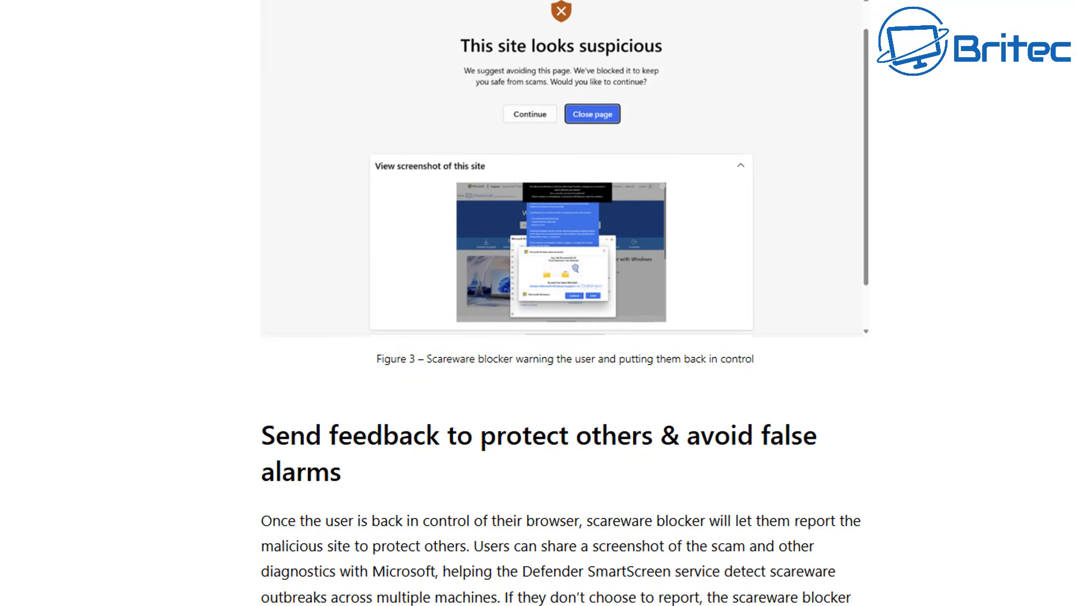
- Scroll through the feedback section to 'Help us stand up to scams by enabling scareware blocker'
{"action": "scroll", "scroll_direction": "down", "scroll_amount": 3}
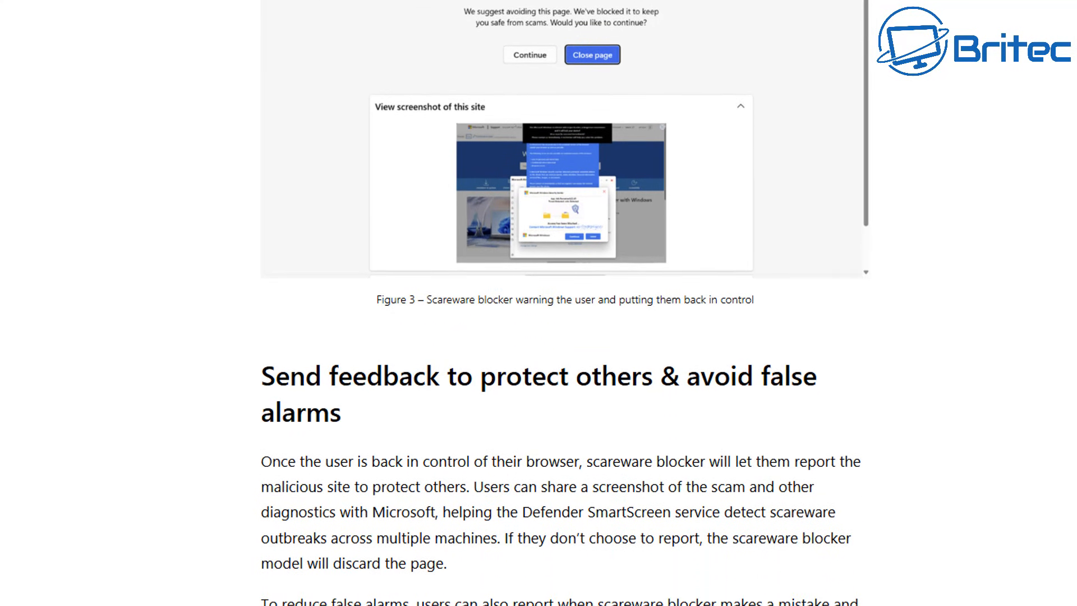
{"action": "scroll", "scroll_direction": "down", "scroll_amount": 3}
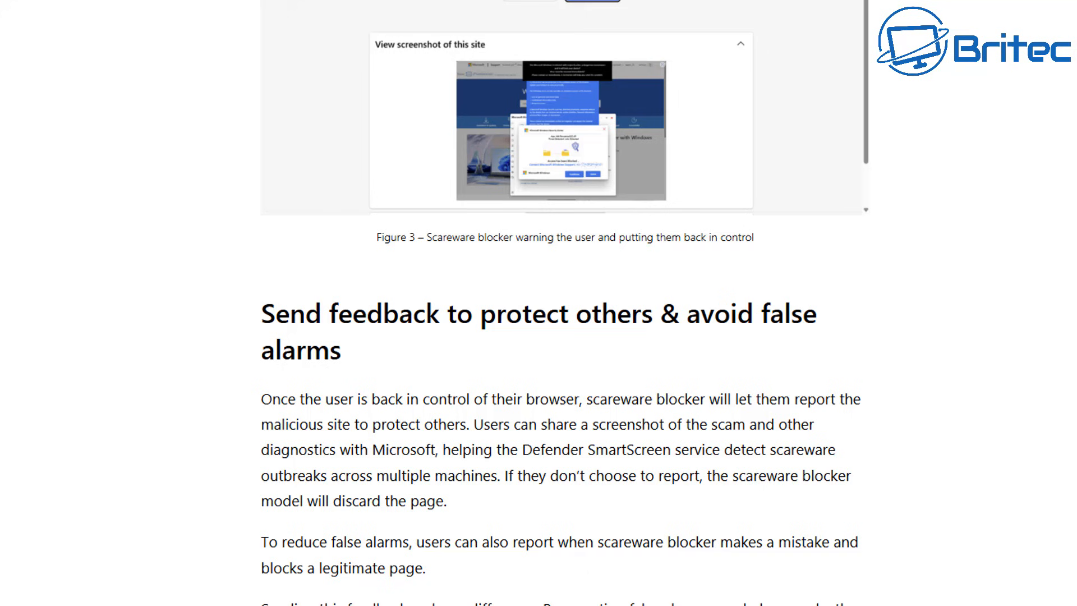
{"action": "scroll", "scroll_direction": "down", "scroll_amount": 3}
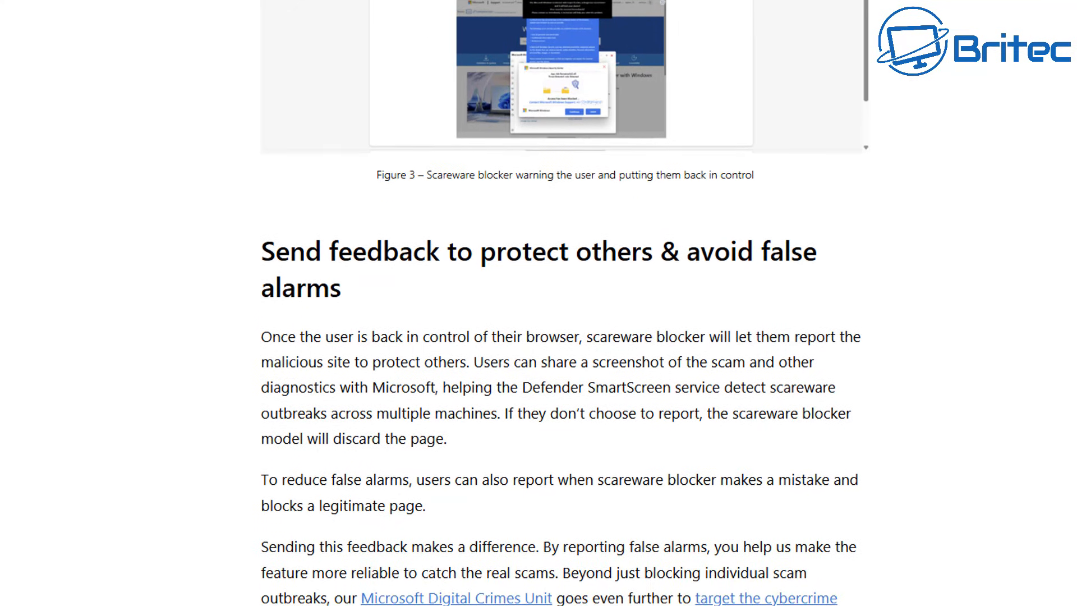
{"action": "scroll", "scroll_direction": "down", "scroll_amount": 3}
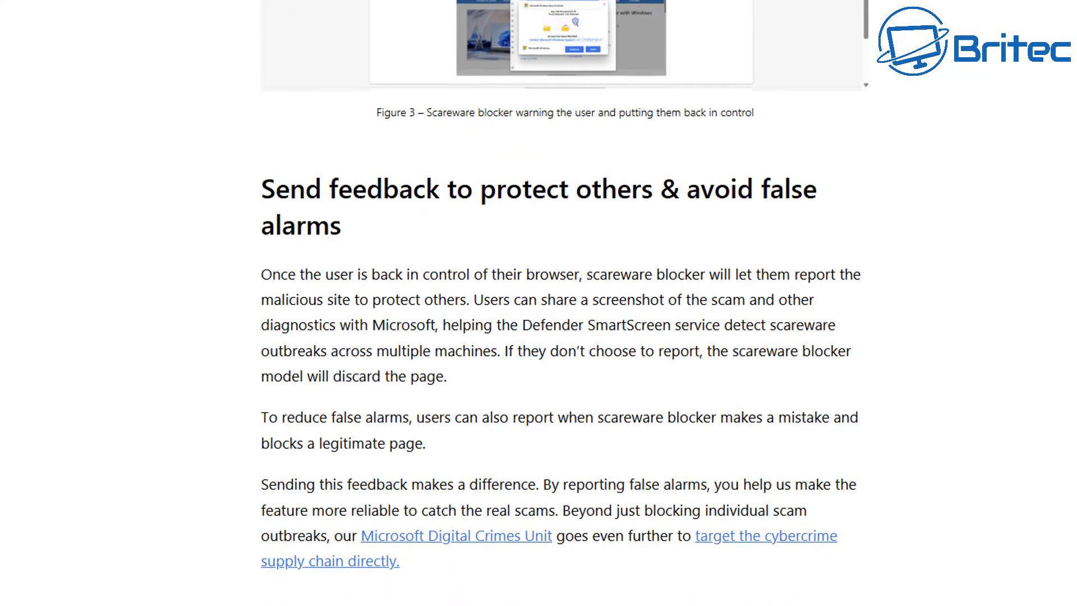
{"action": "scroll", "scroll_direction": "down", "scroll_amount": 3}
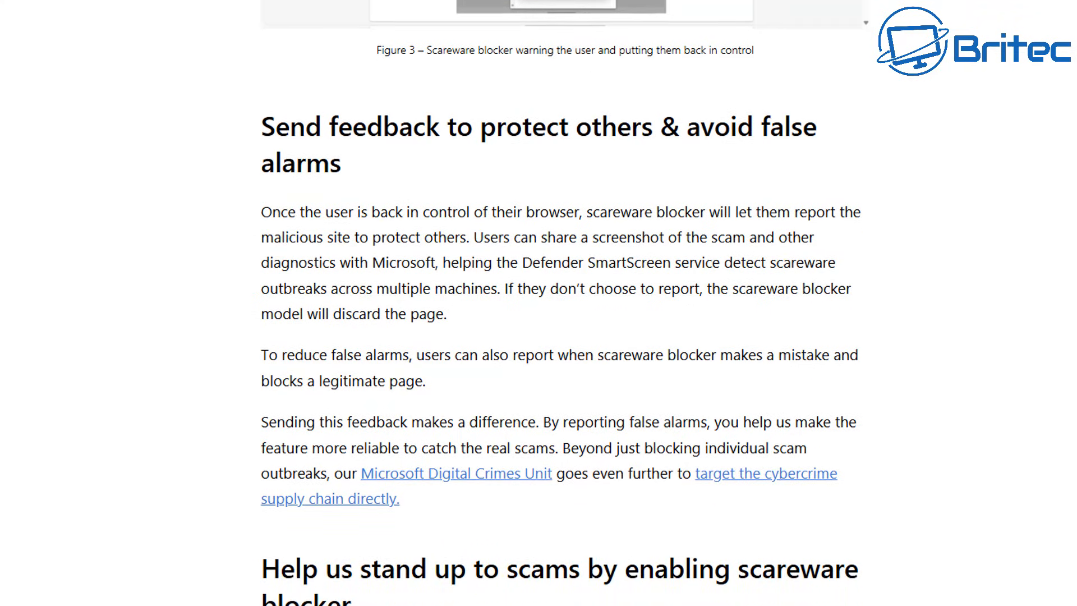
{"action": "scroll", "scroll_direction": "down", "scroll_amount": 3}
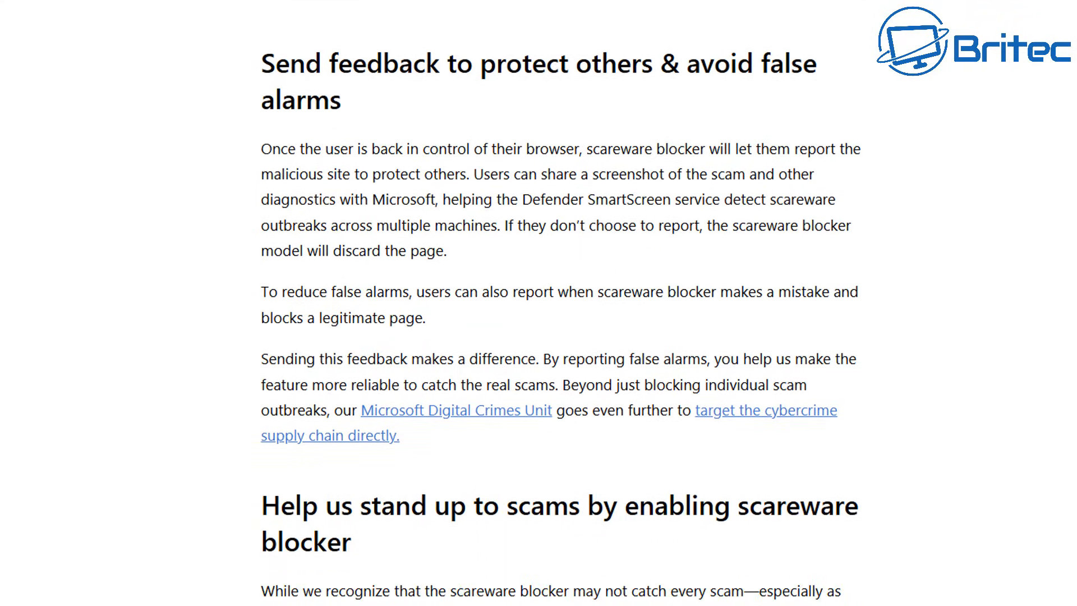
{"action": "scroll", "scroll_direction": "down", "scroll_amount": 3}
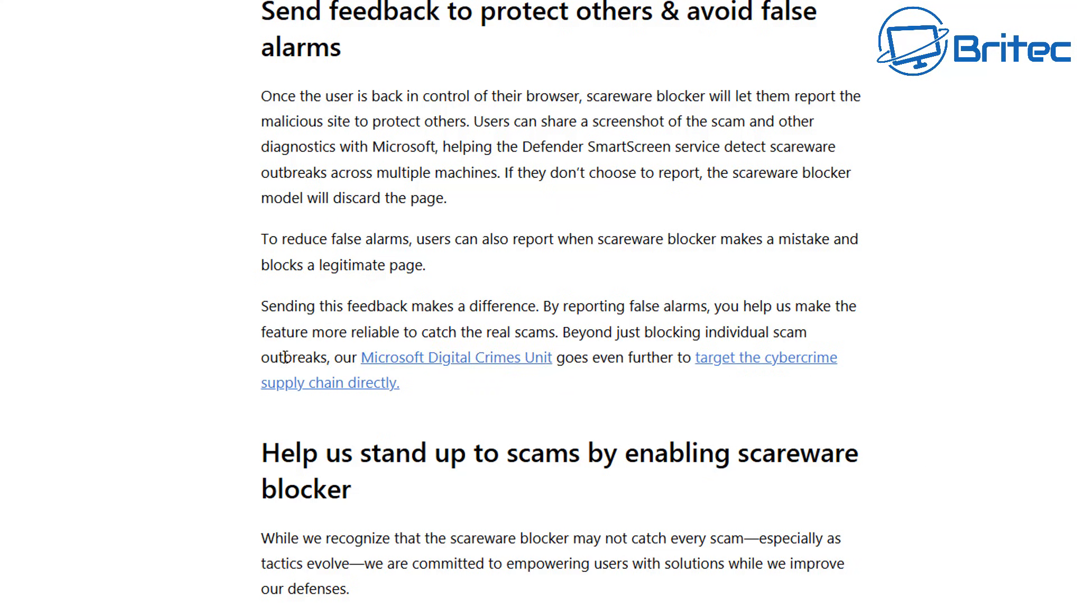
{"action": "mouse_move", "coordinate": [420, 370]}
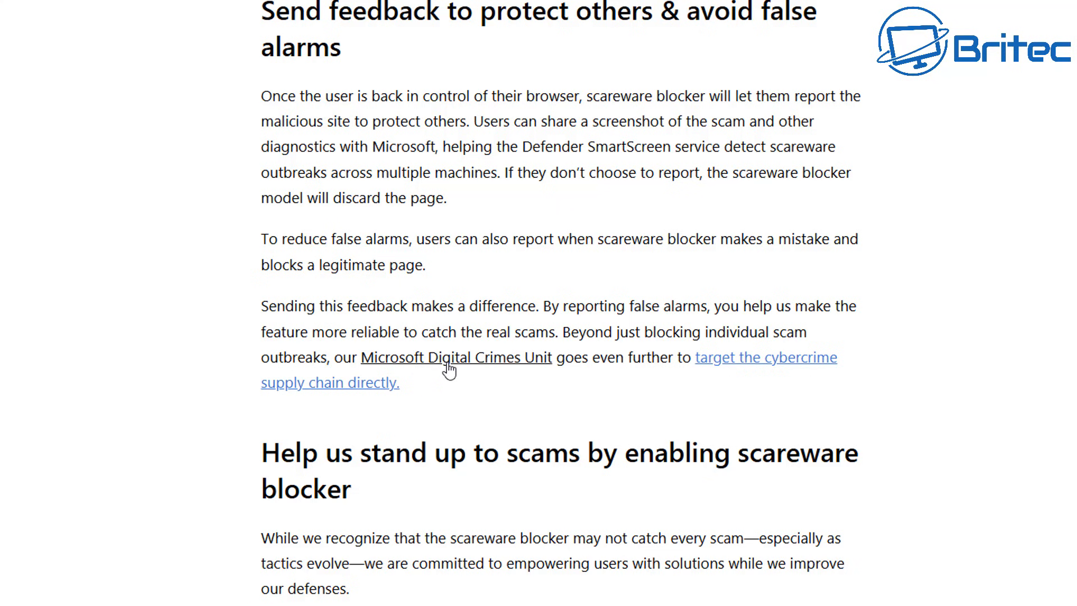
{"action": "left_click", "coordinate": [455, 357]}
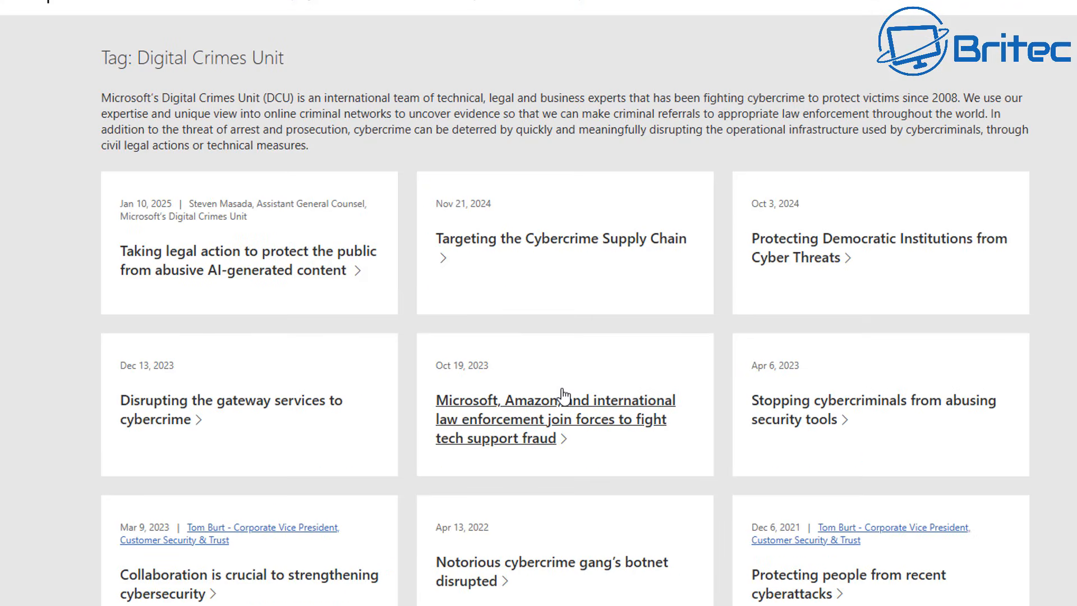
{"action": "scroll", "scroll_direction": "down", "scroll_amount": 3}
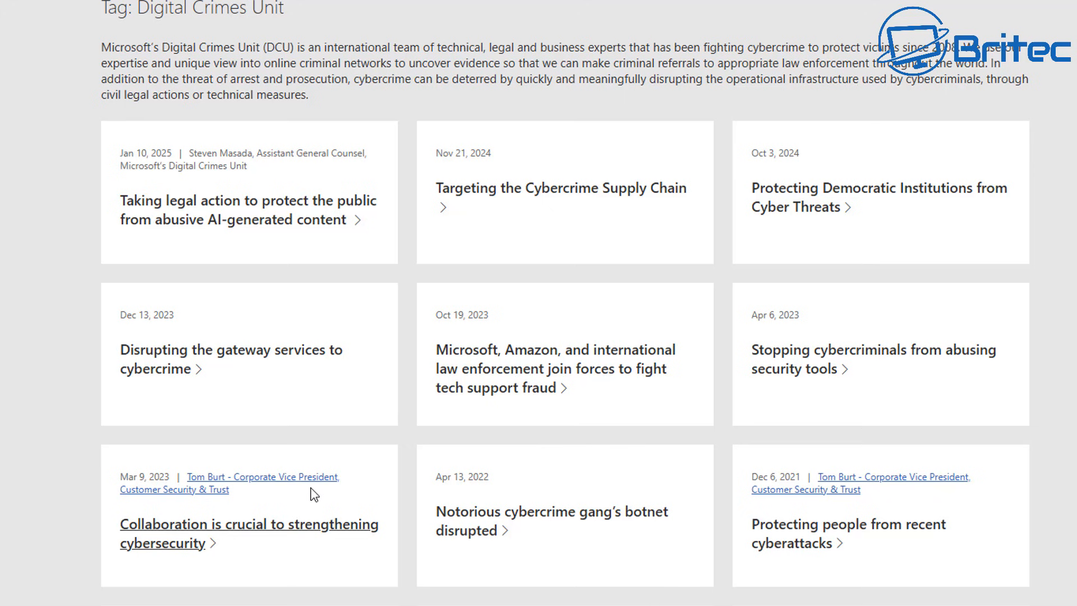
{"action": "left_click", "coordinate": [248, 524]}
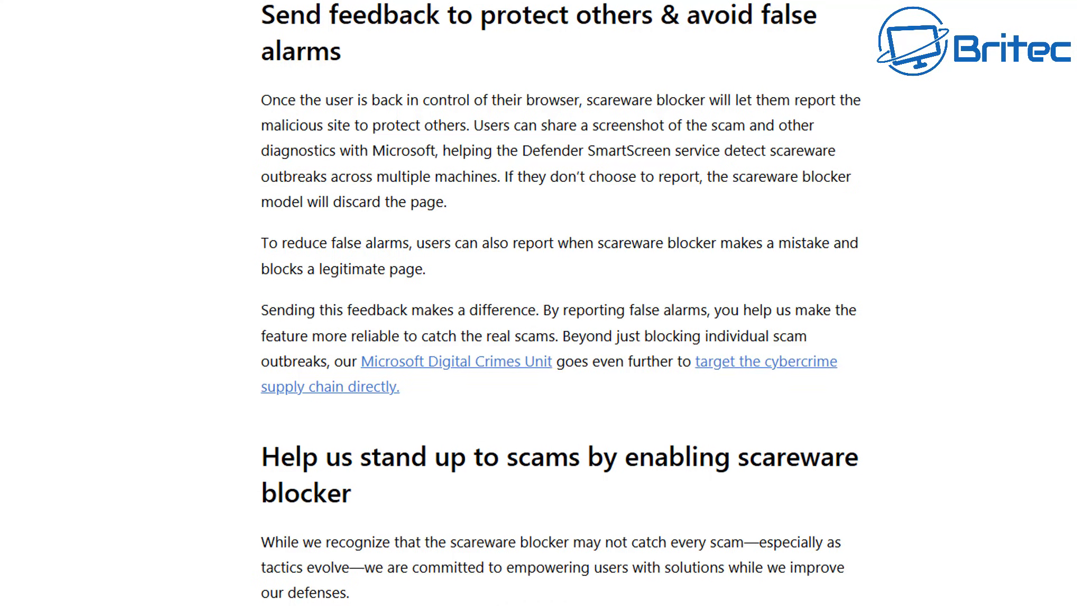
- Scroll to Figure 4 and the tags, then highlight the 'Privacy Search and Services' mention
{"action": "scroll", "scroll_direction": "down", "scroll_amount": 3}
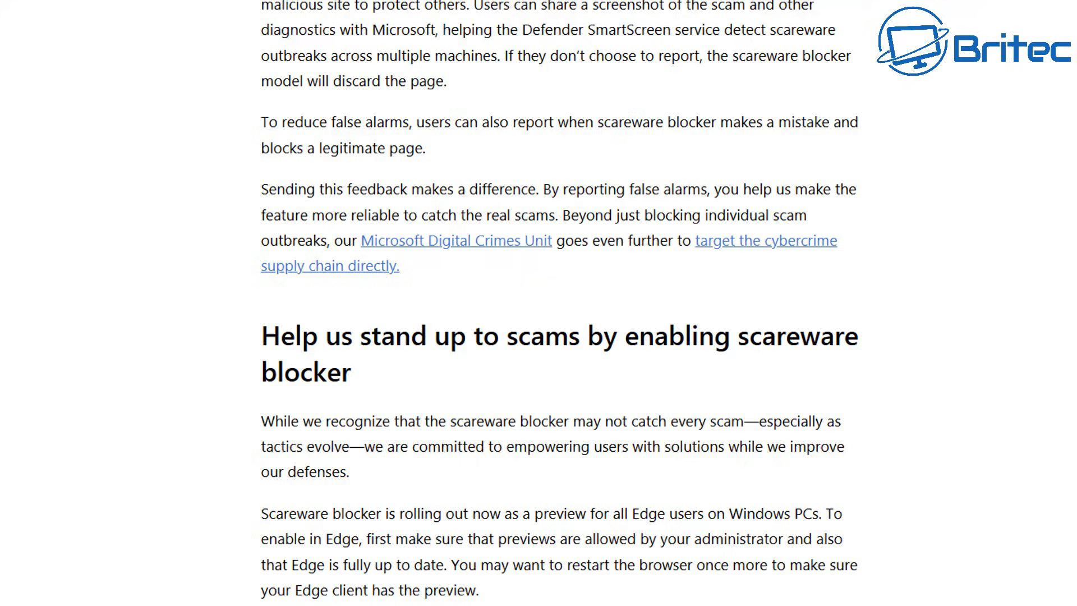
{"action": "scroll", "scroll_direction": "down", "scroll_amount": 3}
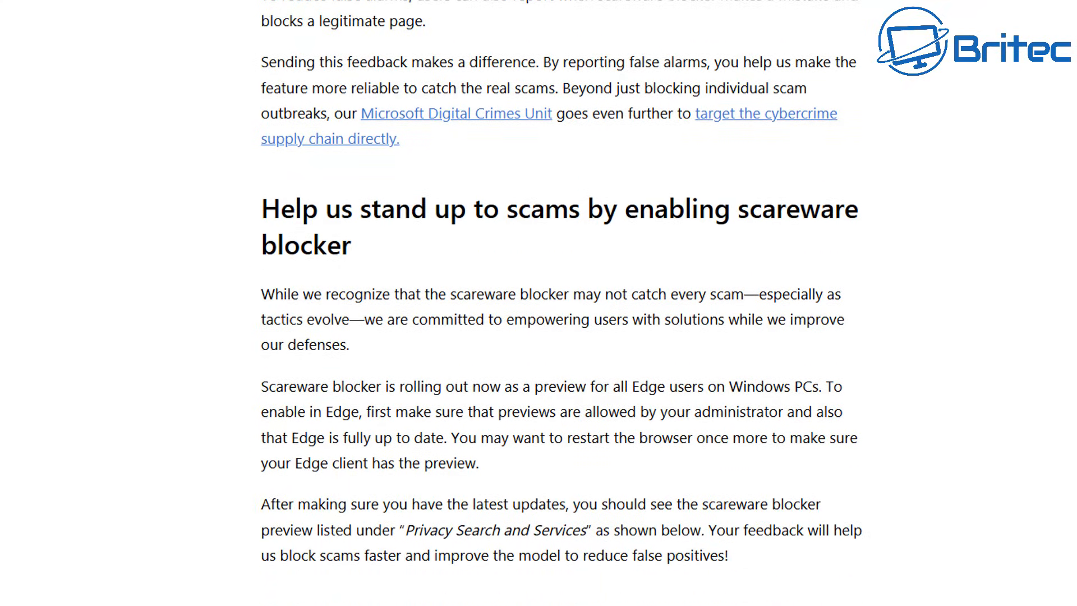
{"action": "scroll", "scroll_direction": "down", "scroll_amount": 3}
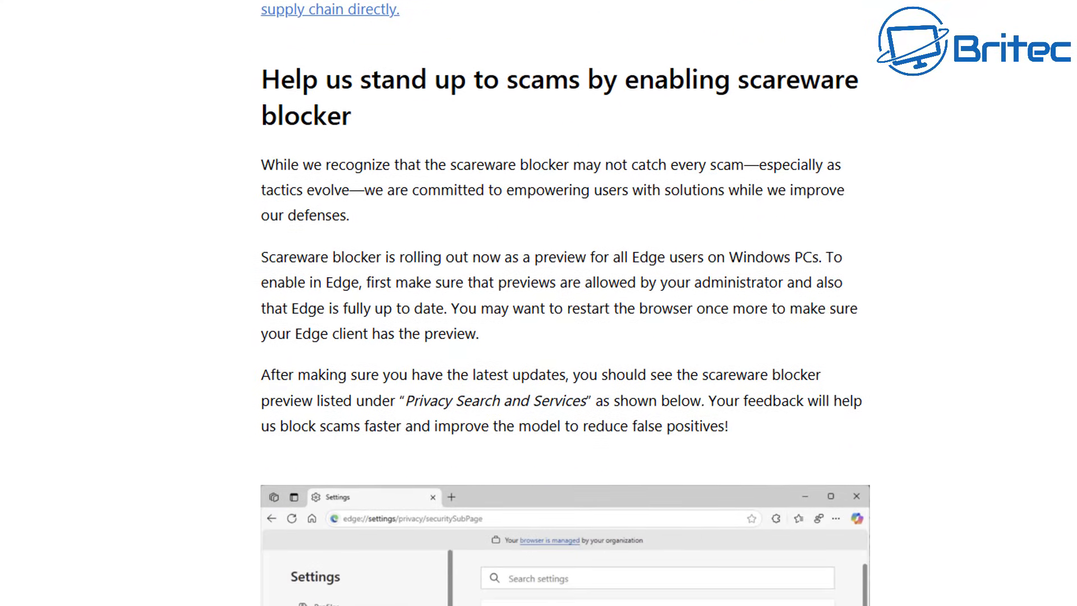
{"action": "scroll", "scroll_direction": "down", "scroll_amount": 3}
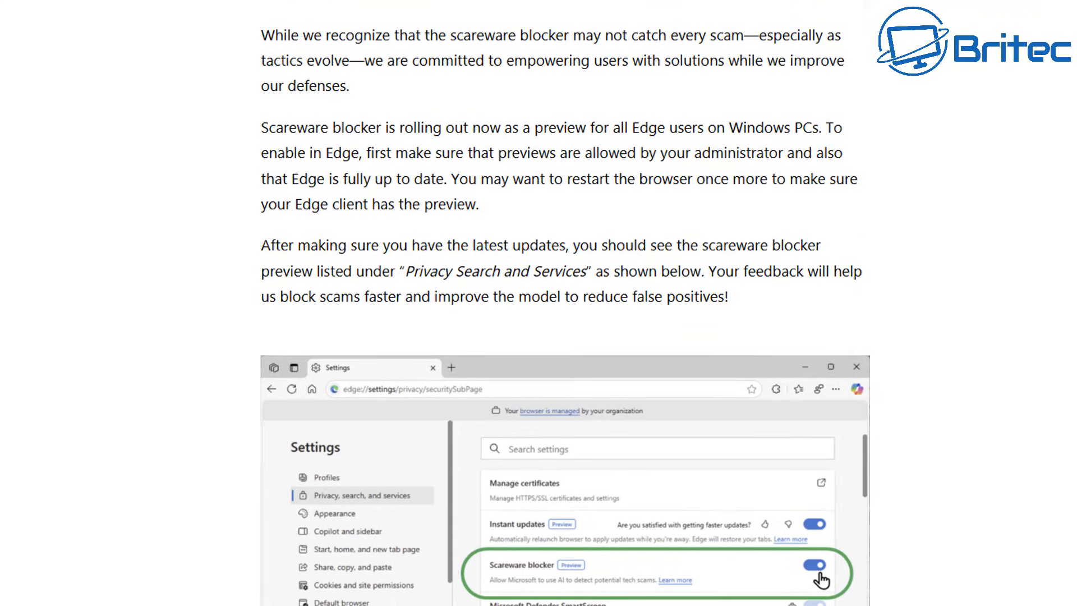
{"action": "scroll", "scroll_direction": "down", "scroll_amount": 3}
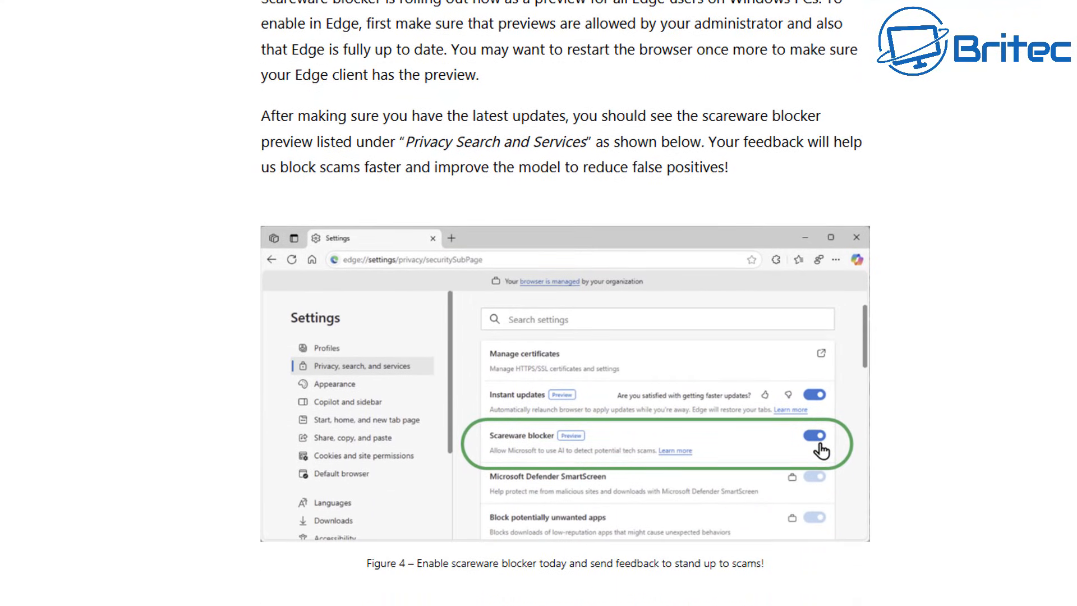
{"action": "scroll", "scroll_direction": "down", "scroll_amount": 3}
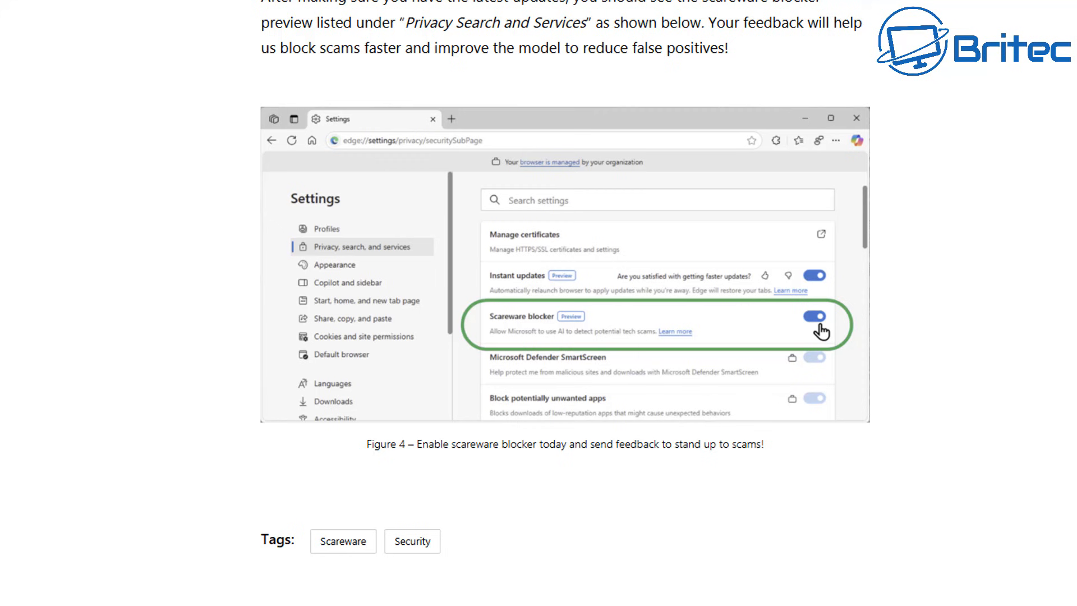
{"action": "mouse_move", "coordinate": [402, 44]}
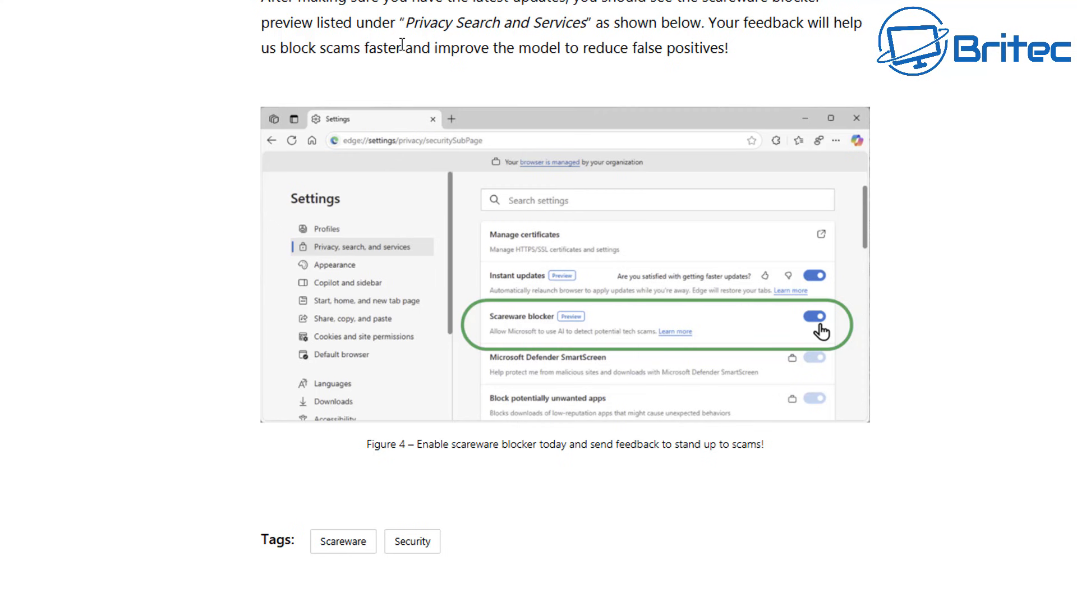
{"action": "left_click_drag", "start_coordinate": [408, 23], "coordinate": [589, 22]}
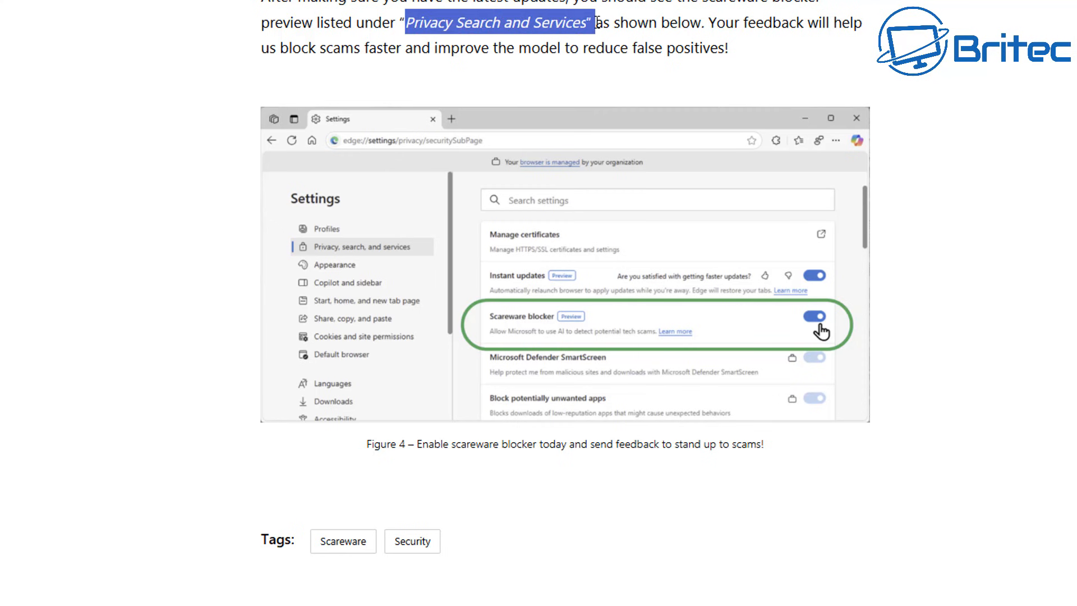
{"action": "mouse_move", "coordinate": [521, 320]}
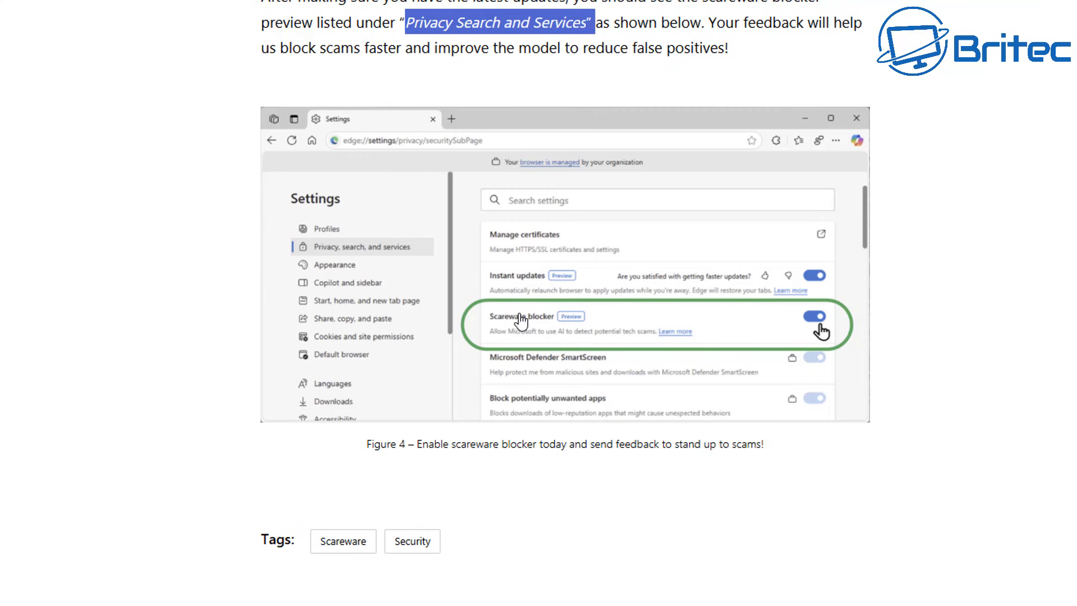
{"action": "mouse_move", "coordinate": [986, 300]}
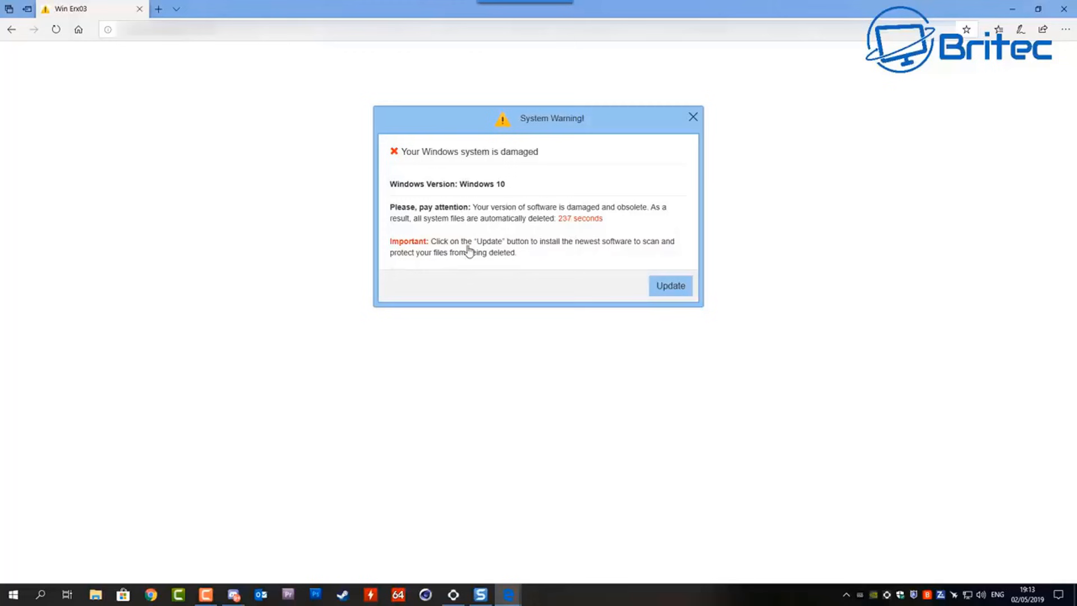
{"action": "mouse_move", "coordinate": [643, 274]}
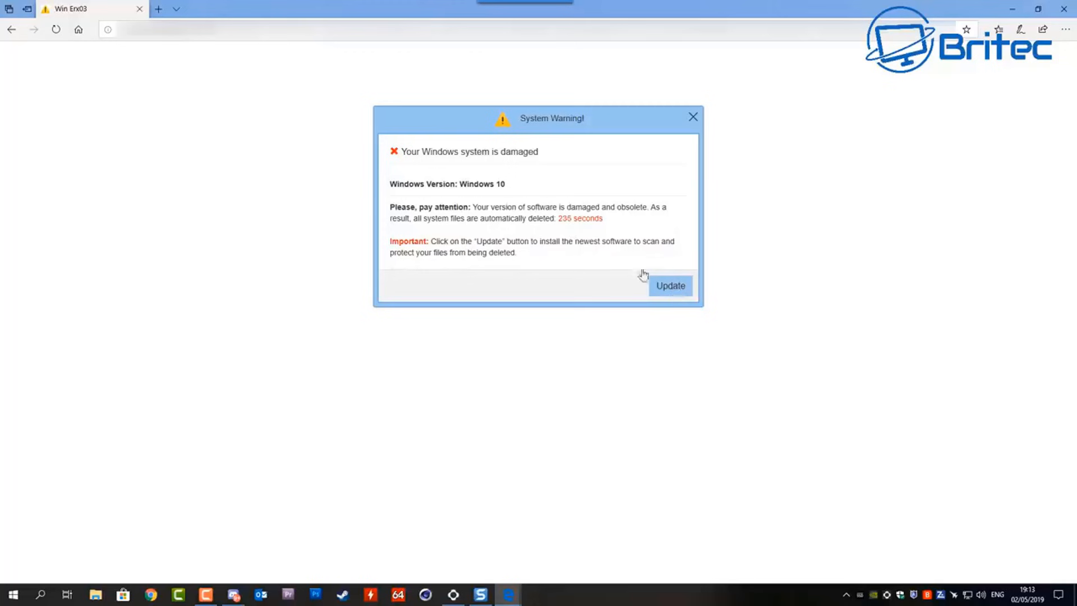
- Hit the fake System Warning's Update button and dismiss its alerts until the System Defender page loads
{"action": "left_click", "coordinate": [669, 286]}
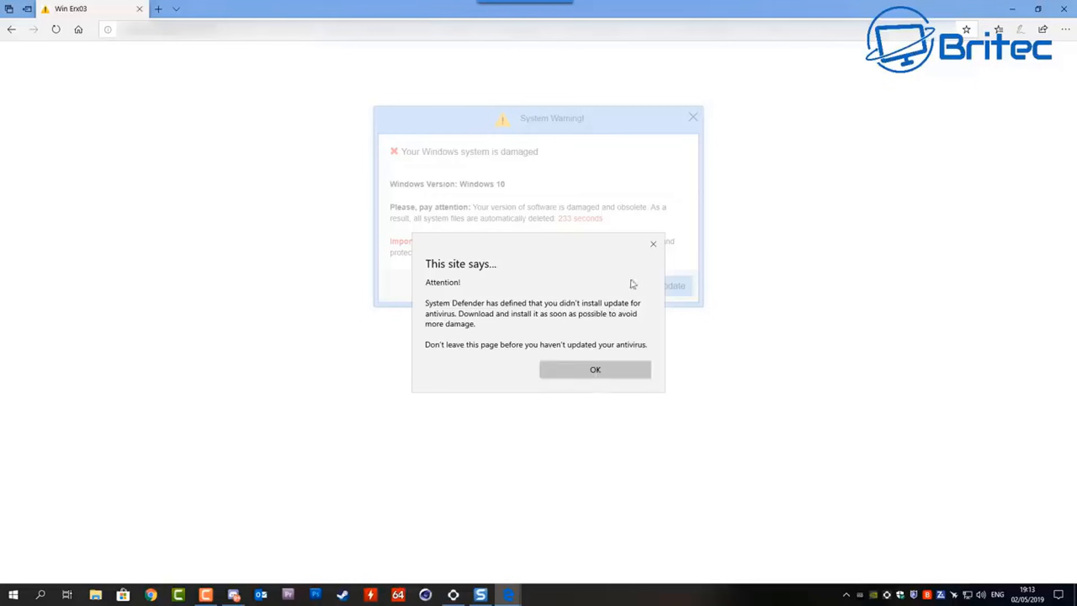
{"action": "left_click", "coordinate": [595, 369]}
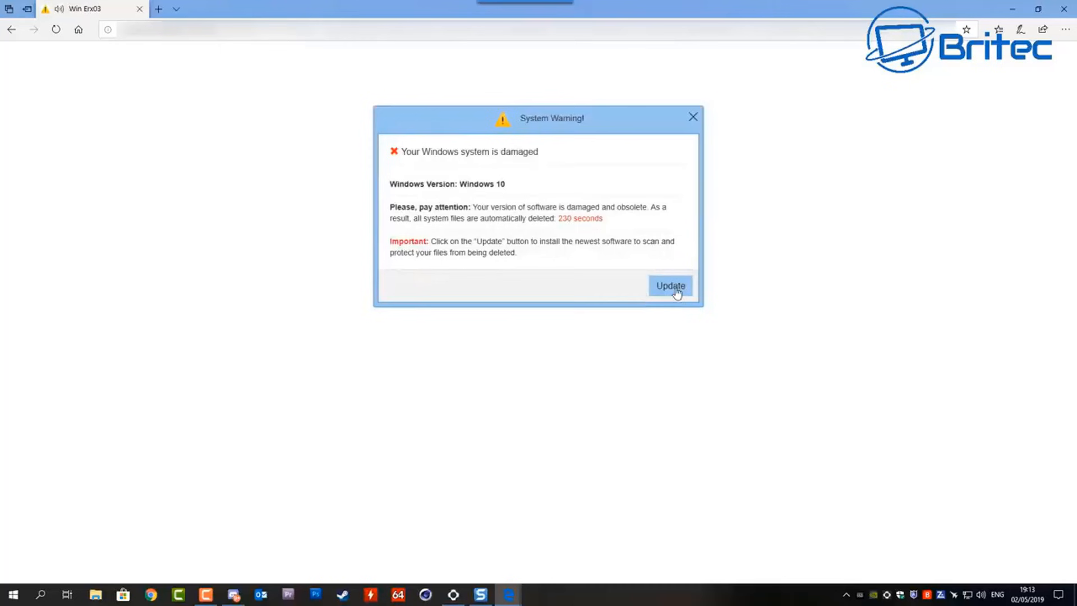
{"action": "left_click", "coordinate": [670, 285]}
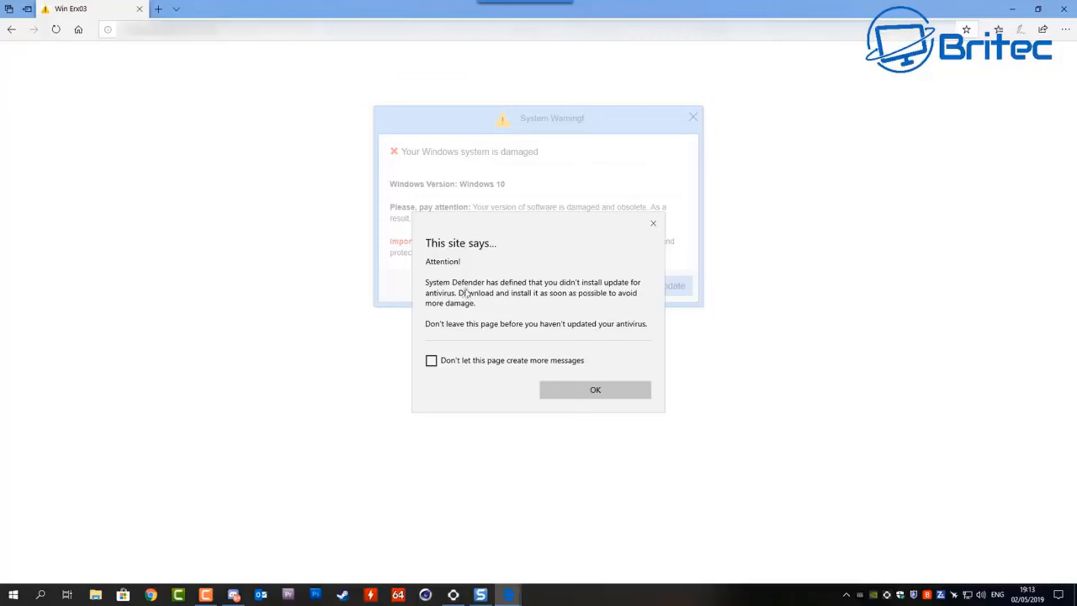
{"action": "left_click", "coordinate": [595, 390]}
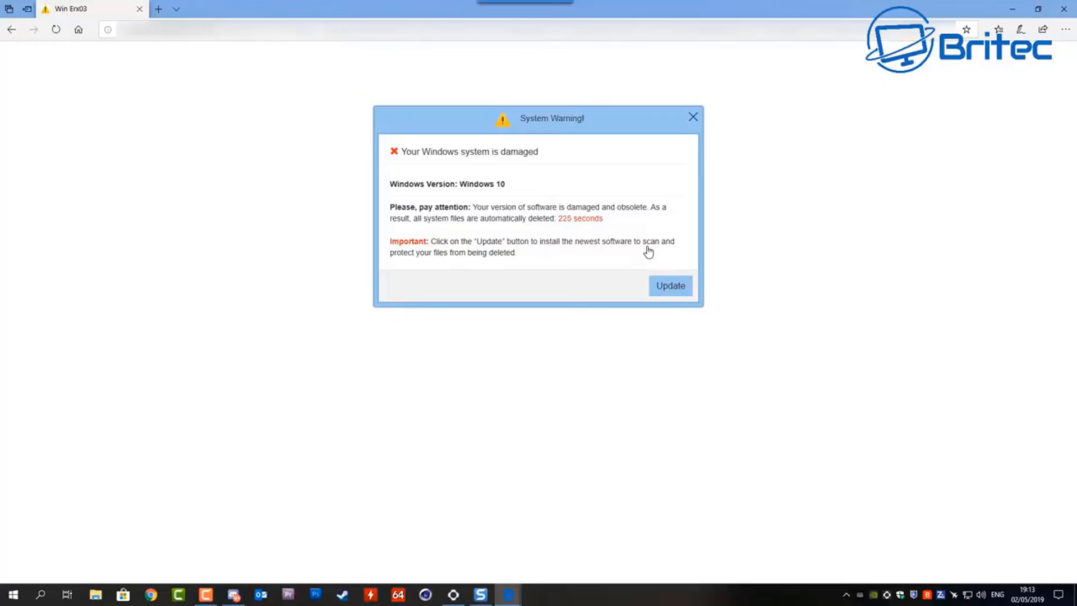
{"action": "left_click", "coordinate": [668, 286]}
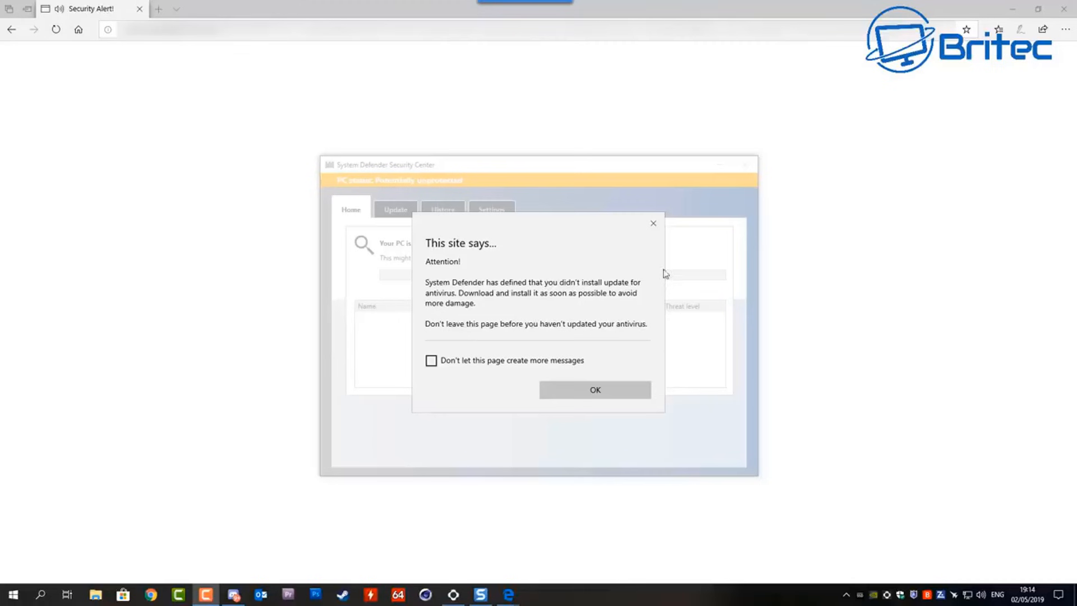
- Clear the fake antivirus and trojan alerts, then Proceed from the five-virus System Defender scan
{"action": "left_click", "coordinate": [594, 390]}
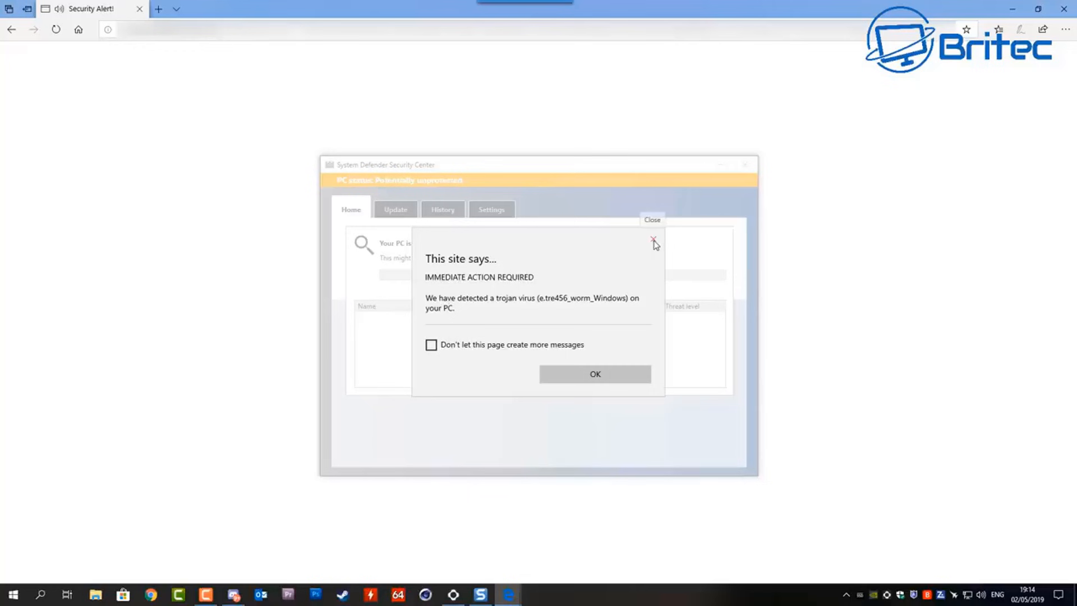
{"action": "left_click", "coordinate": [654, 242]}
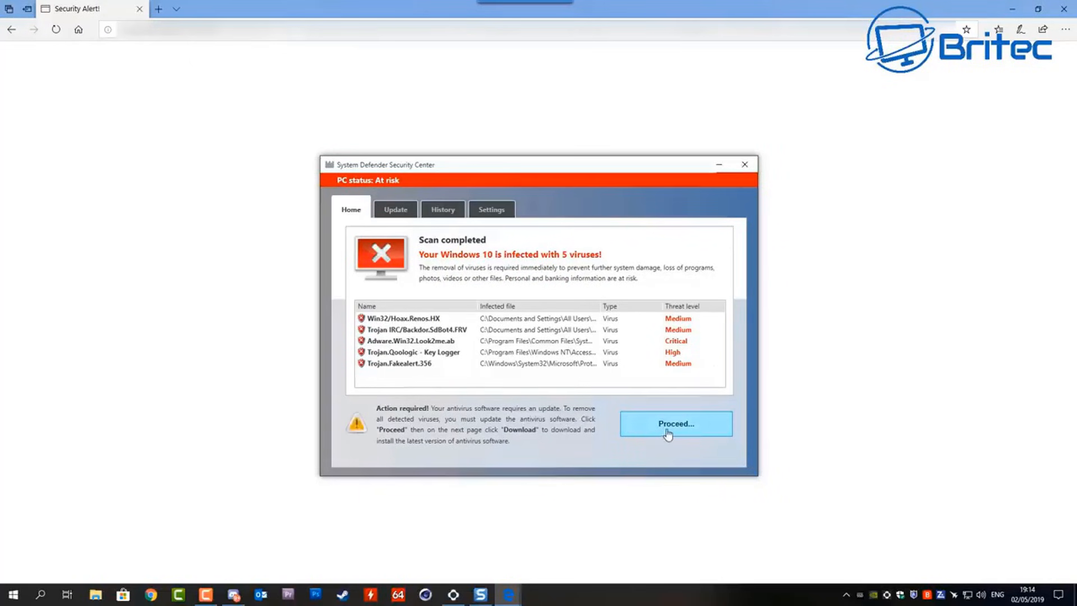
{"action": "left_click", "coordinate": [675, 423]}
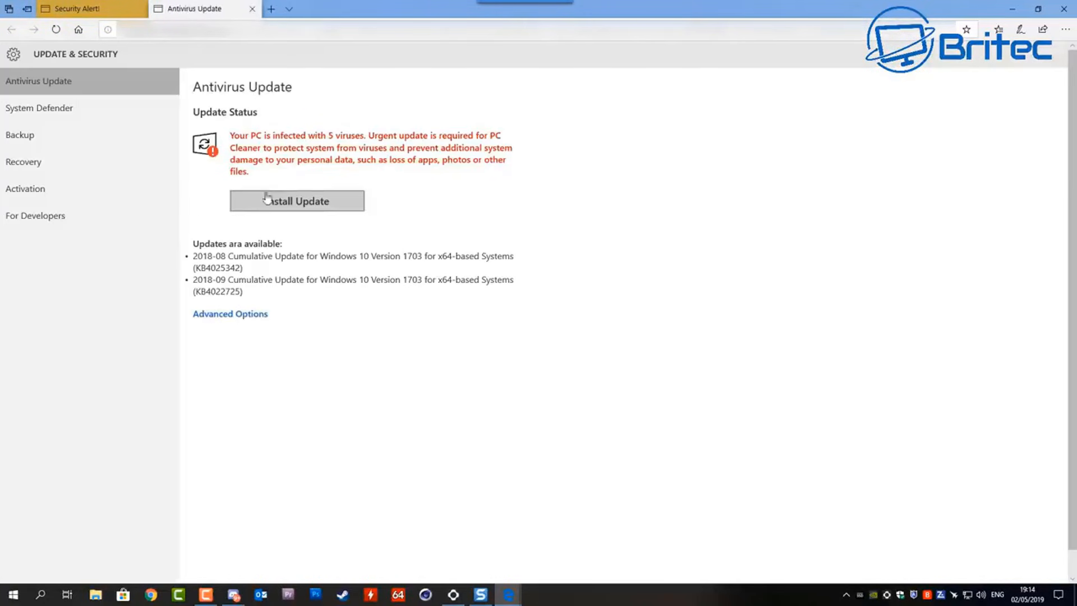
{"action": "mouse_move", "coordinate": [267, 208]}
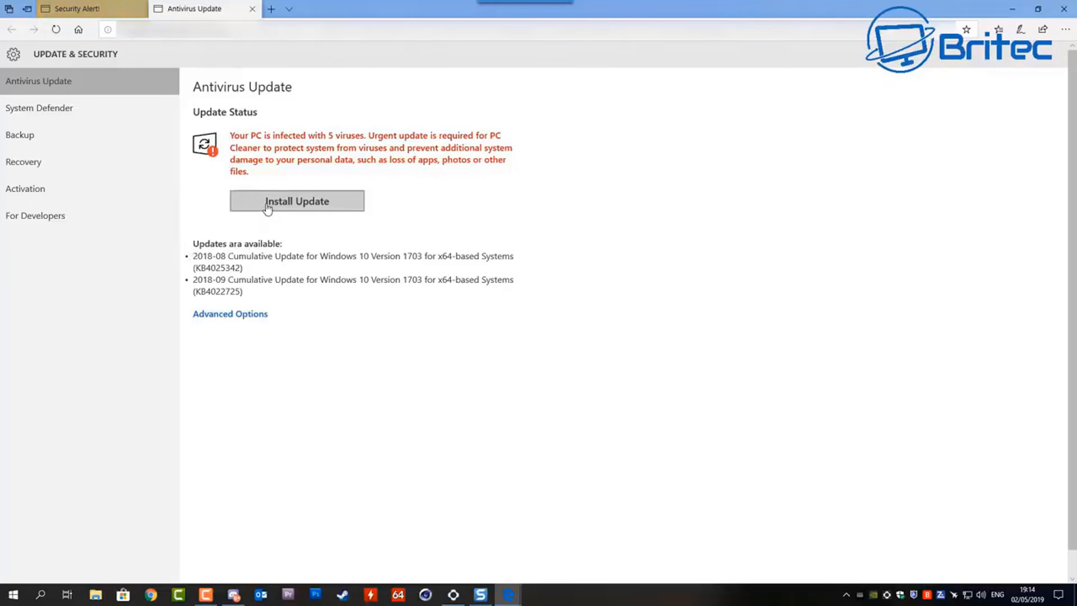
{"action": "mouse_move", "coordinate": [188, 303]}
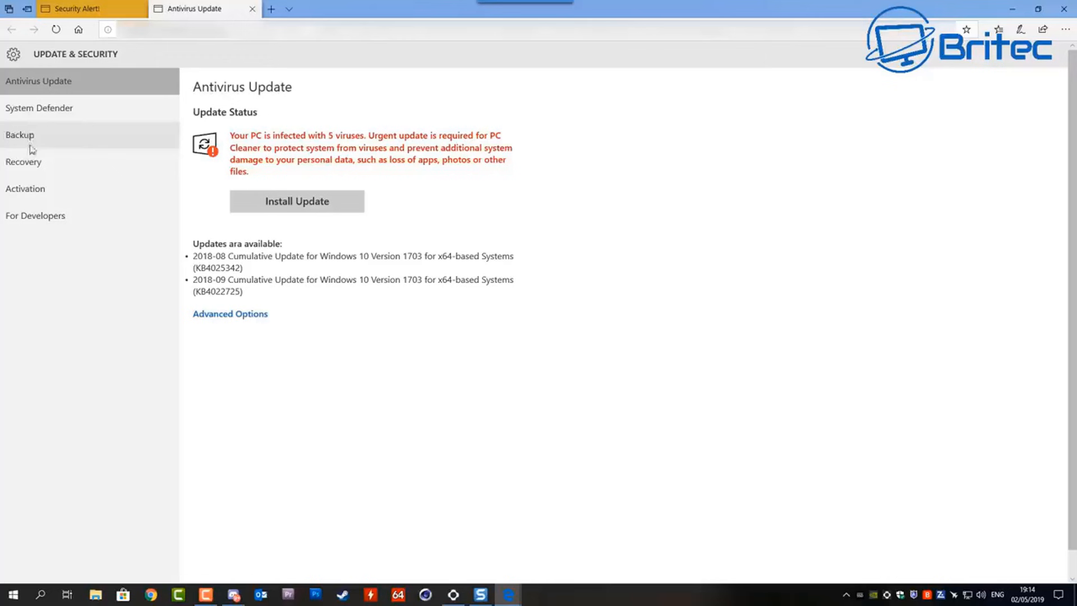
- Try Backup and Advanced Options on the fake Antivirus Update page, each prompting Download Update
{"action": "left_click", "coordinate": [296, 201]}
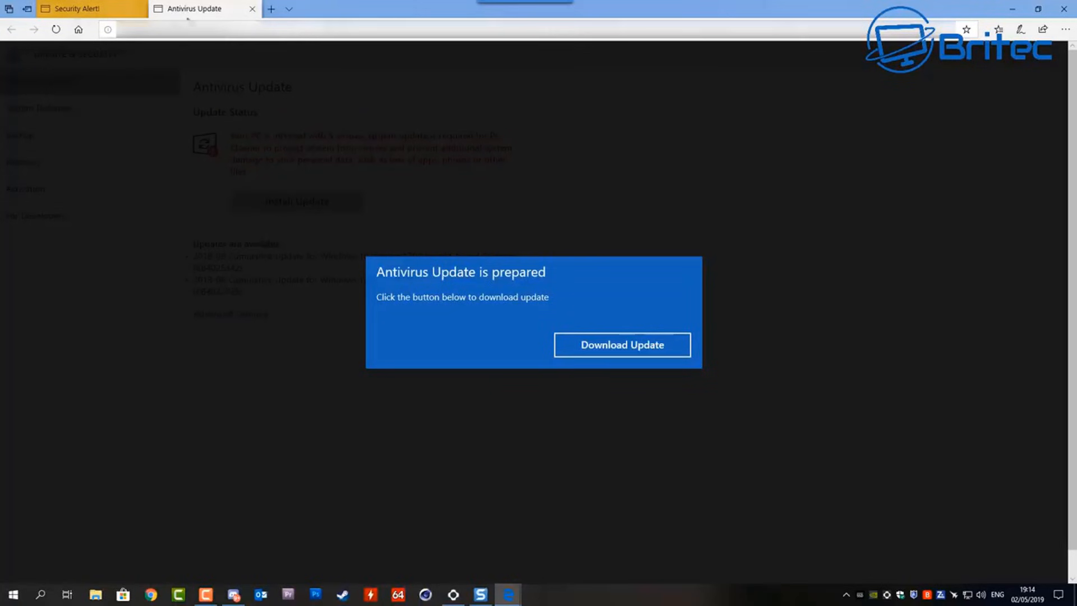
{"action": "left_click", "coordinate": [621, 344]}
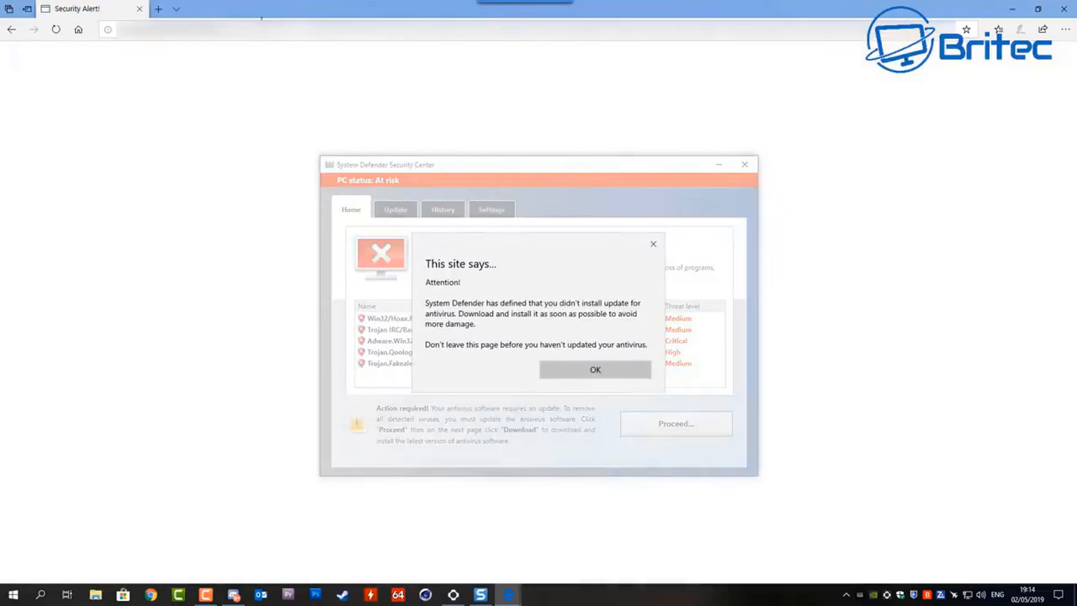
{"action": "left_click", "coordinate": [594, 370]}
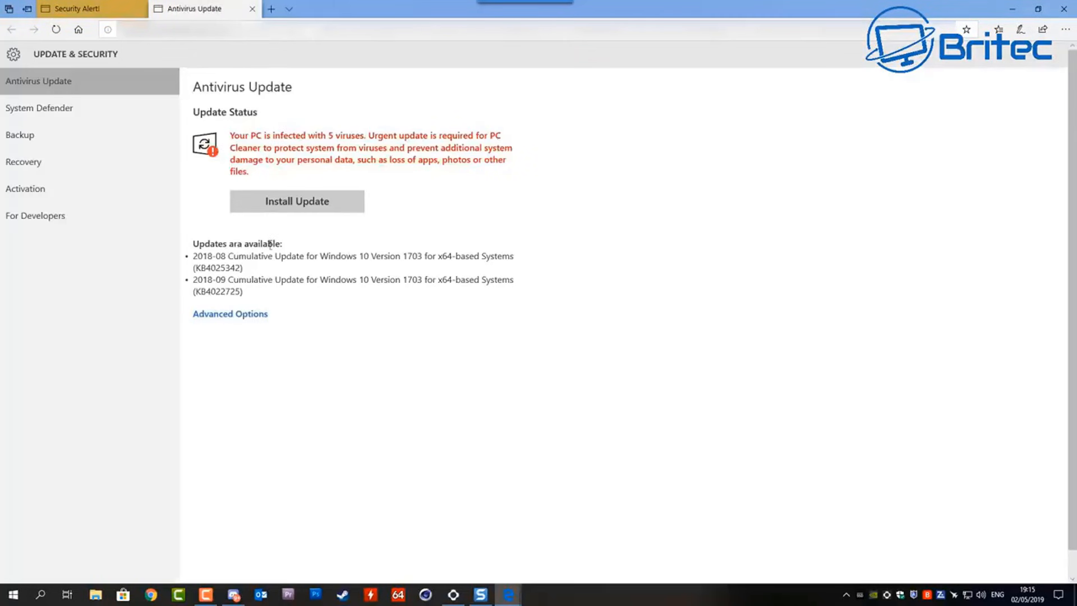
{"action": "mouse_move", "coordinate": [233, 143]}
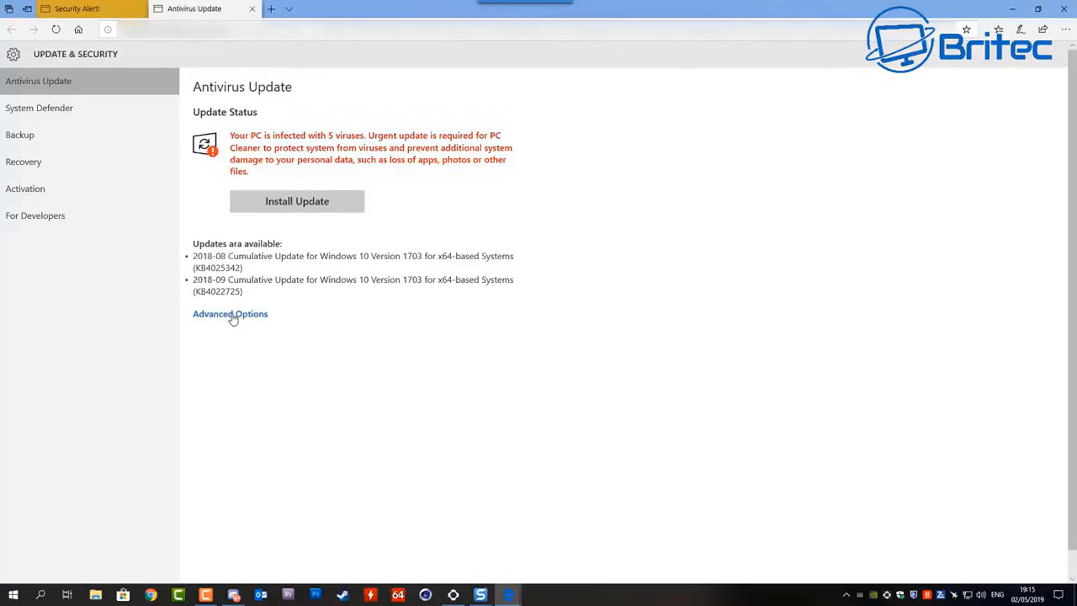
{"action": "left_click", "coordinate": [296, 200]}
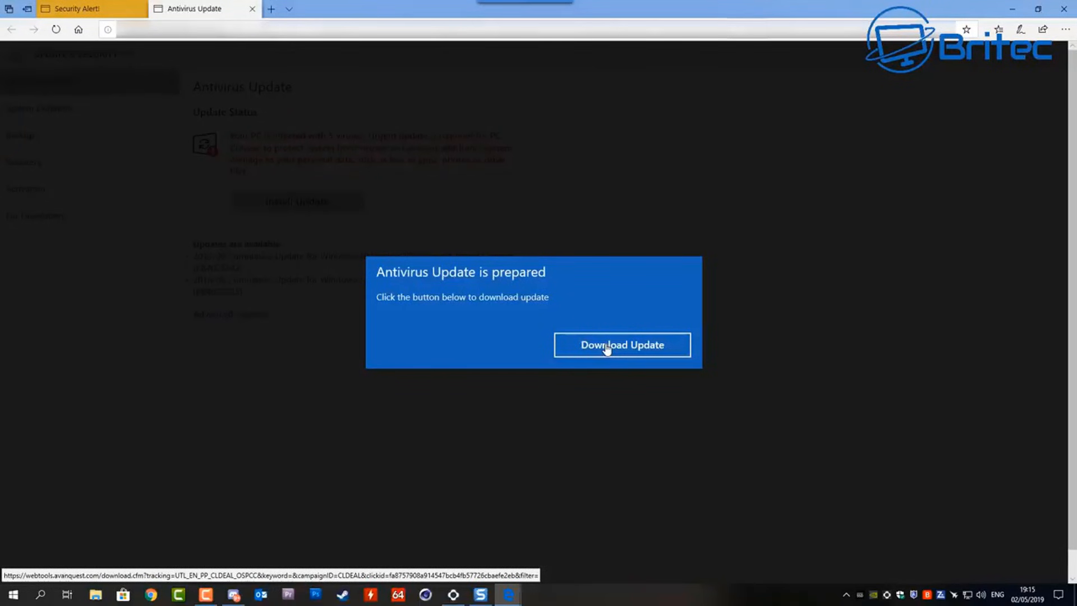
{"action": "left_click", "coordinate": [621, 344]}
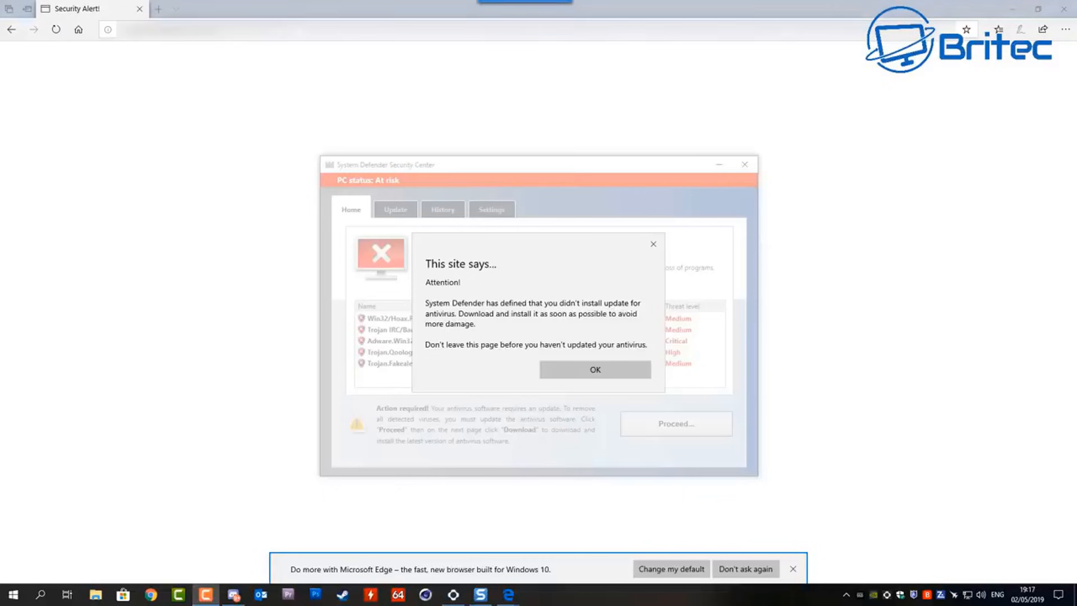
{"action": "mouse_move", "coordinate": [659, 267]}
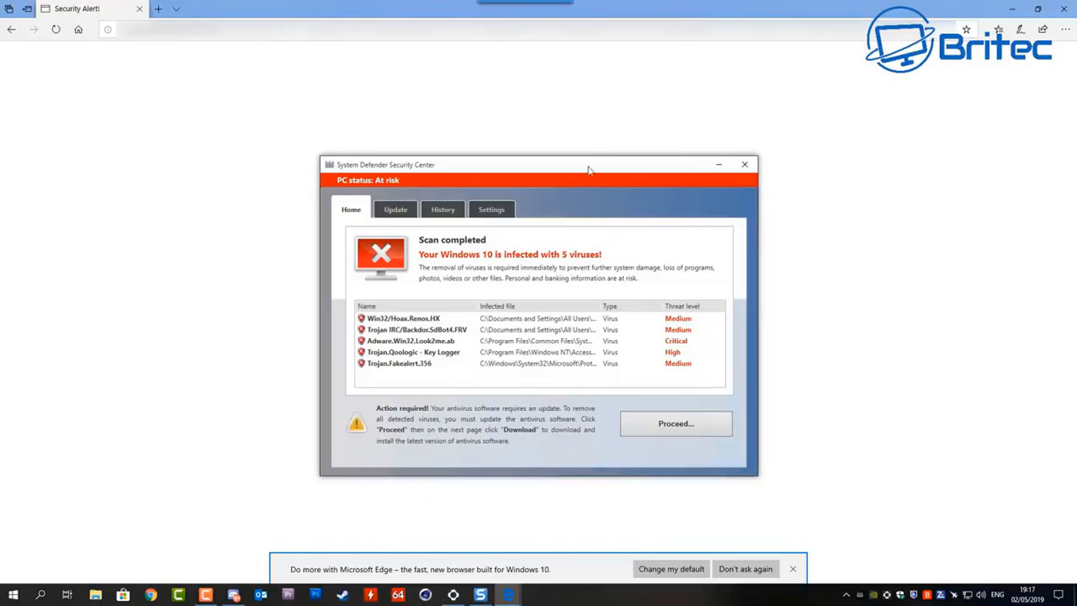
{"action": "mouse_move", "coordinate": [713, 180]}
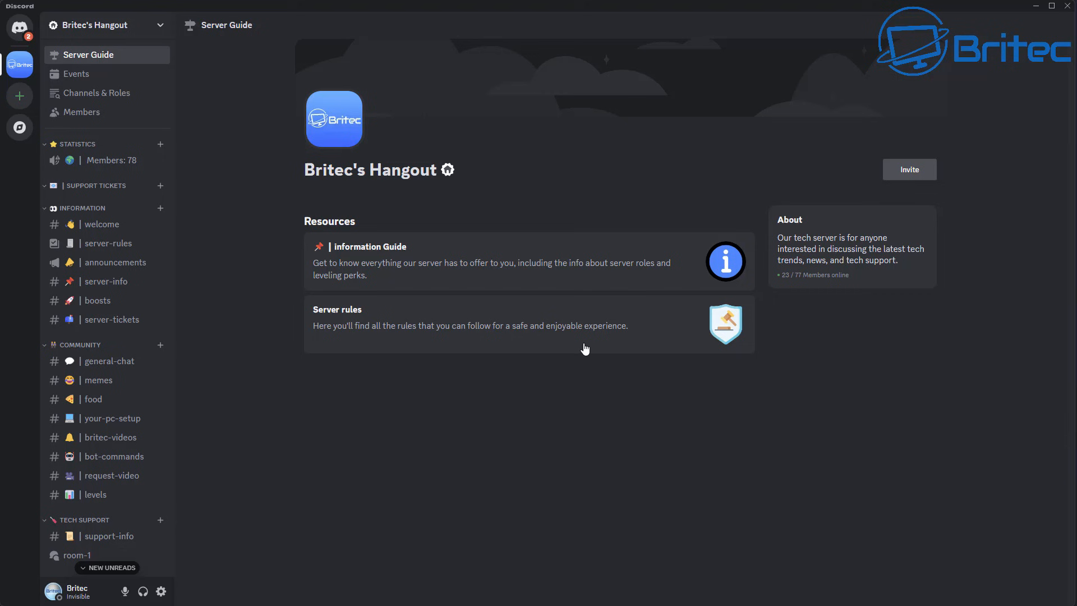
{"action": "mouse_move", "coordinate": [870, 249]}
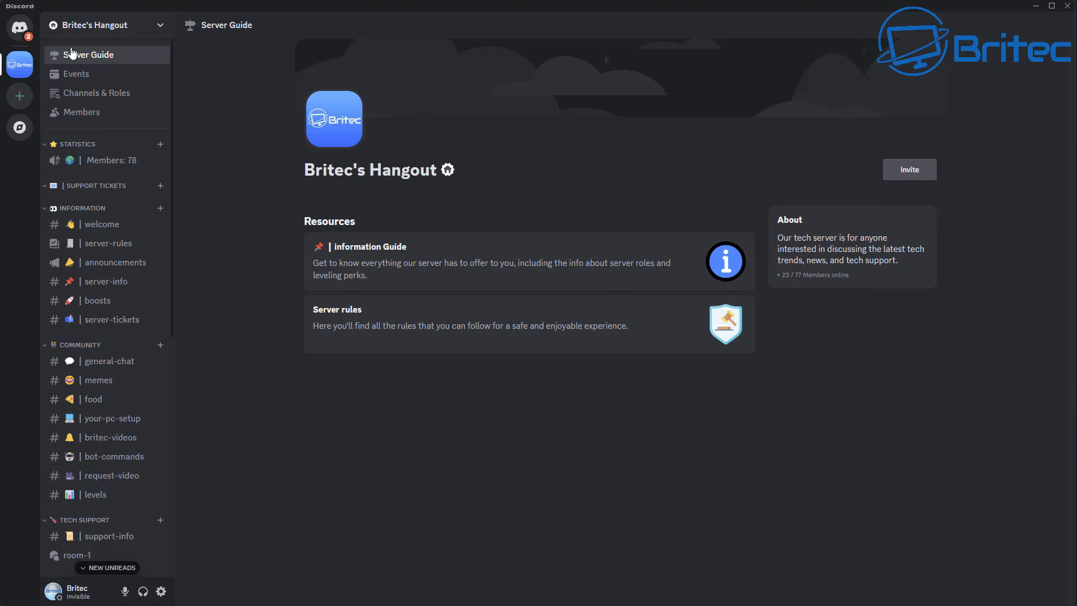
{"action": "mouse_move", "coordinate": [456, 267]}
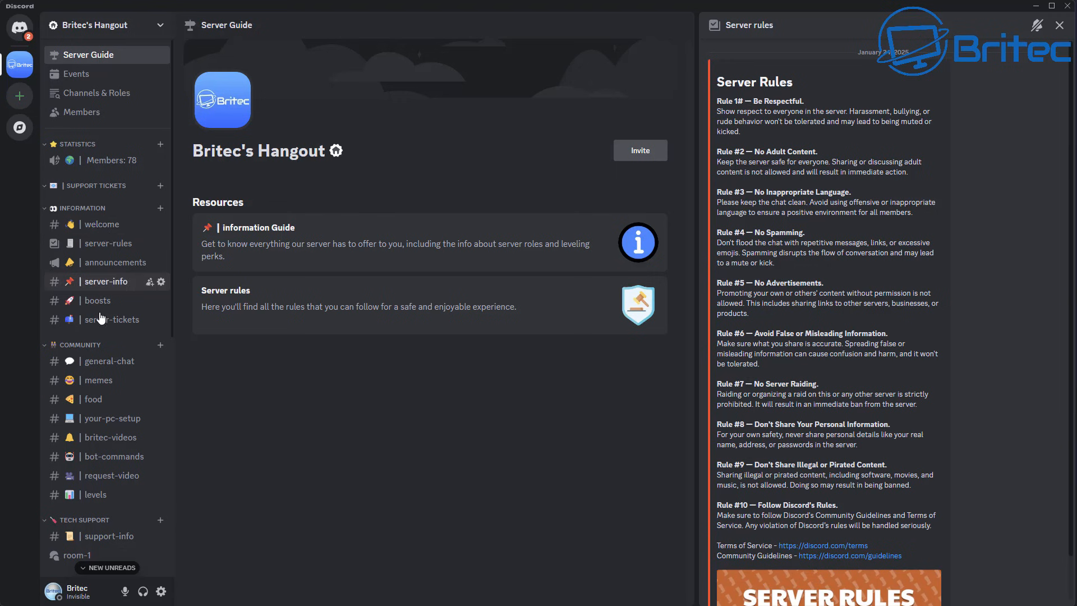
- Scroll Britec's Hangout channel sidebar and switch to the #general-chat channel
{"action": "scroll", "scroll_direction": "down", "scroll_amount": 3}
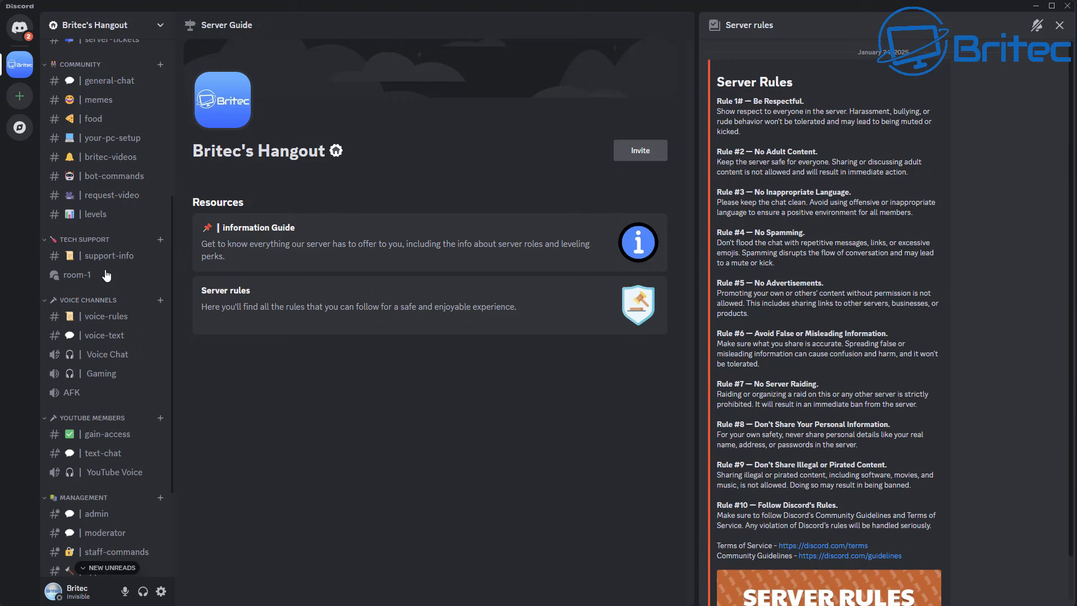
{"action": "left_click", "coordinate": [109, 81]}
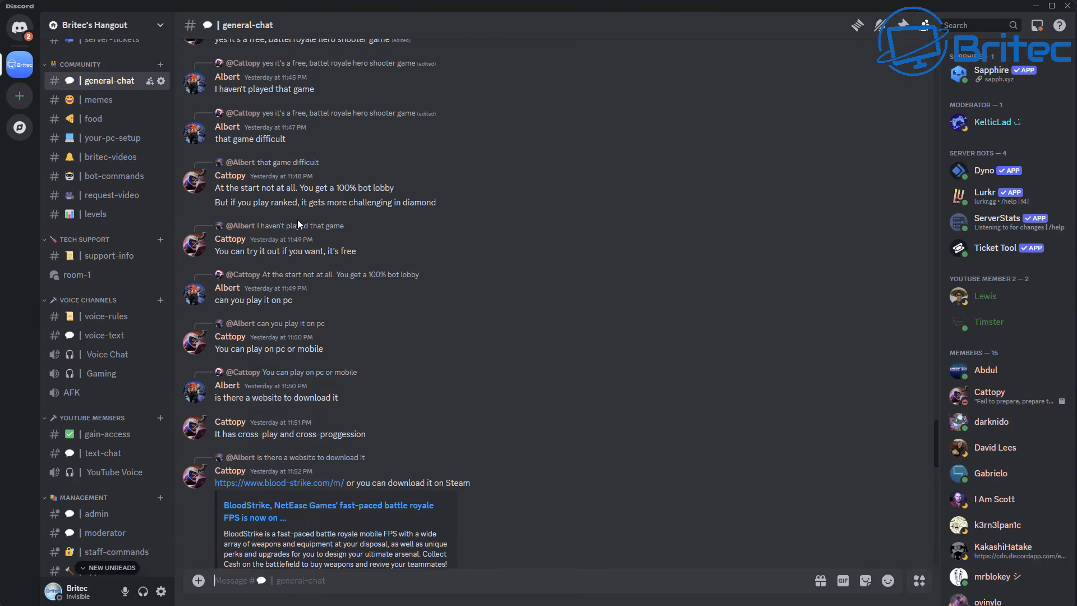
- Browse the channel list, visit the room-1 forum, then land on #support-info's Tech Support notice
{"action": "scroll", "scroll_direction": "down", "scroll_amount": 3}
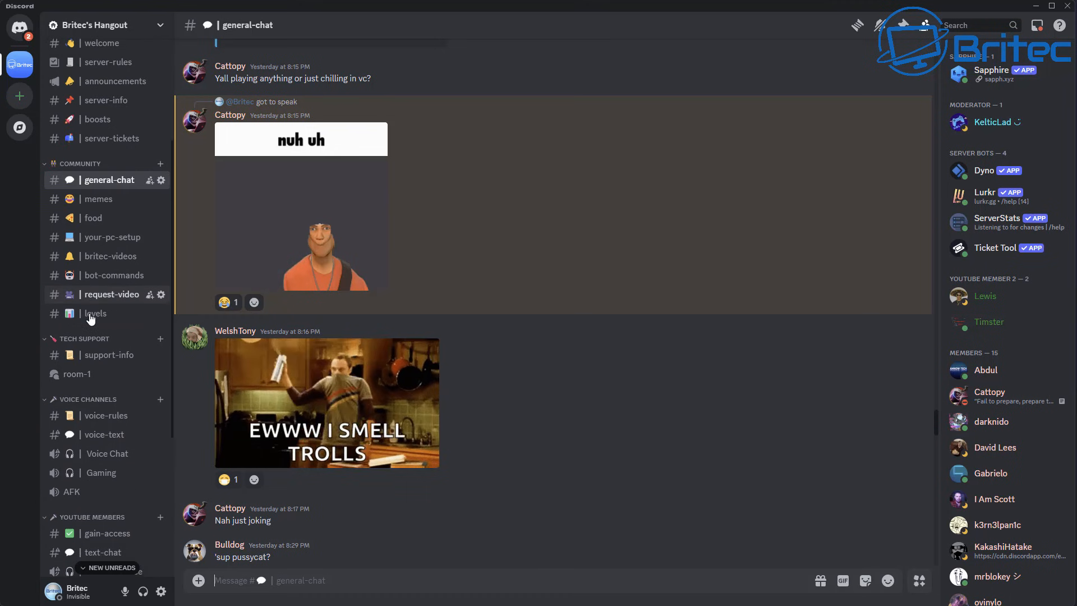
{"action": "scroll", "scroll_direction": "down", "scroll_amount": 3}
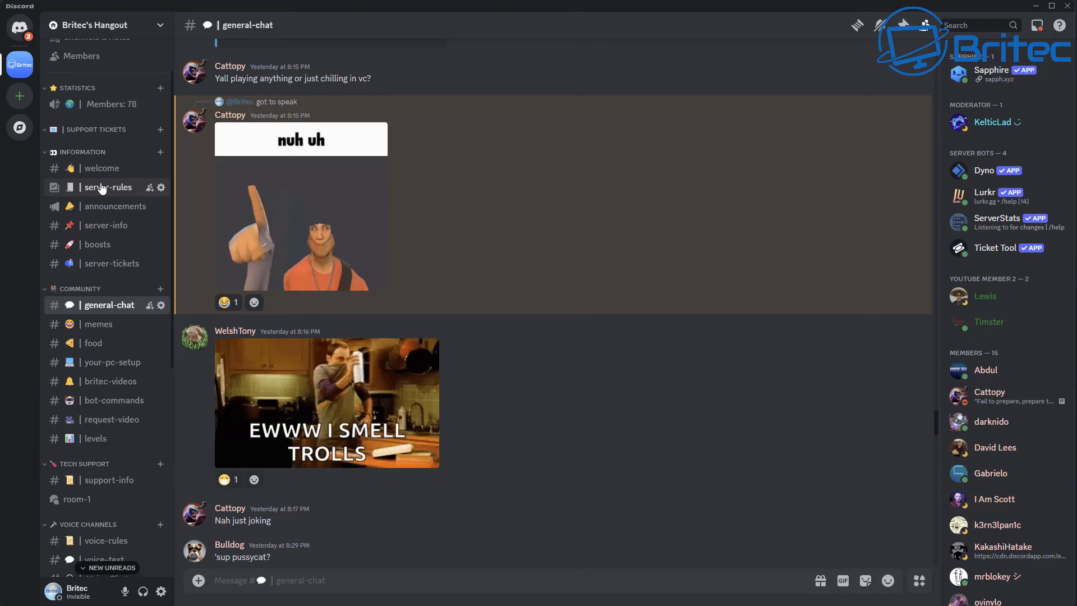
{"action": "mouse_move", "coordinate": [94, 438]}
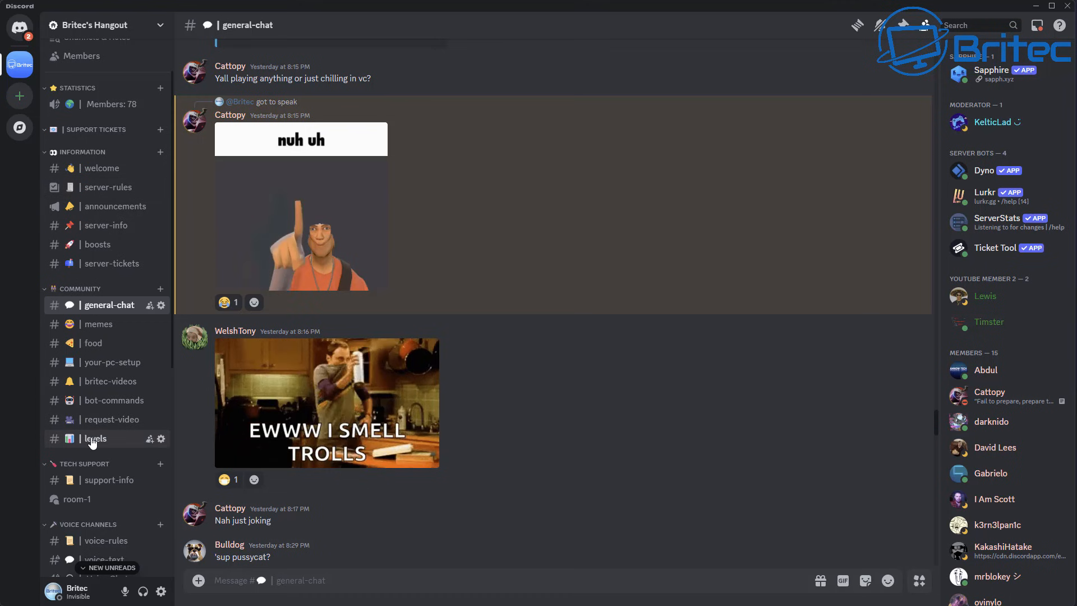
{"action": "mouse_move", "coordinate": [87, 457]}
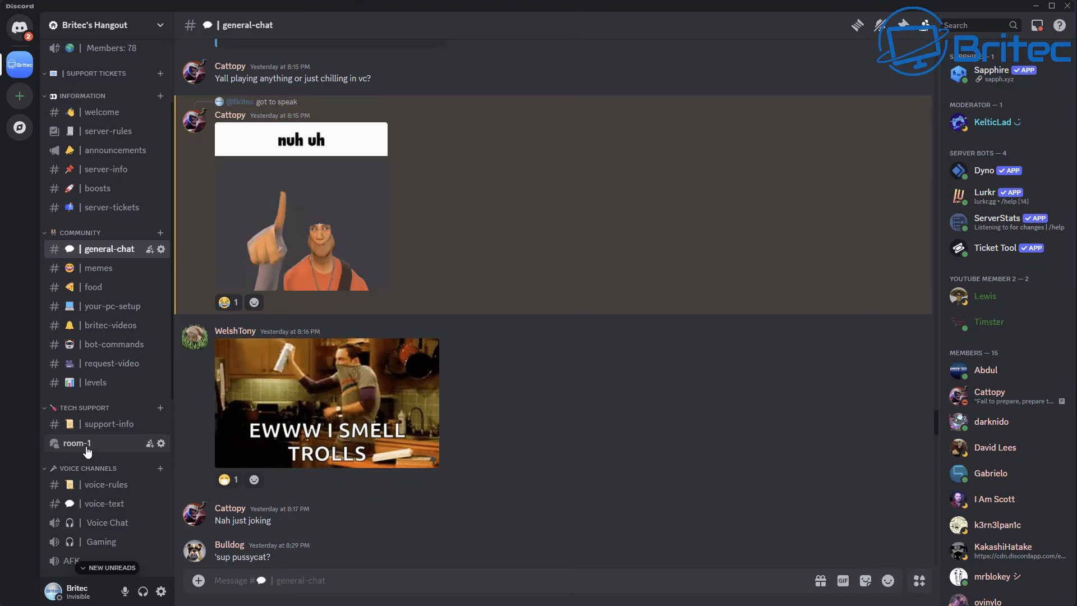
{"action": "left_click", "coordinate": [77, 442]}
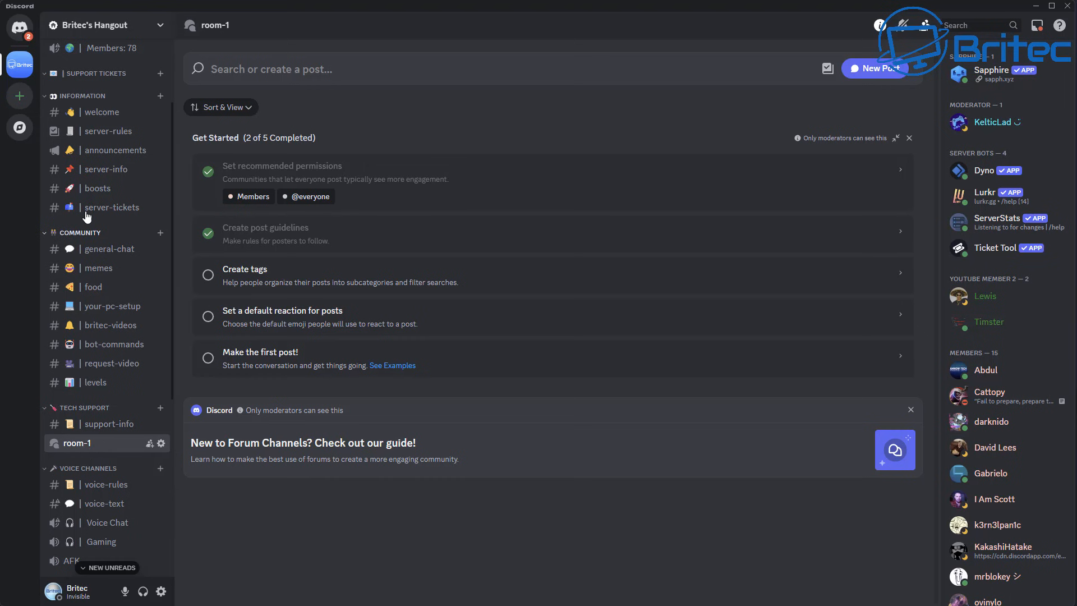
{"action": "mouse_move", "coordinate": [109, 424]}
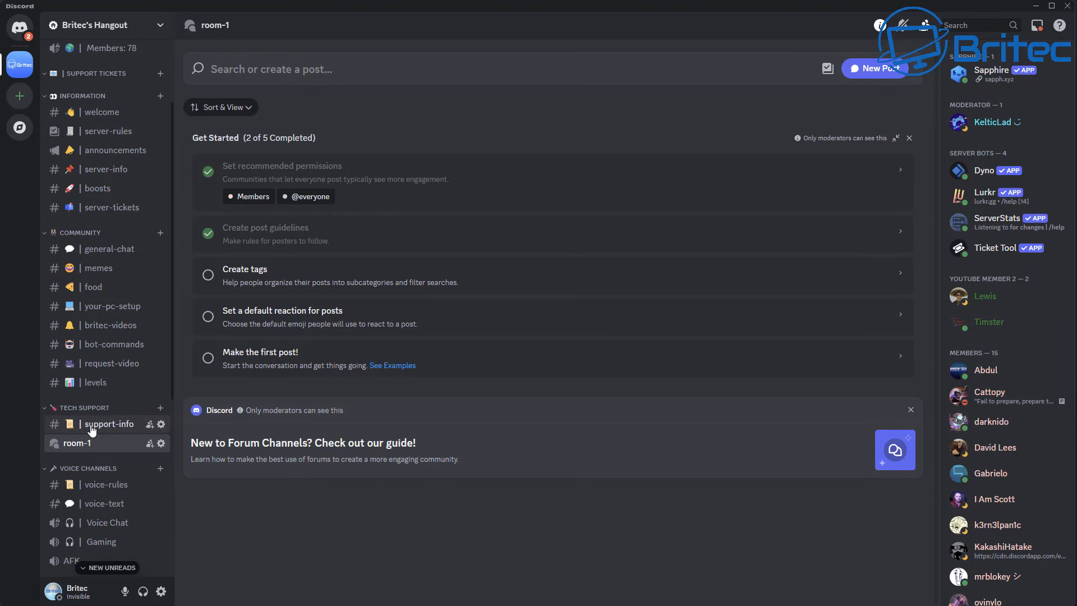
{"action": "left_click", "coordinate": [109, 424]}
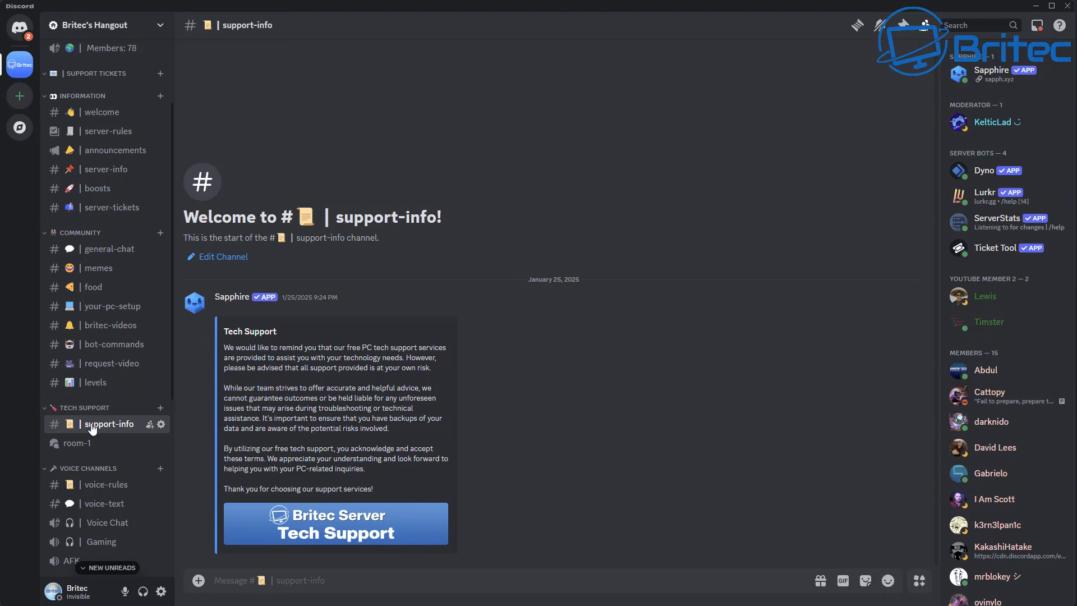